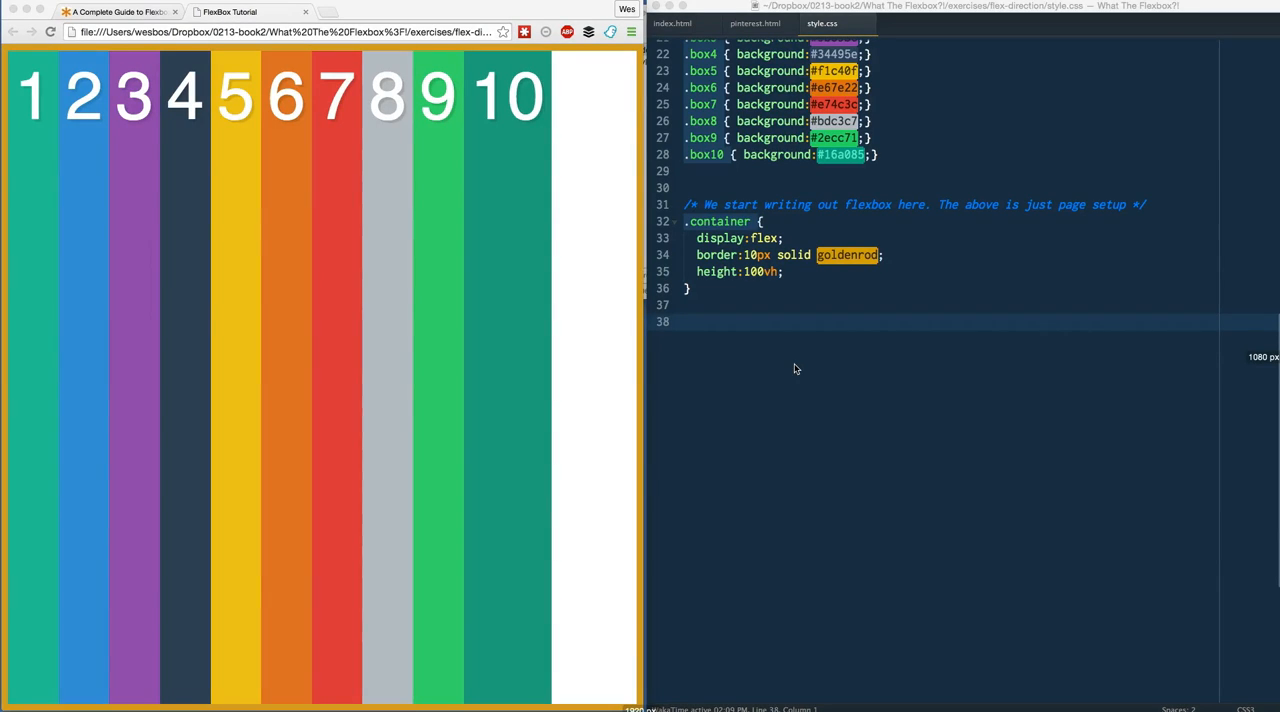
mouse_move(1050, 332)
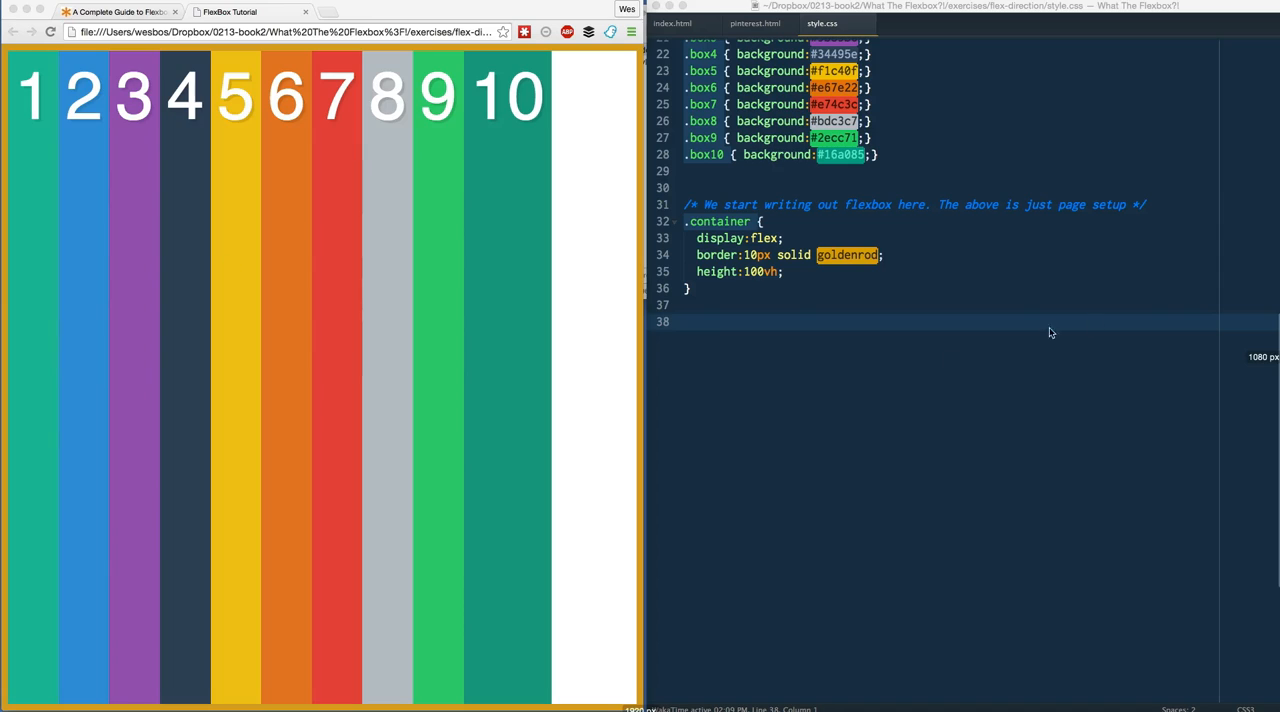
mouse_move(130, 88)
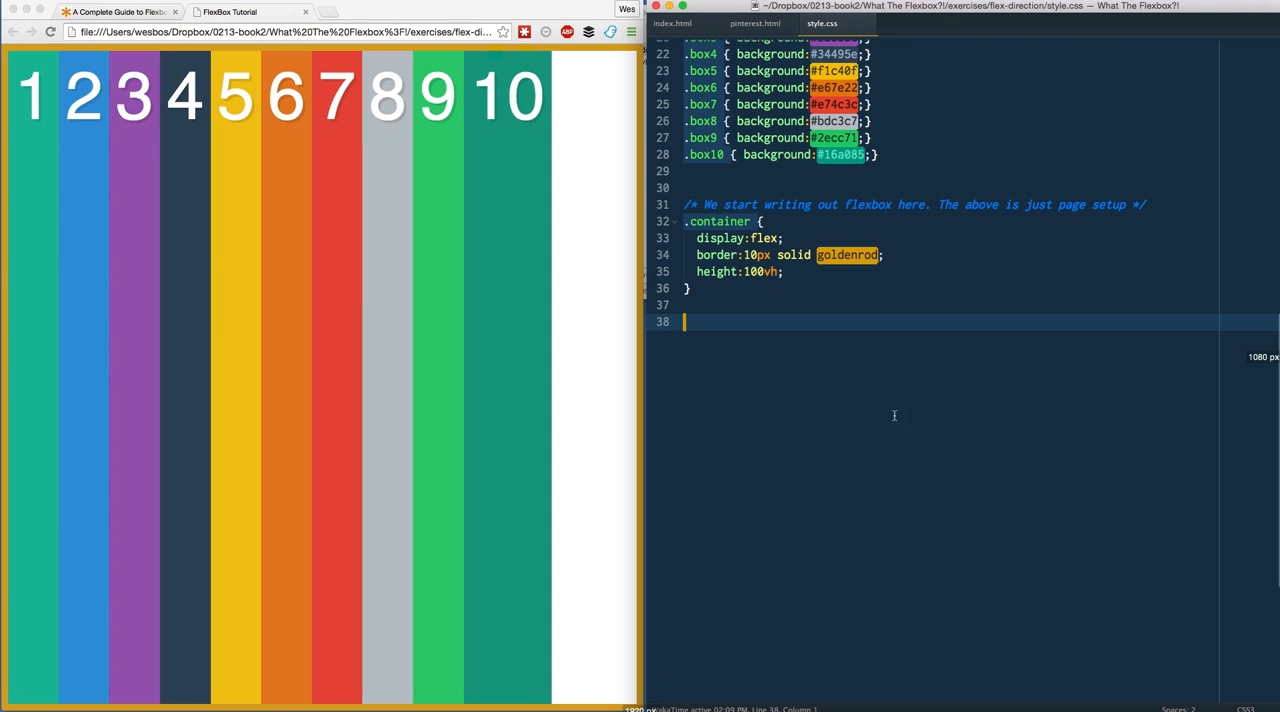
mouse_move(842, 408)
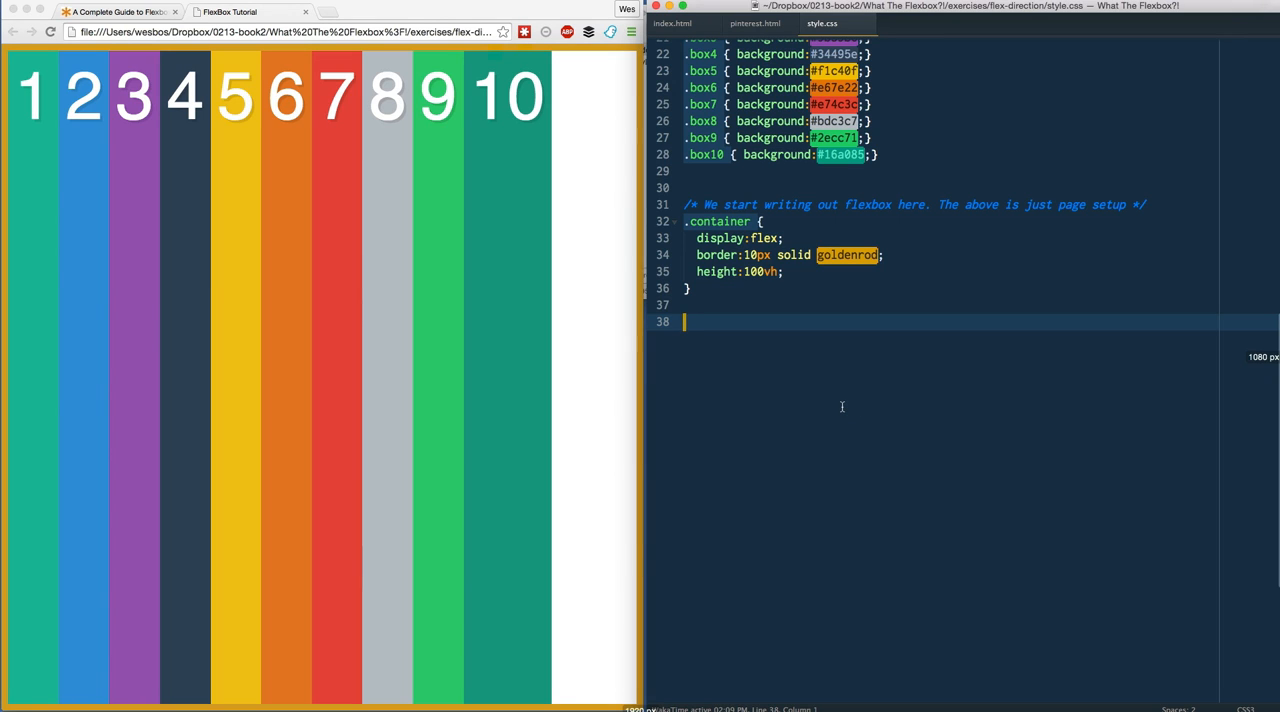
mouse_move(766, 356)
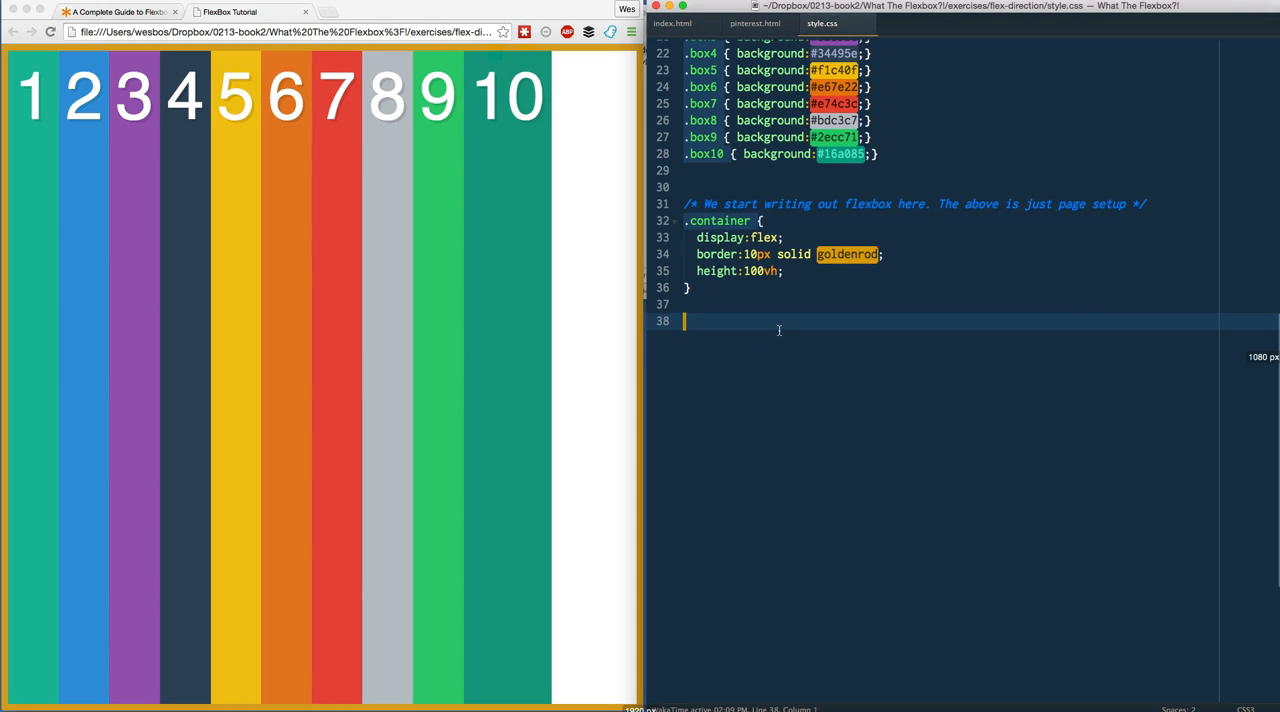
Check the box class on the divs in index.html, then return to style.css below .container
text(.)
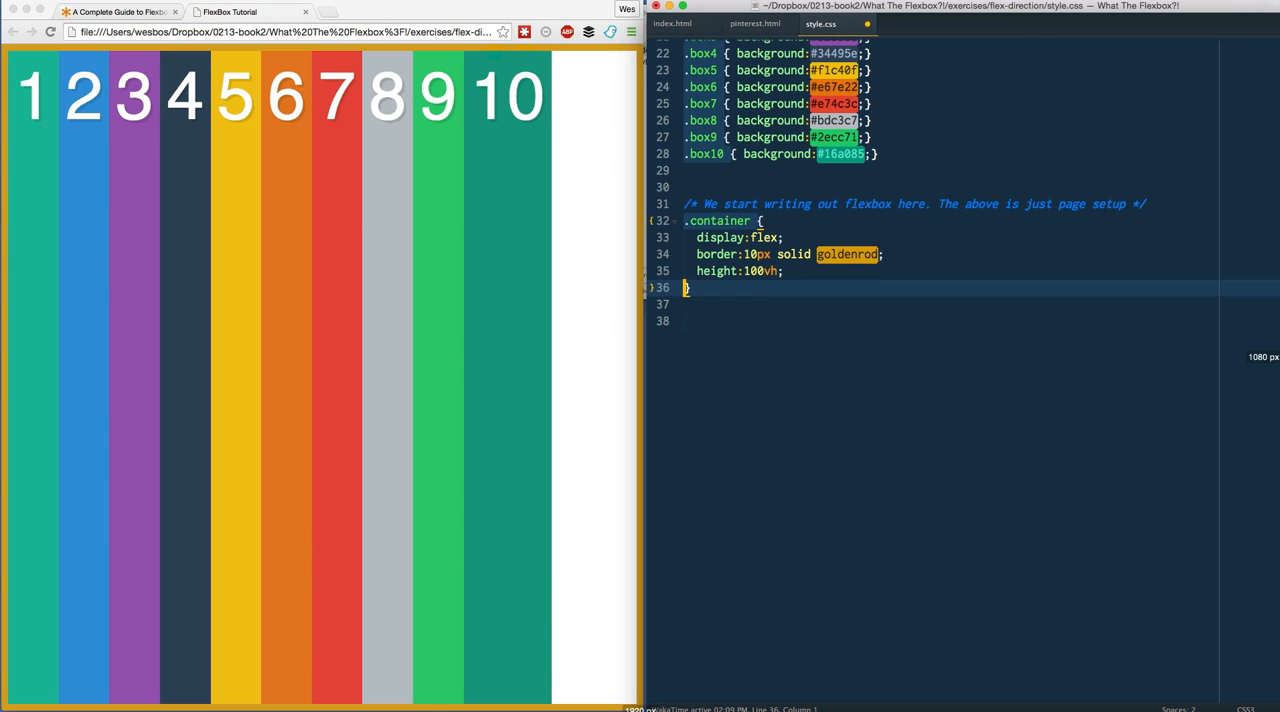
click(700, 236)
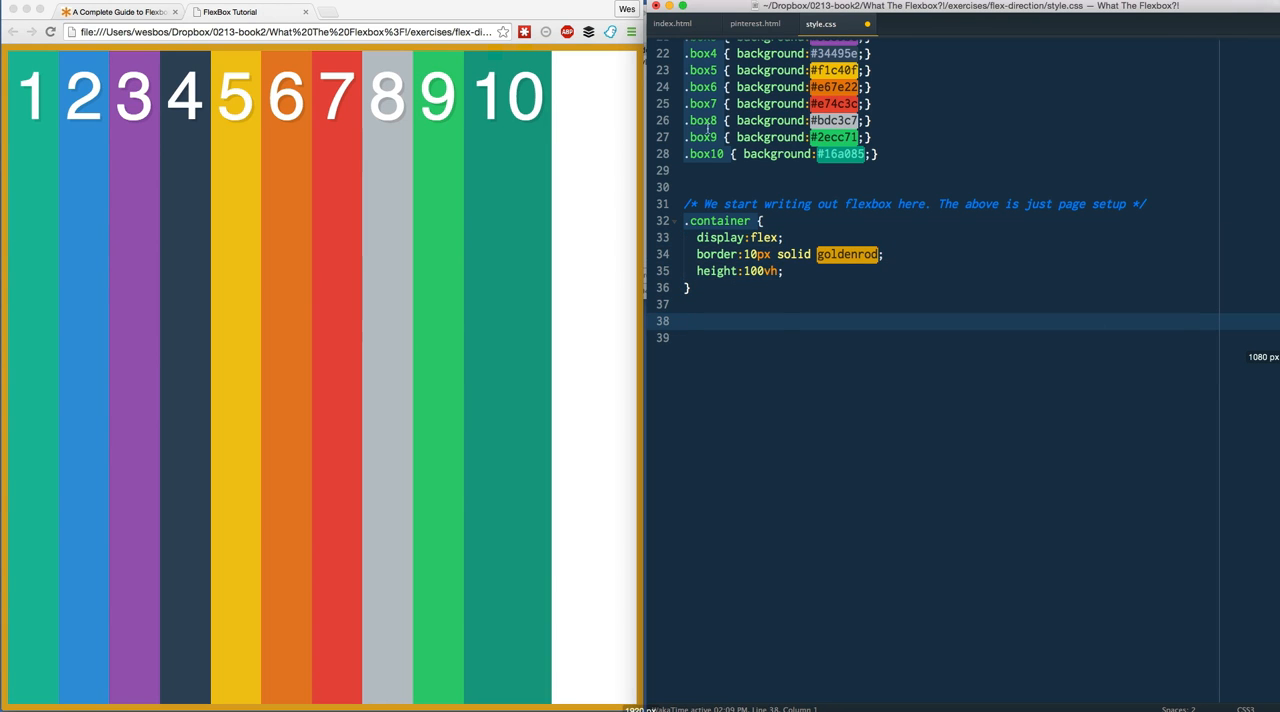
click(672, 24)
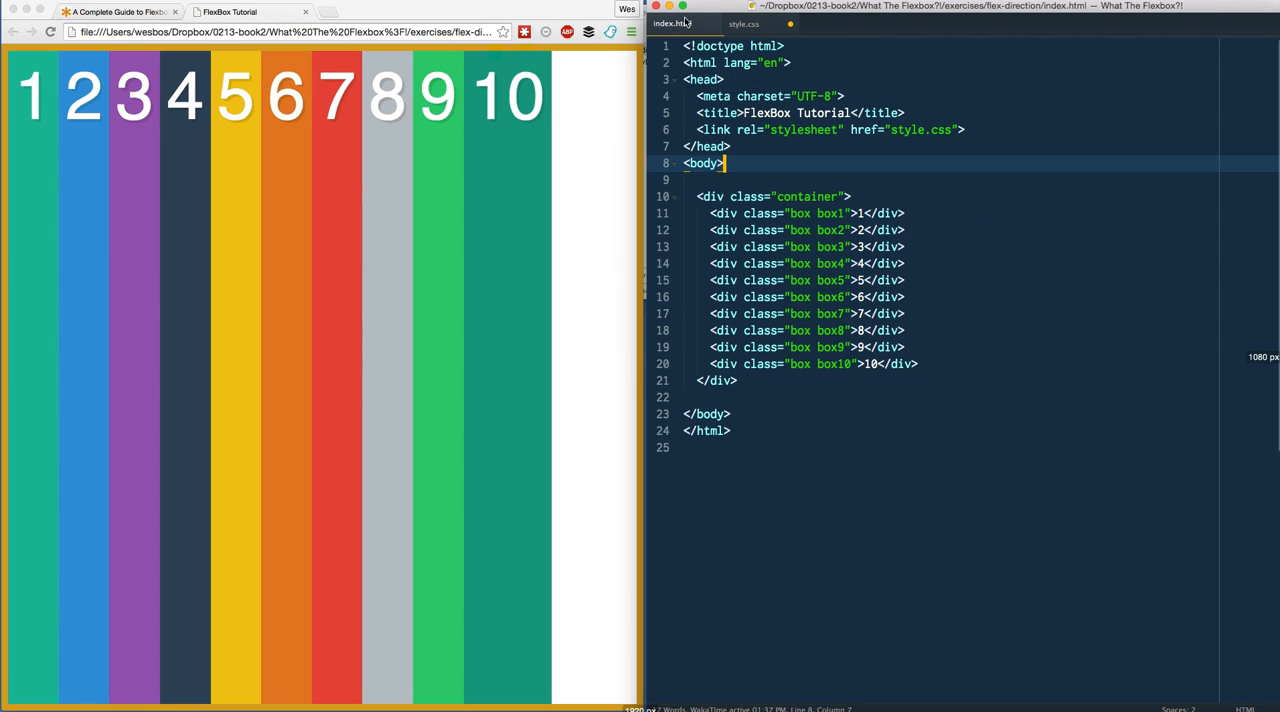
click(792, 230)
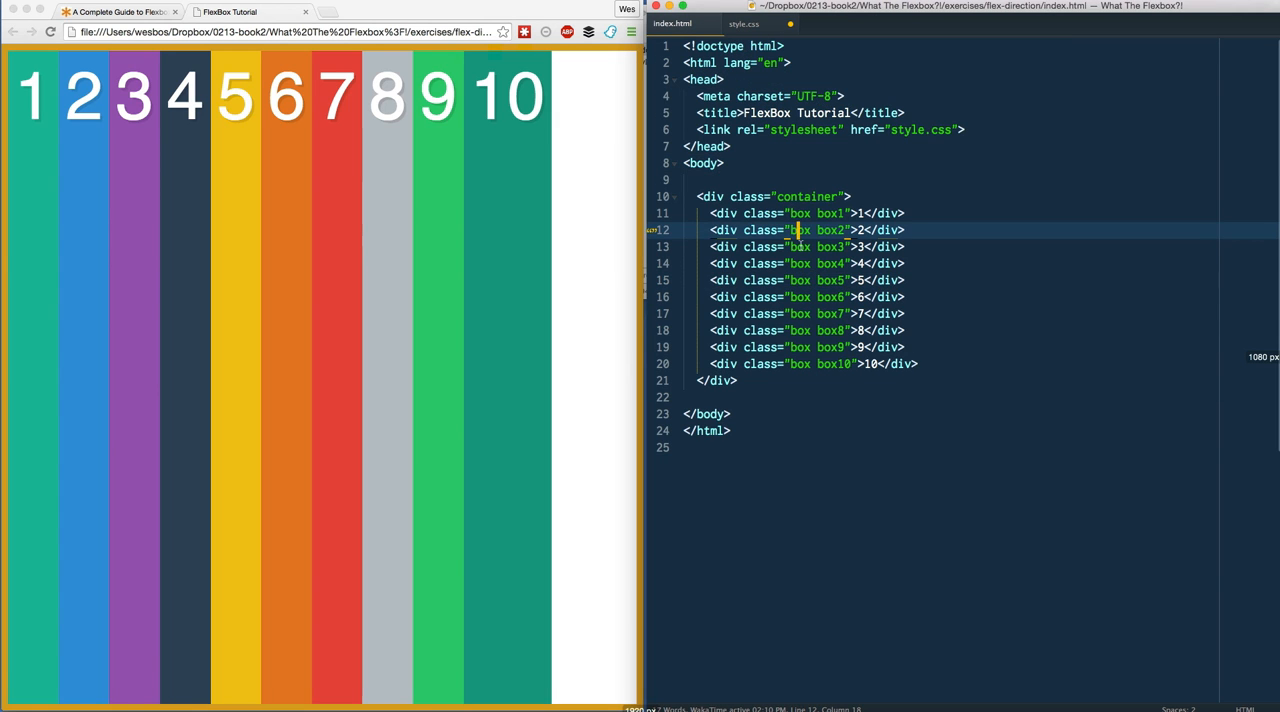
click(796, 246)
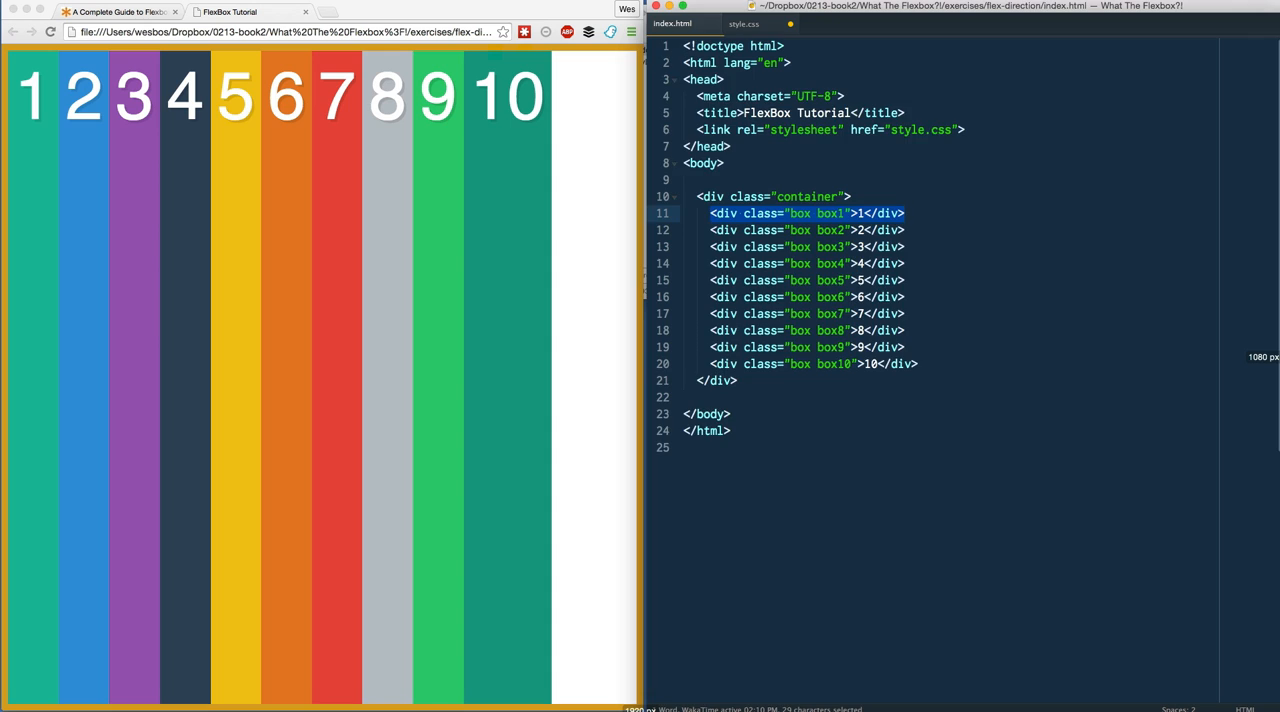
click(744, 24)
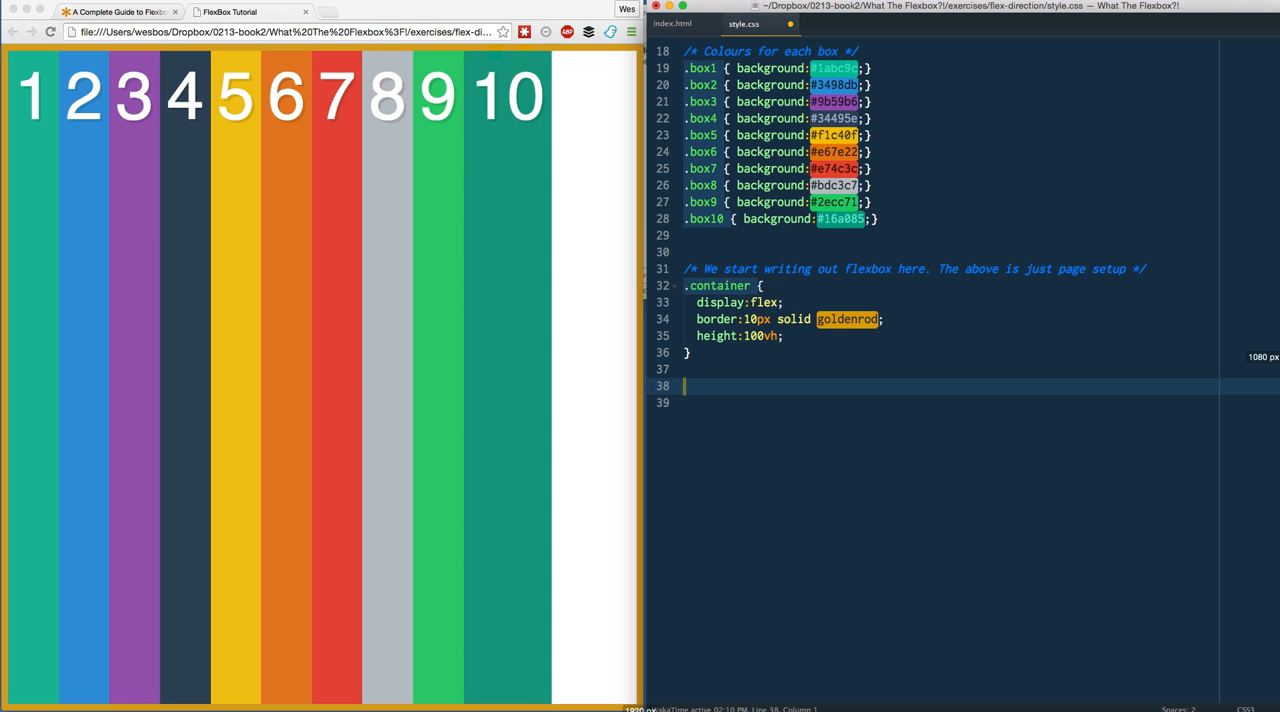
Add a .box rule with width: 300px
text(.box {)
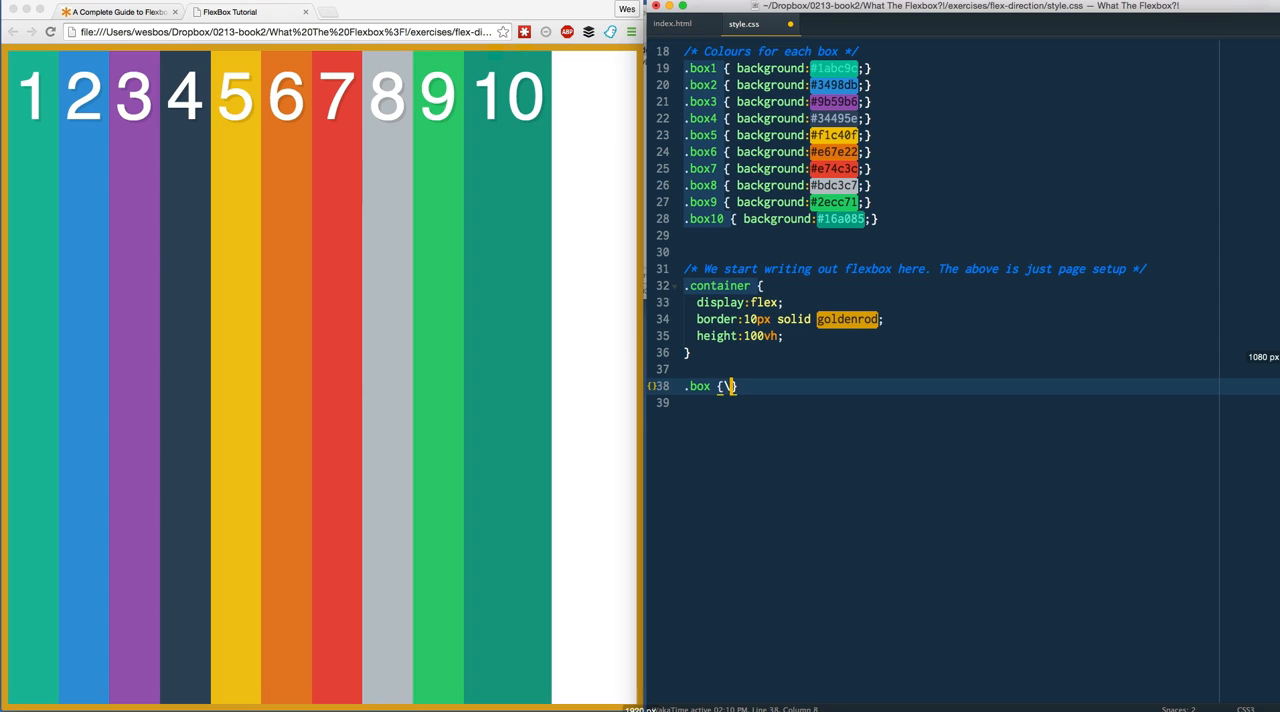
key(Return)
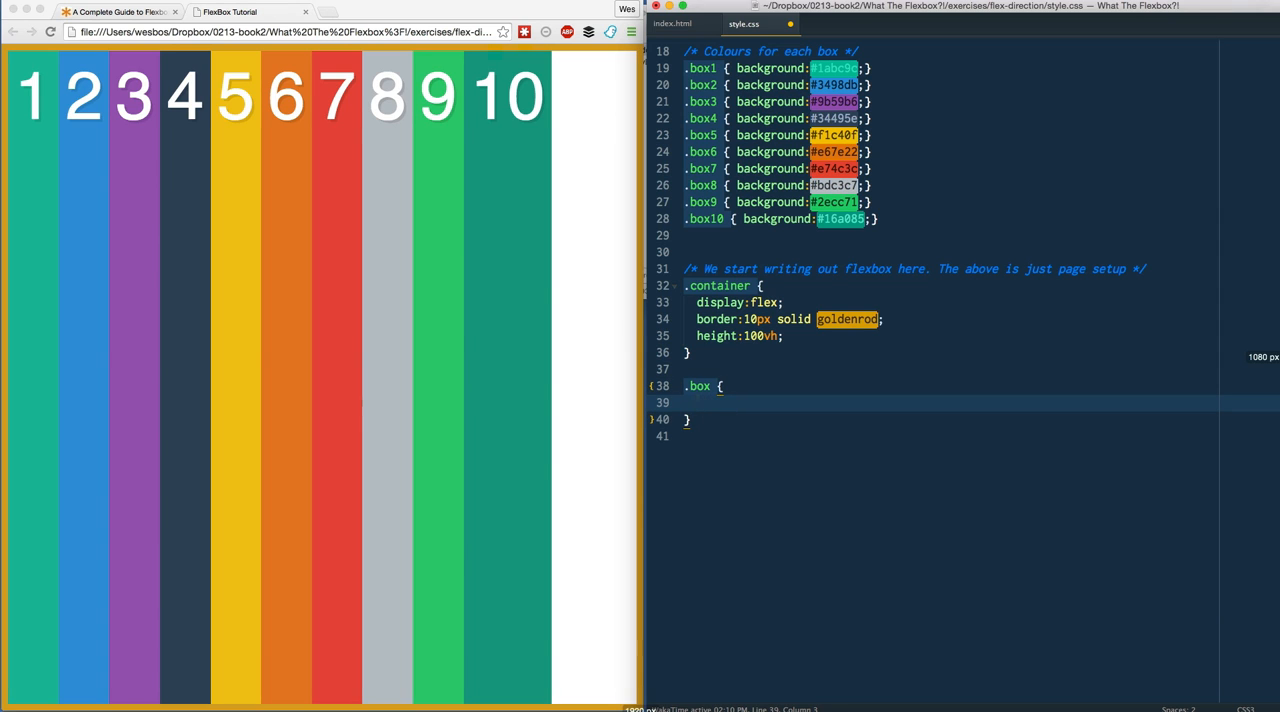
text(width:300px;)
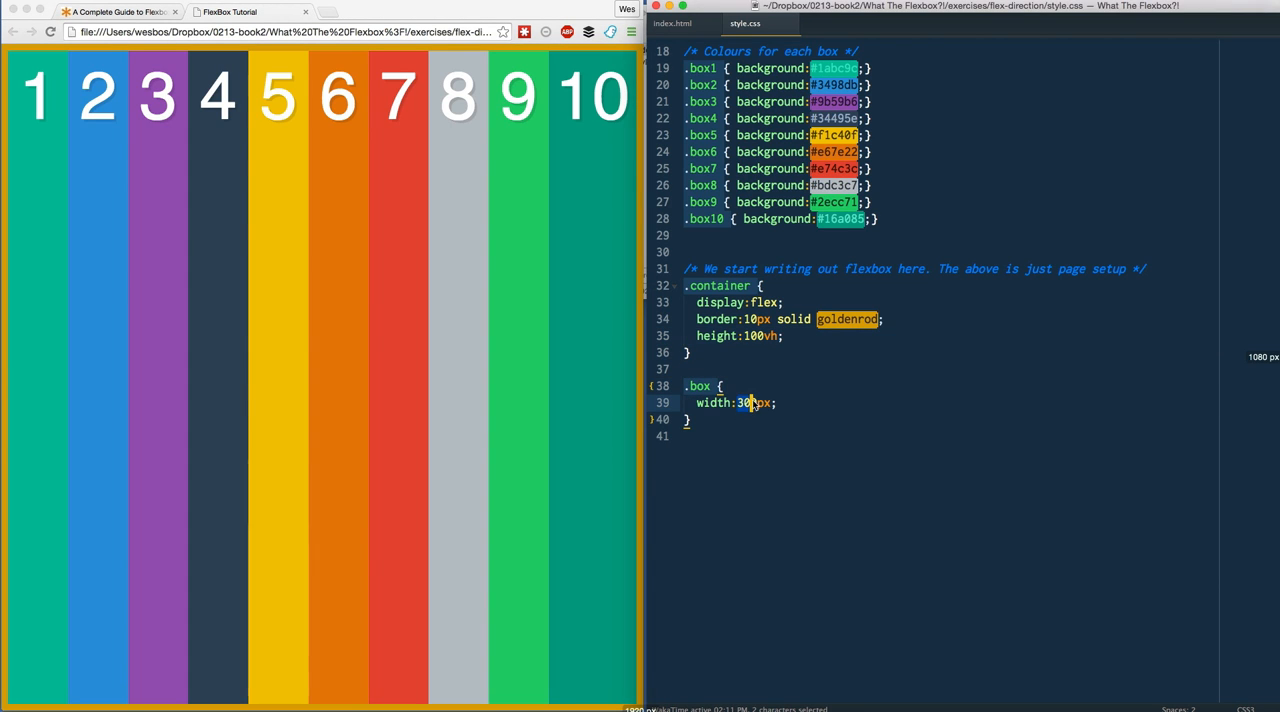
text(0)
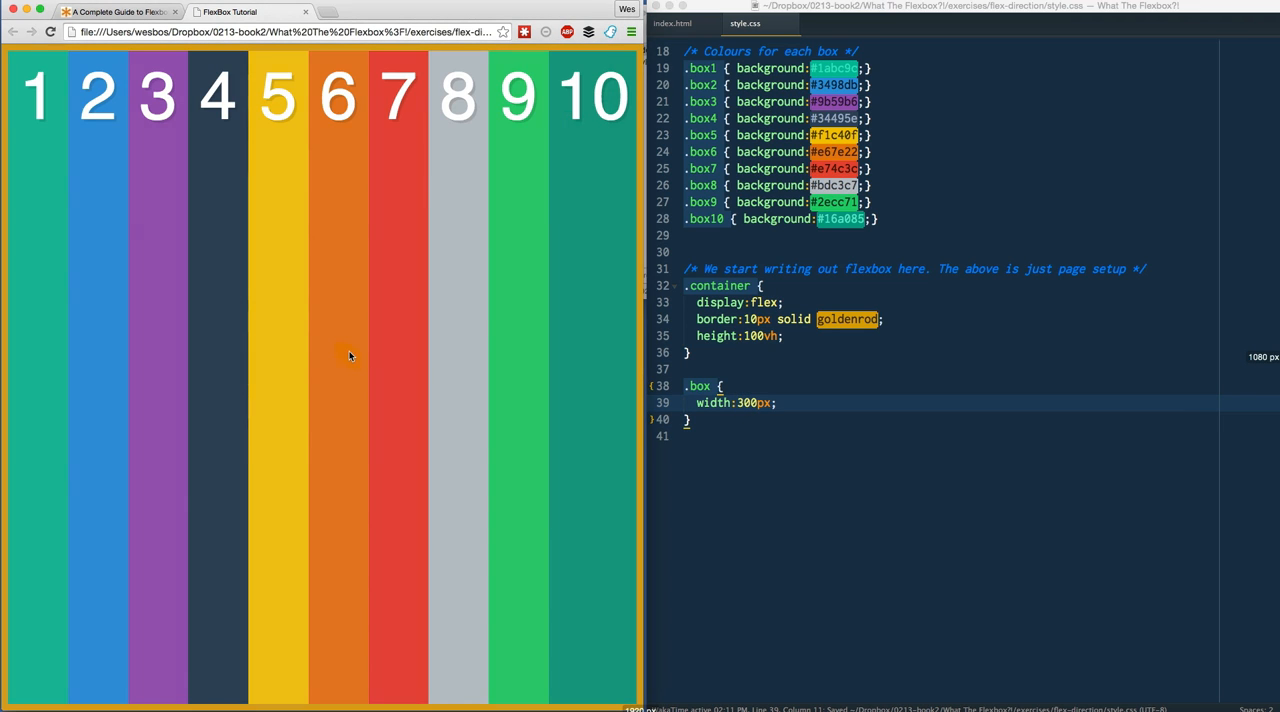
mouse_move(232, 146)
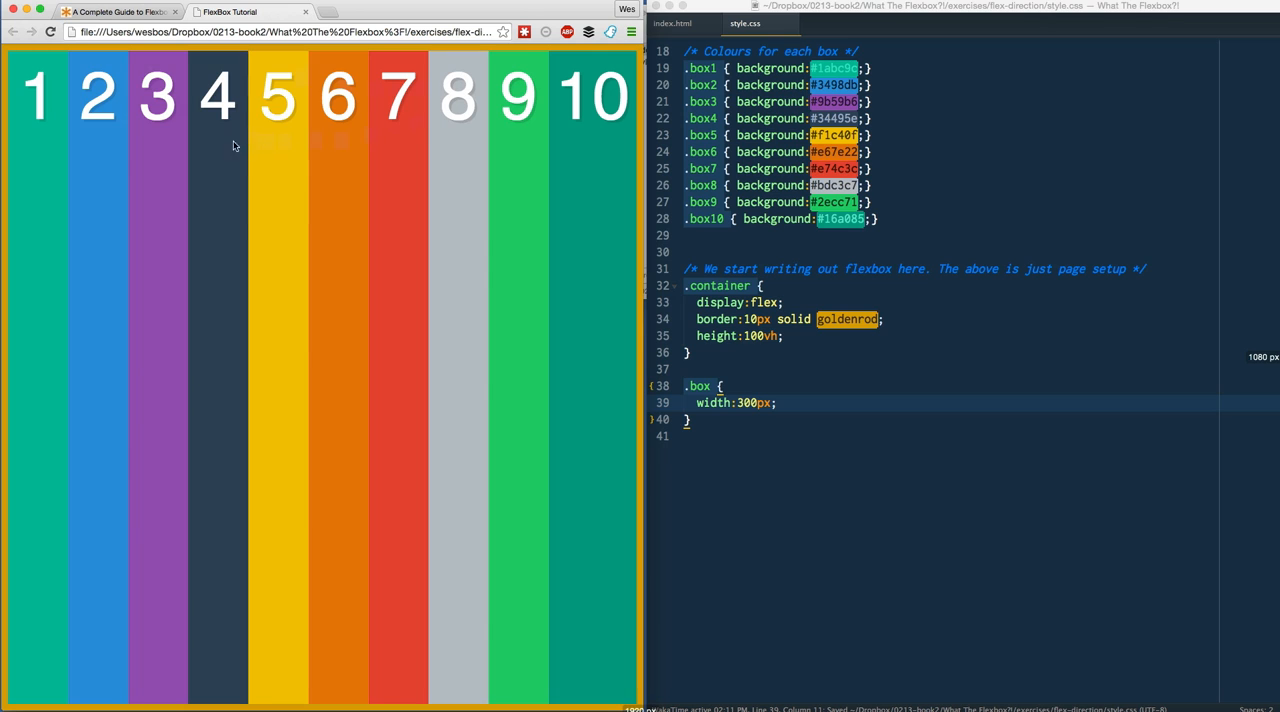
mouse_move(272, 4)
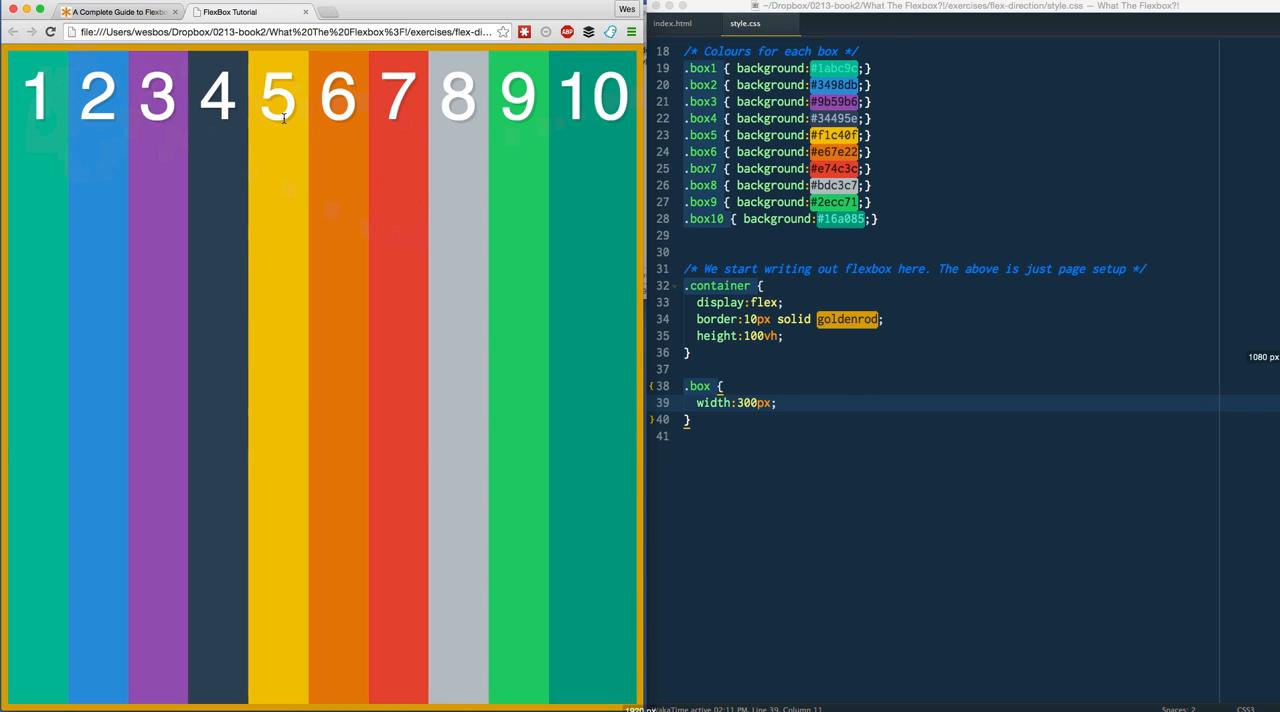
mouse_move(76, 104)
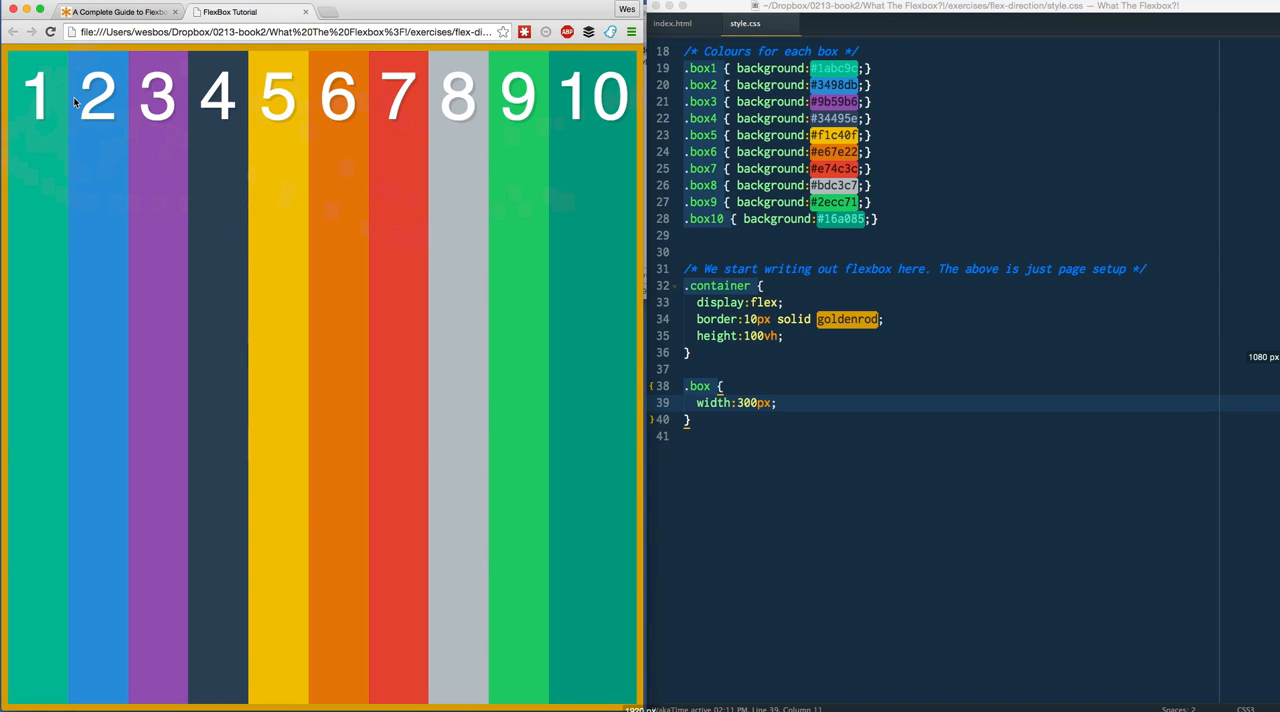
mouse_move(380, 298)
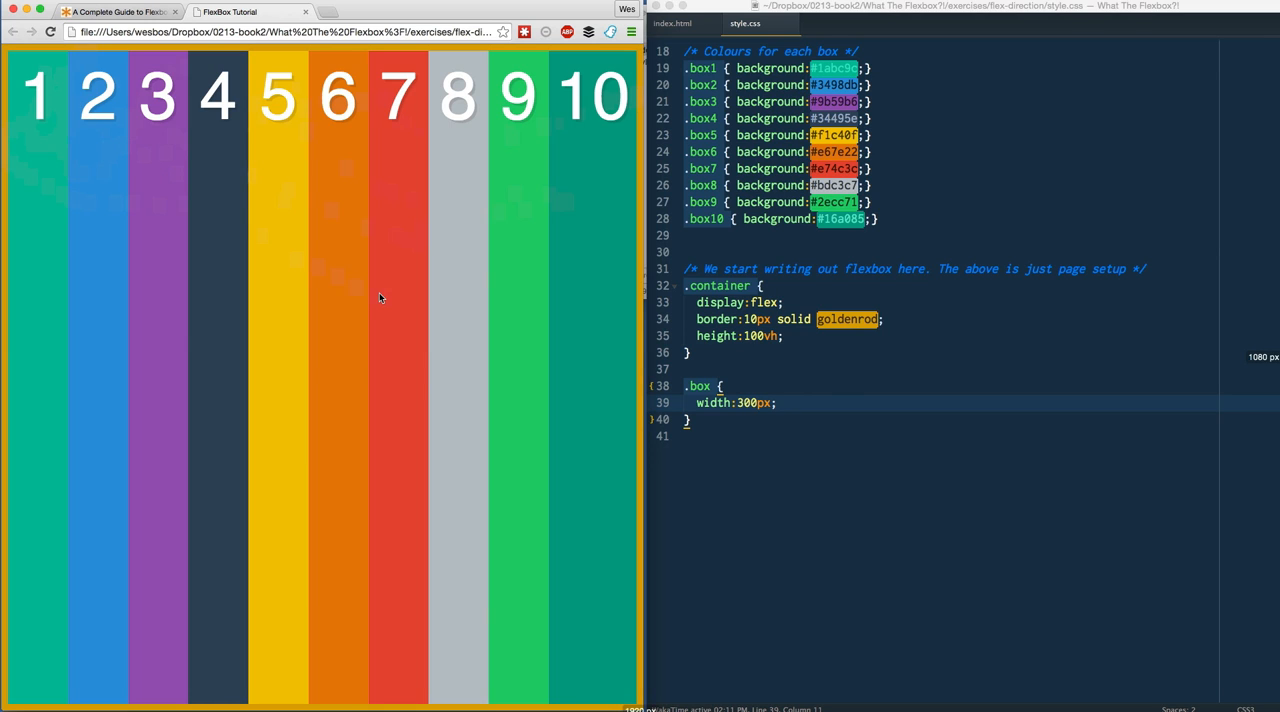
mouse_move(16, 150)
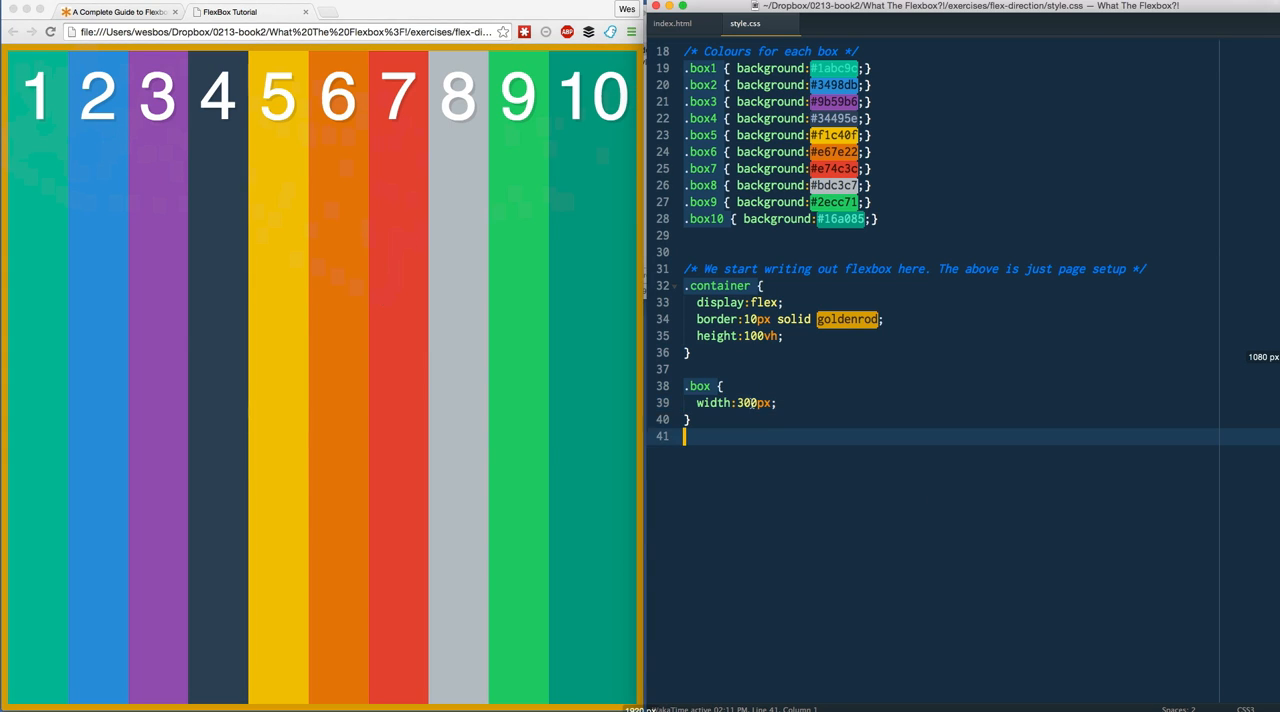
Add flex-wrap: nowrap to .container, then change the value to wrap
key(Return)
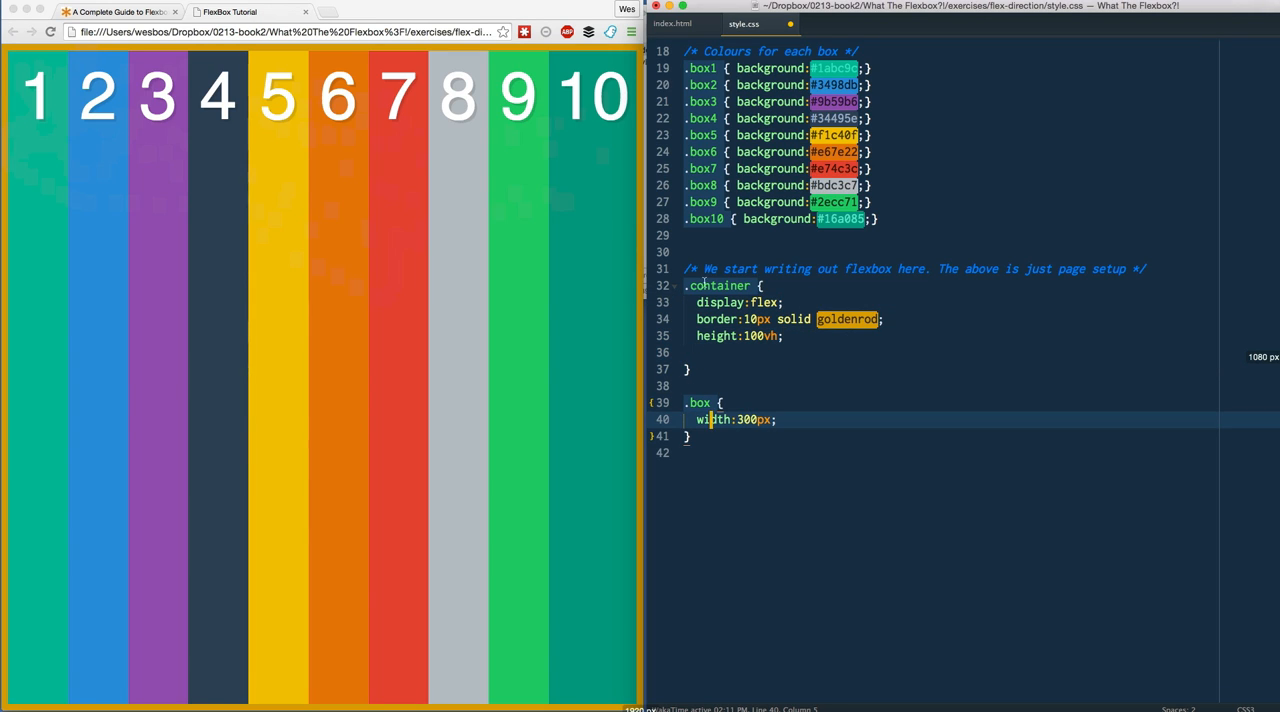
text(flex-wrap:;)
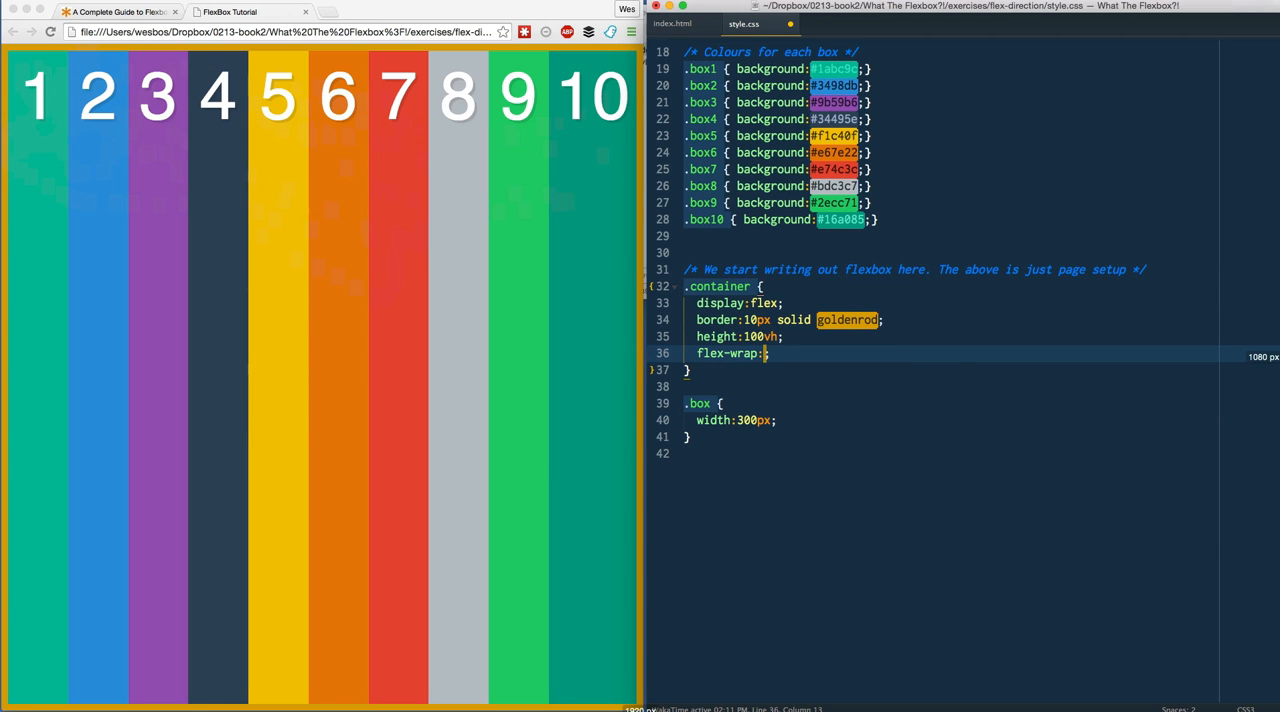
text(nowrap)
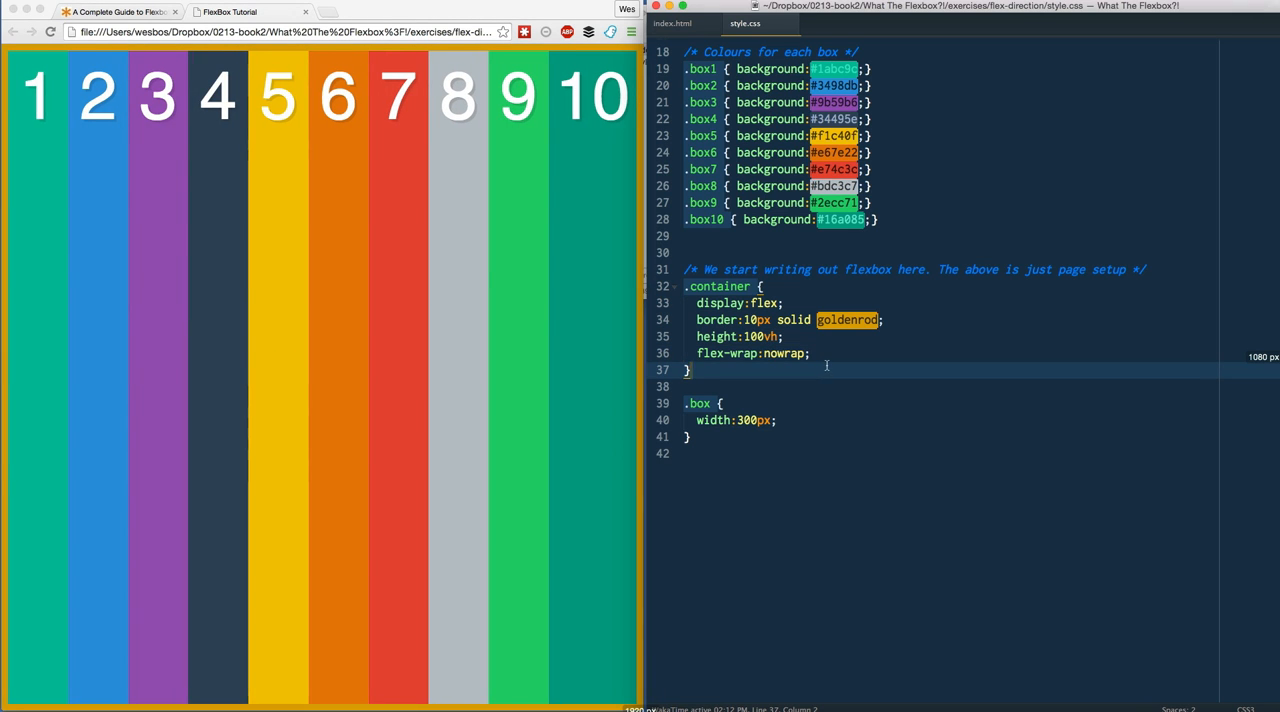
double_click(784, 352)
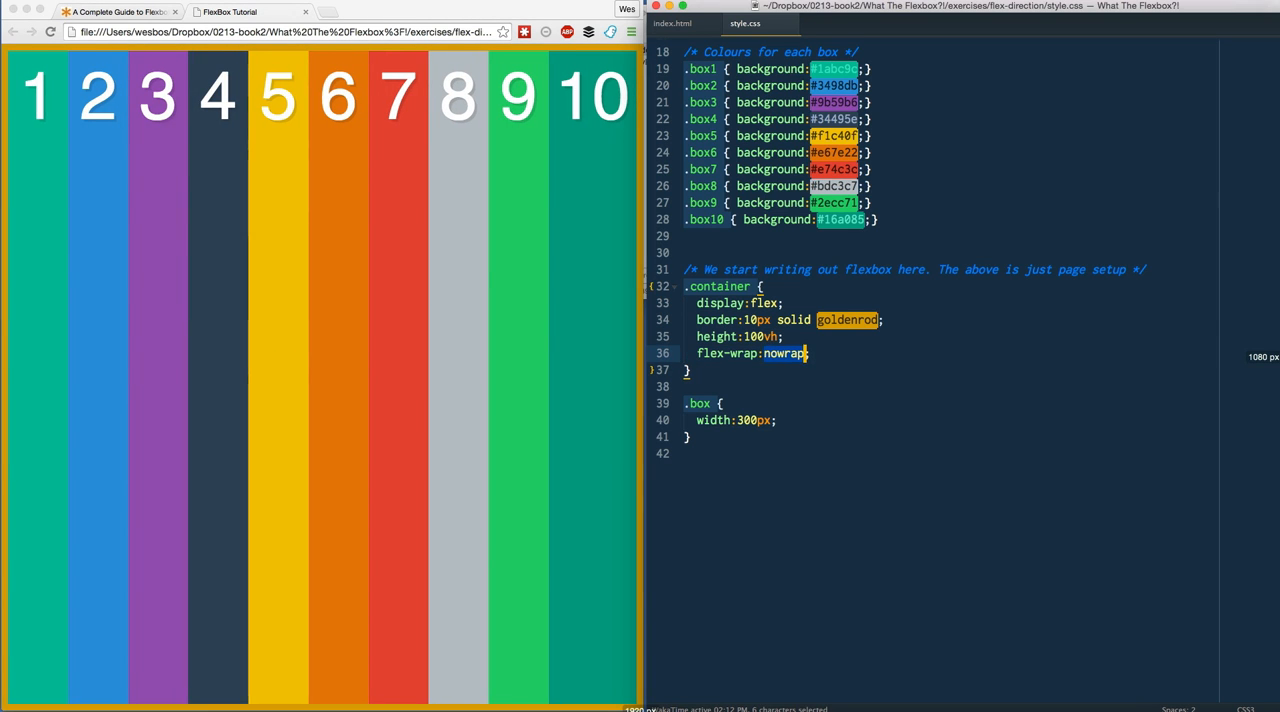
text(wrap)
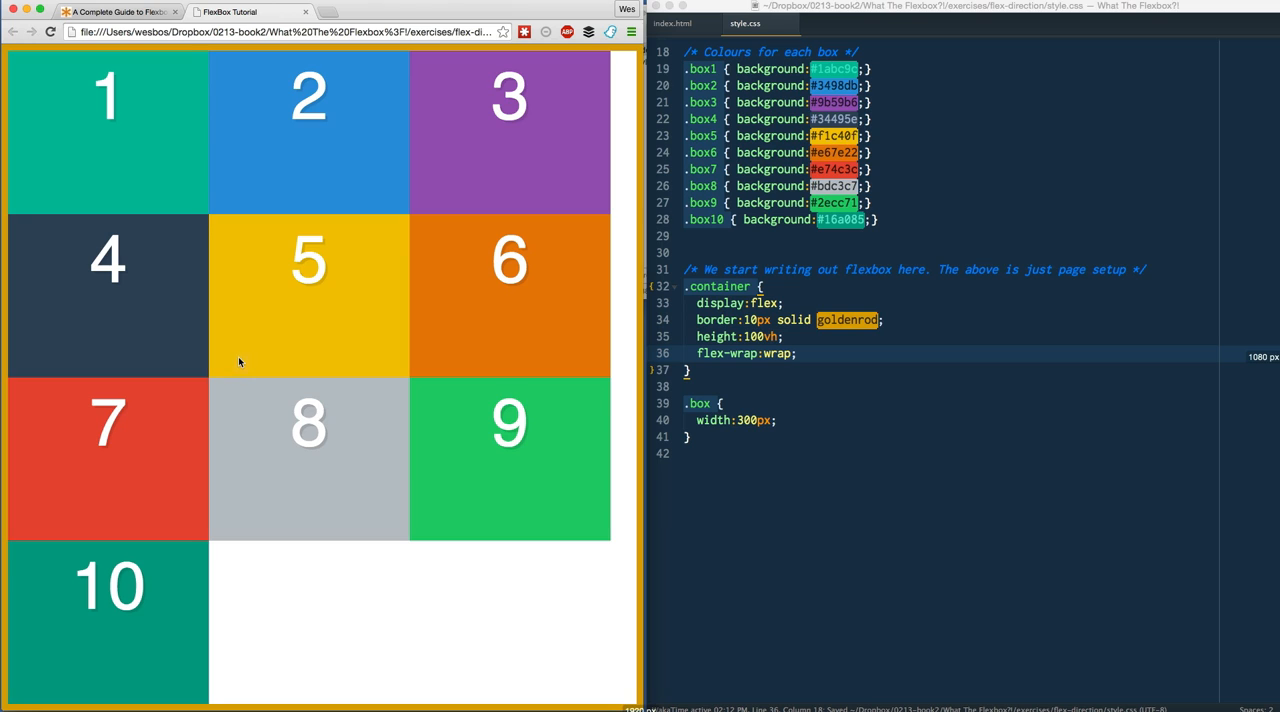
mouse_move(186, 344)
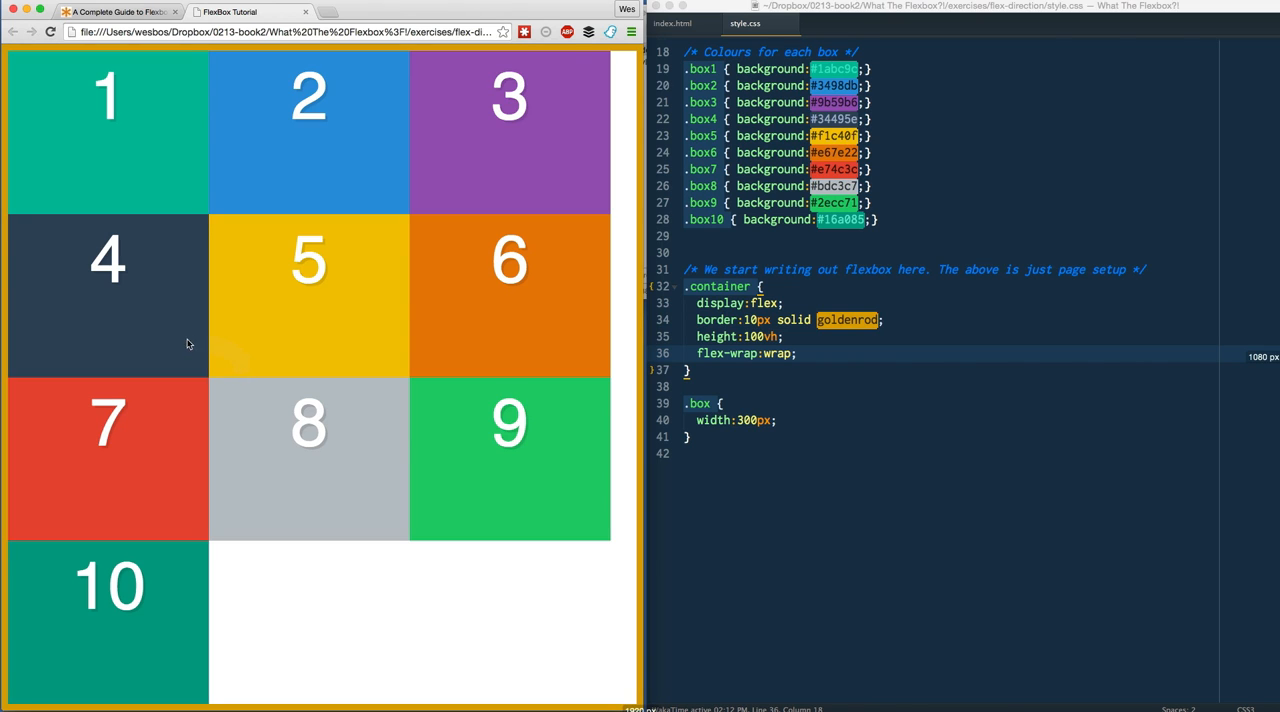
mouse_move(62, 90)
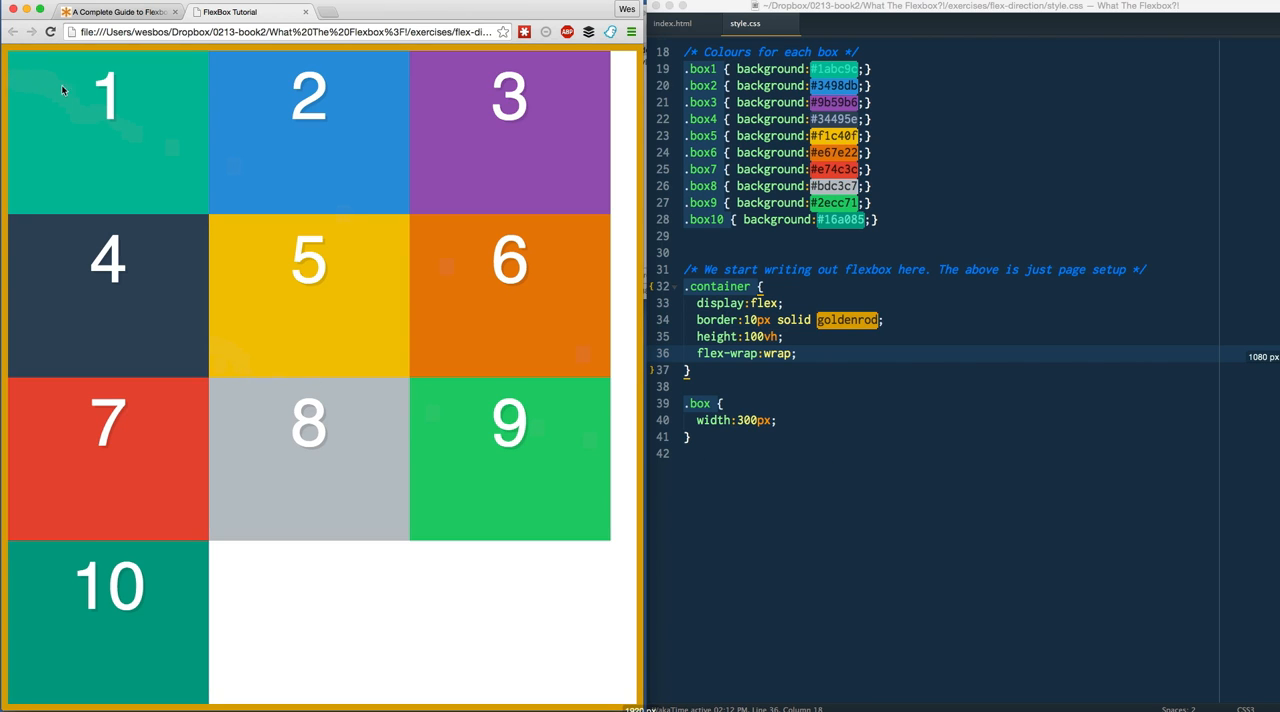
mouse_move(130, 28)
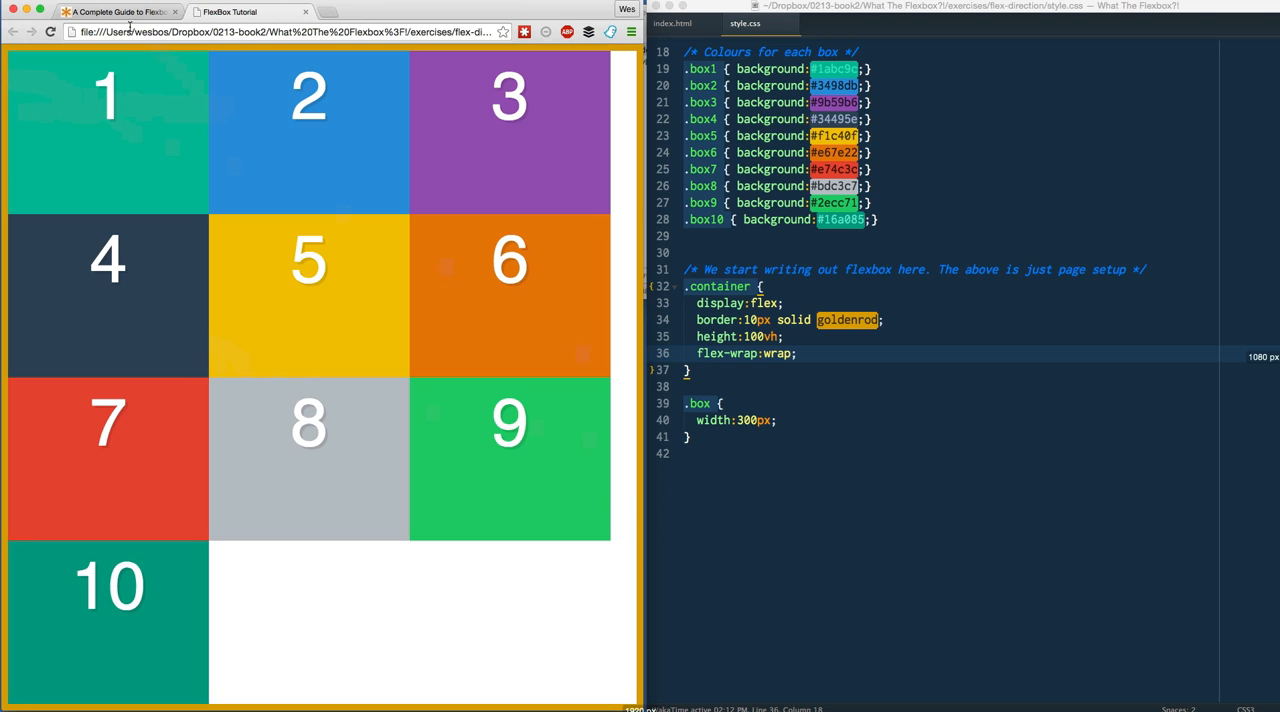
mouse_move(592, 136)
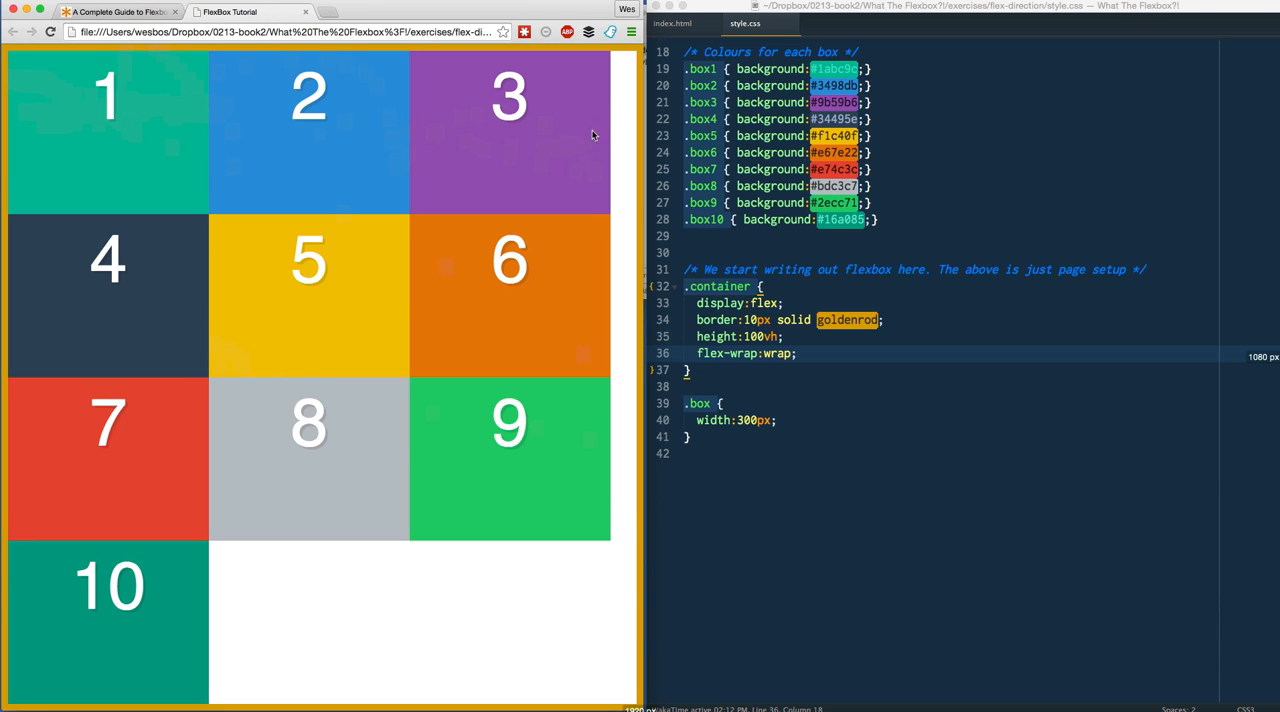
mouse_move(172, 276)
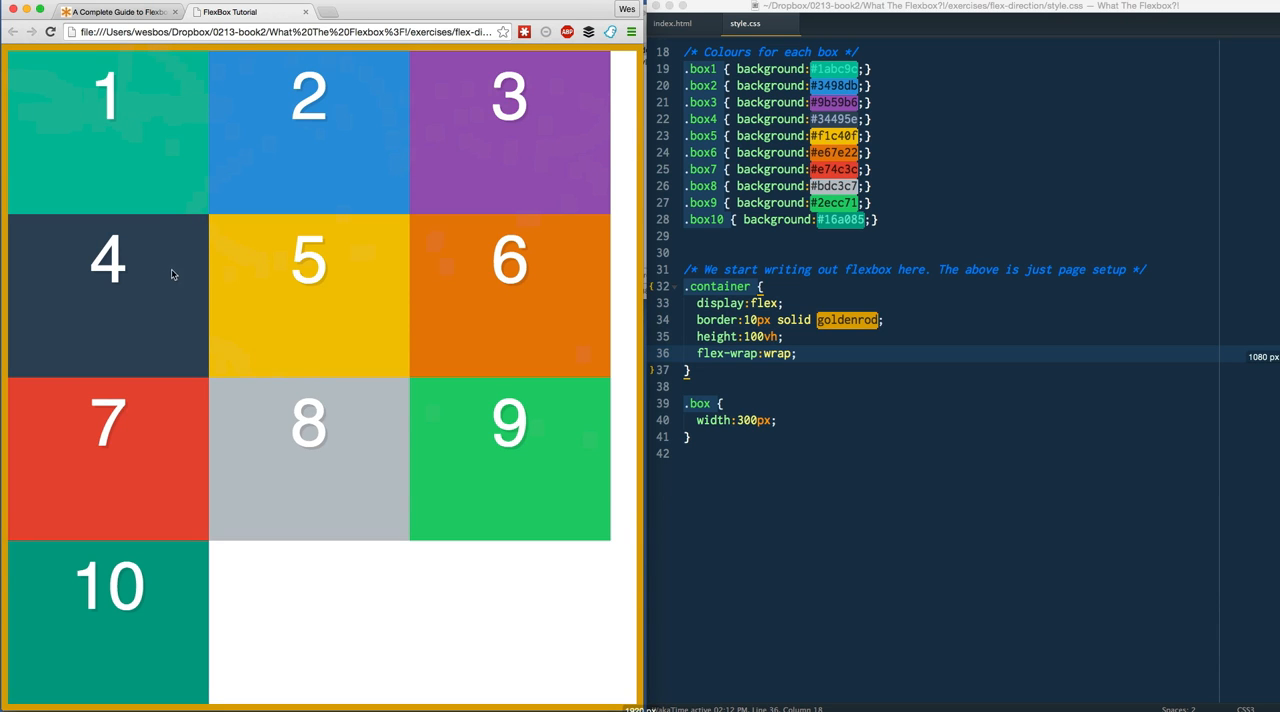
mouse_move(164, 260)
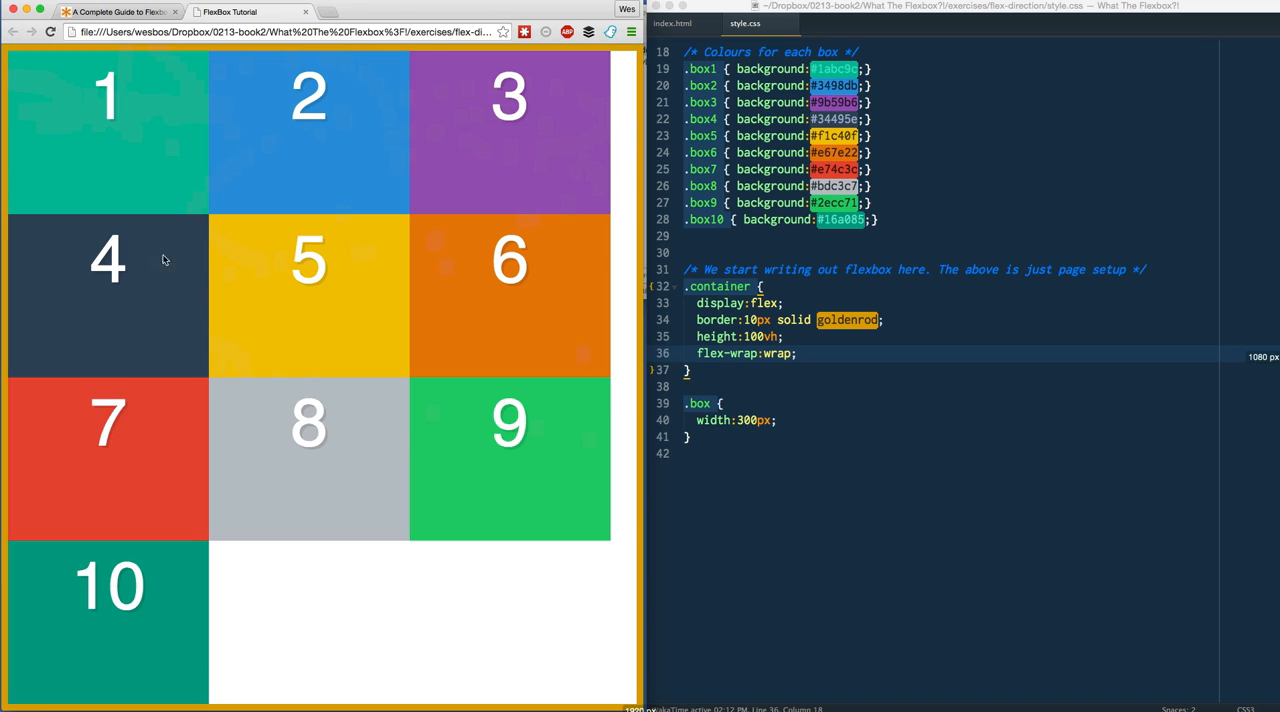
mouse_move(588, 112)
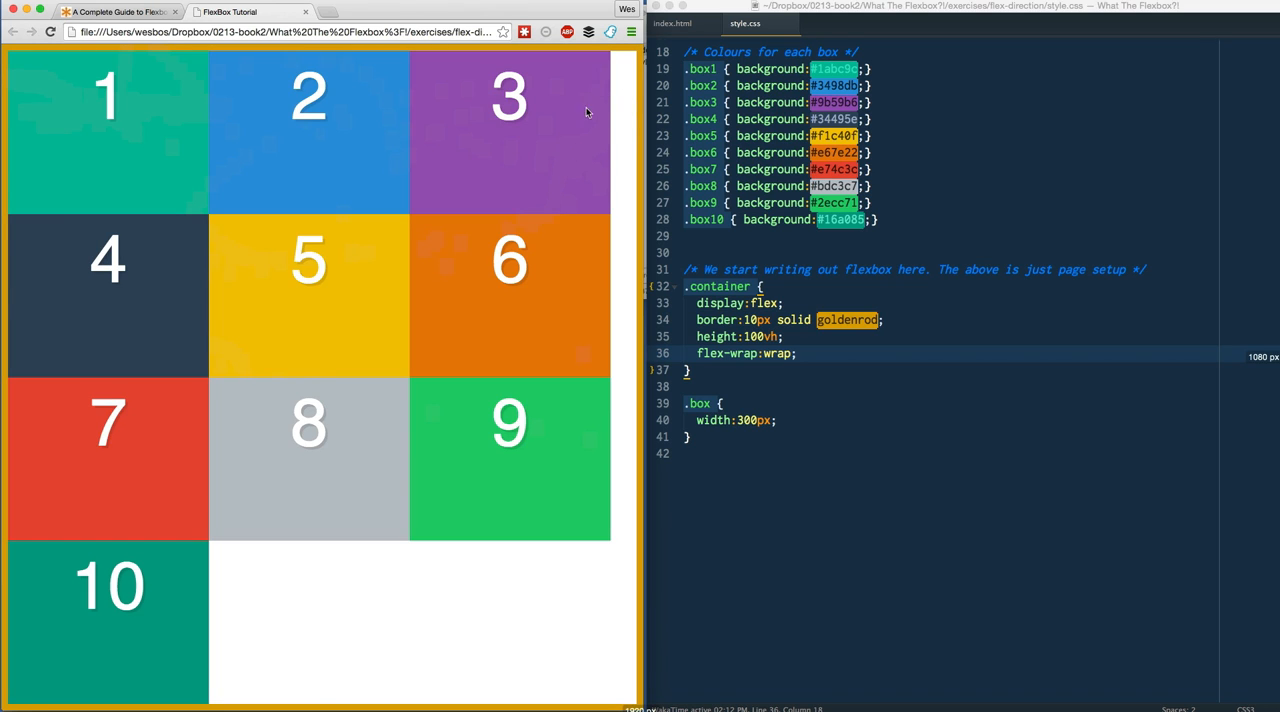
mouse_move(172, 276)
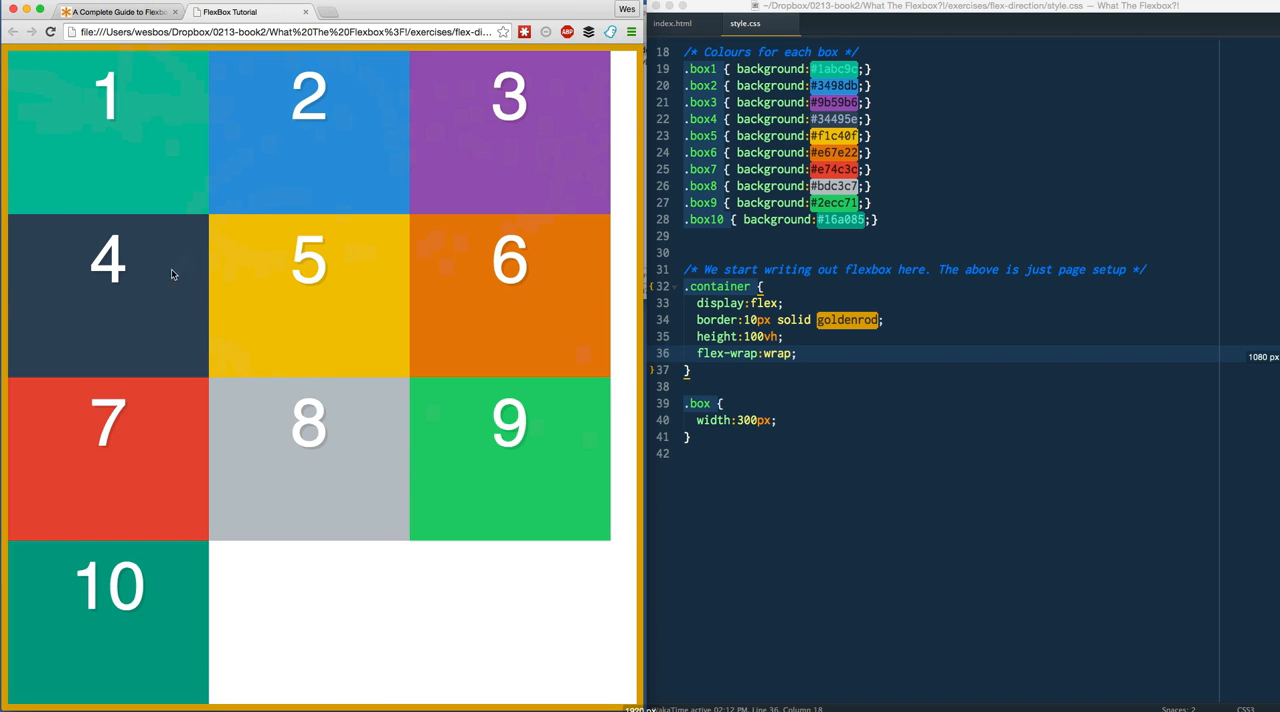
mouse_move(520, 548)
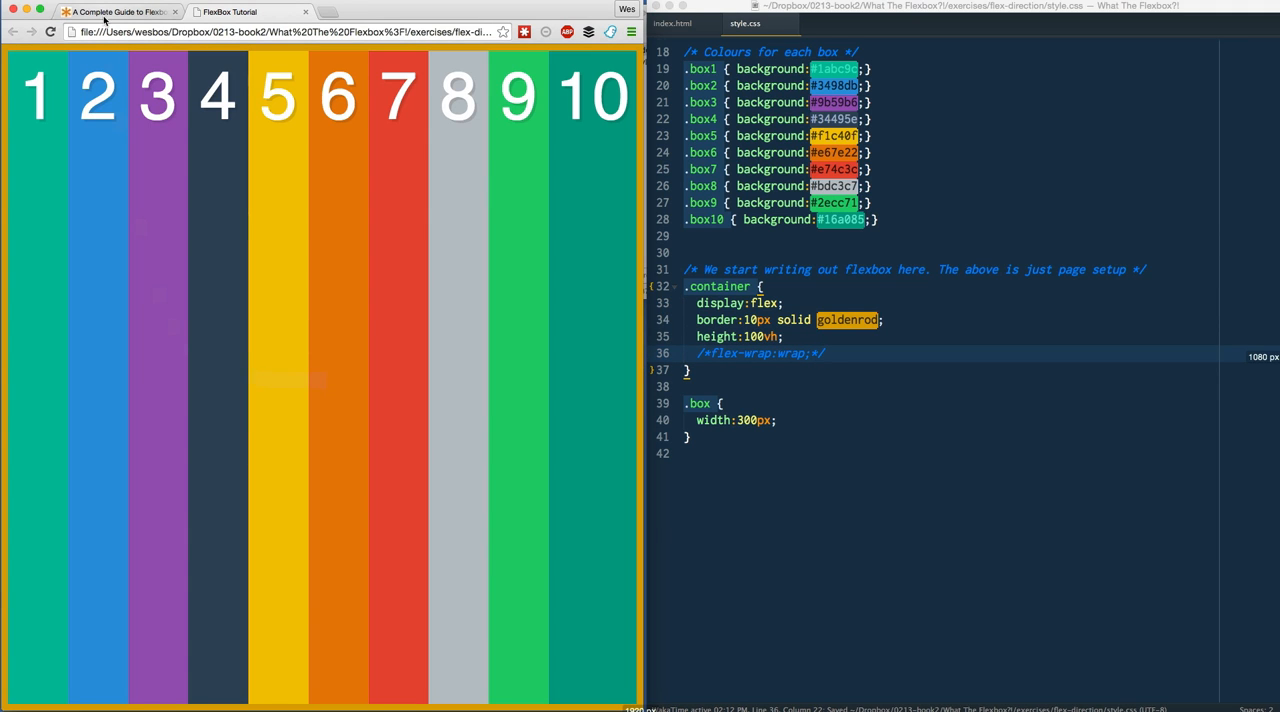
mouse_move(112, 476)
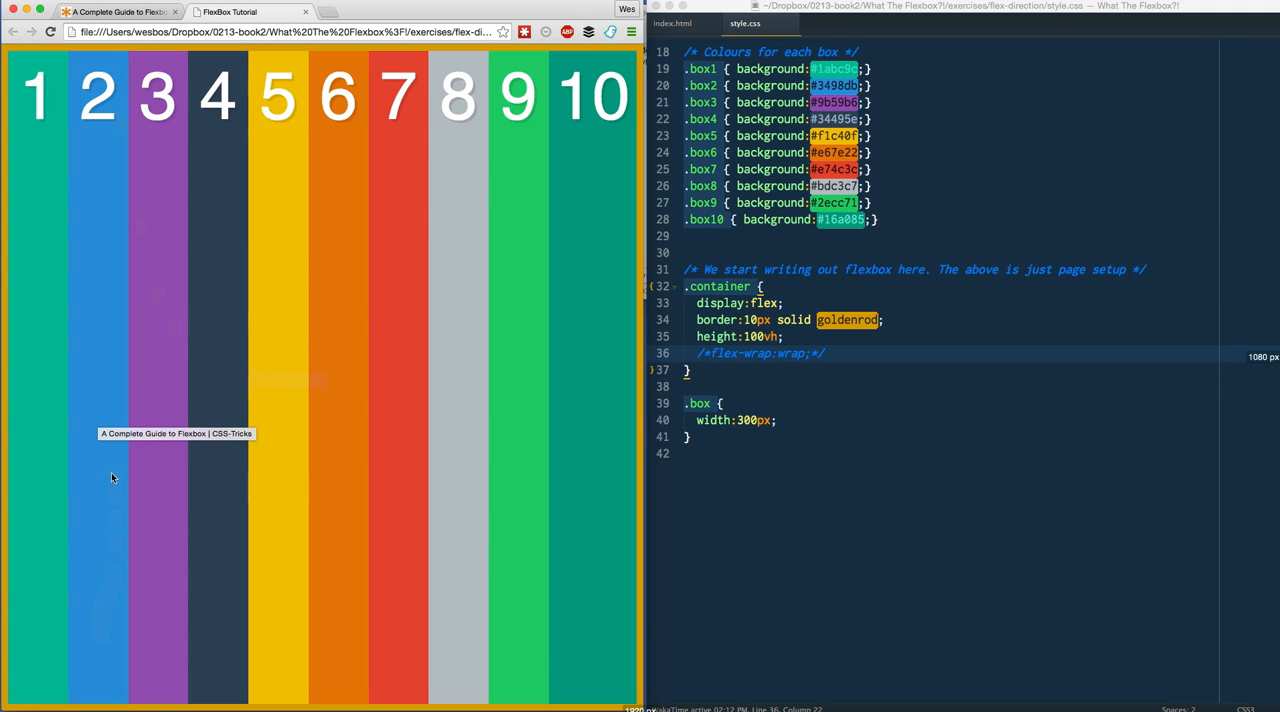
mouse_move(136, 58)
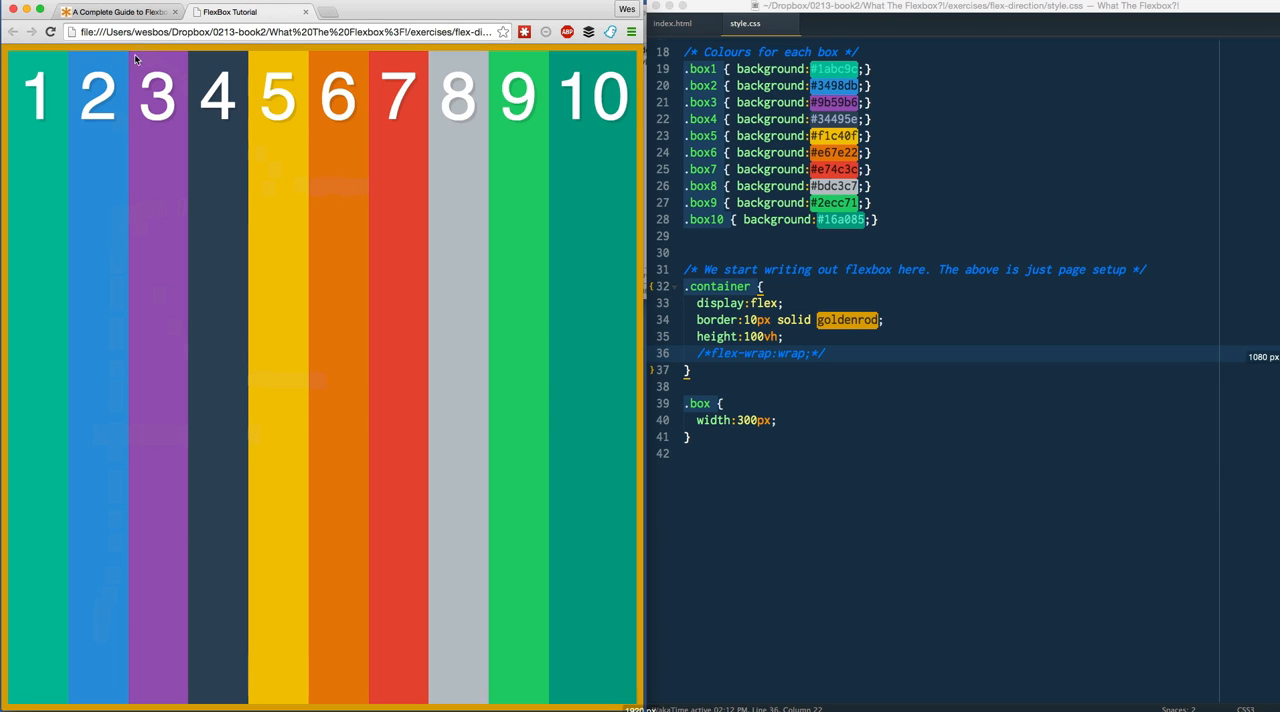
mouse_move(128, 62)
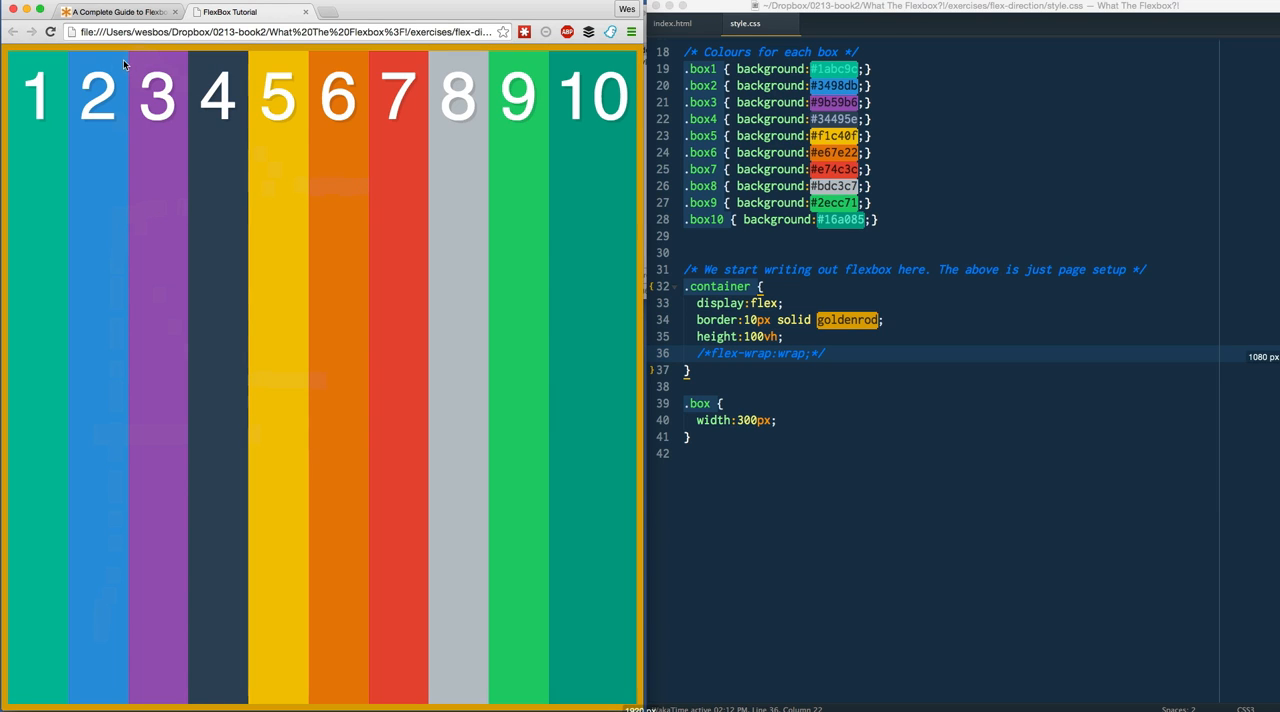
mouse_move(778, 350)
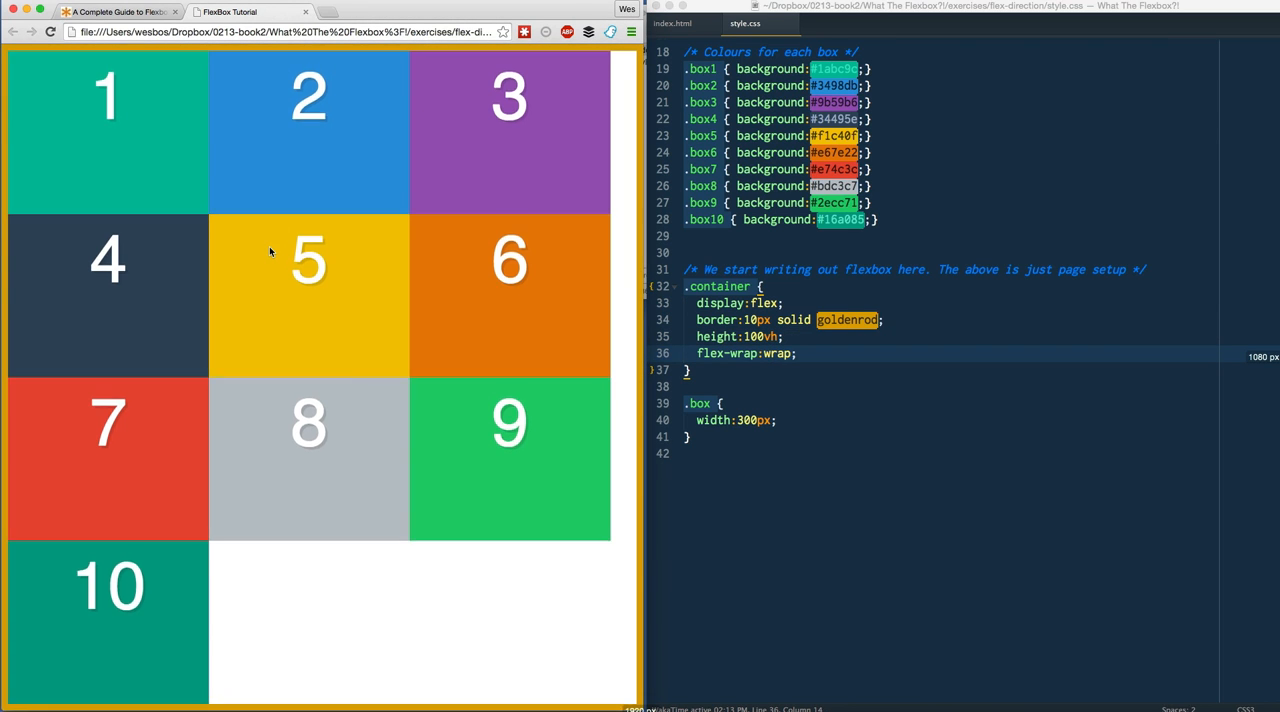
mouse_move(174, 584)
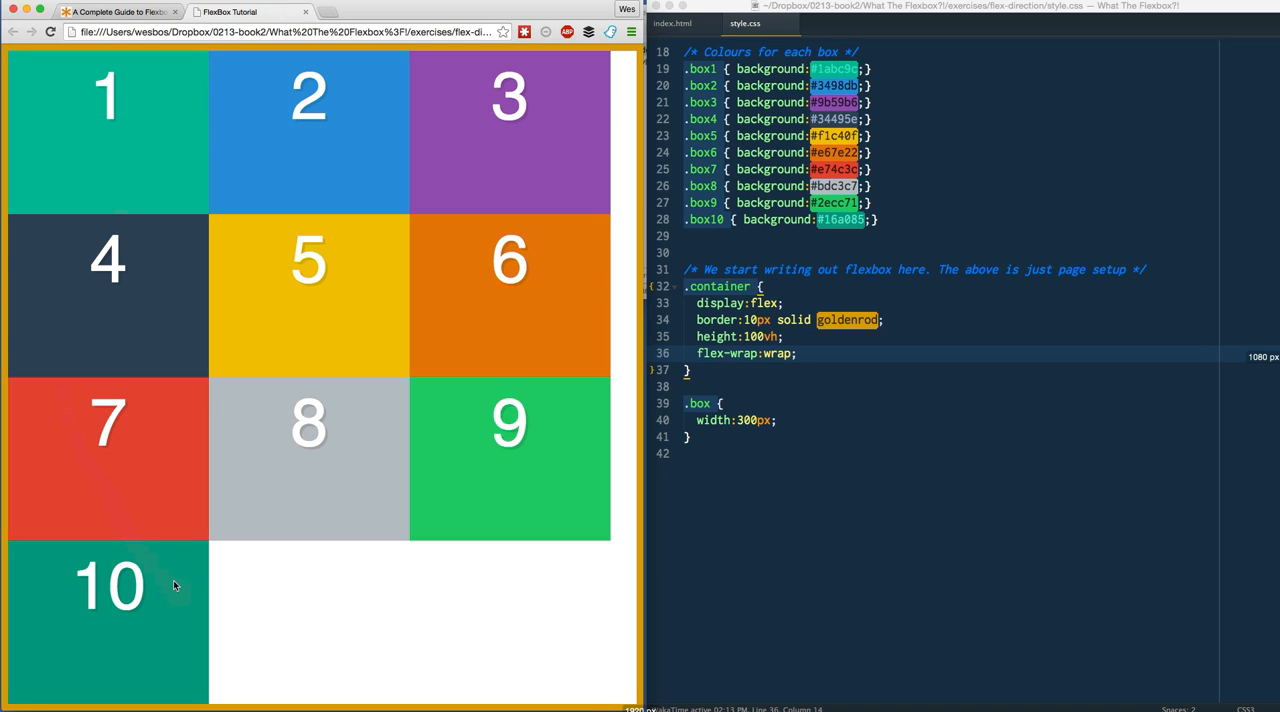
mouse_move(150, 556)
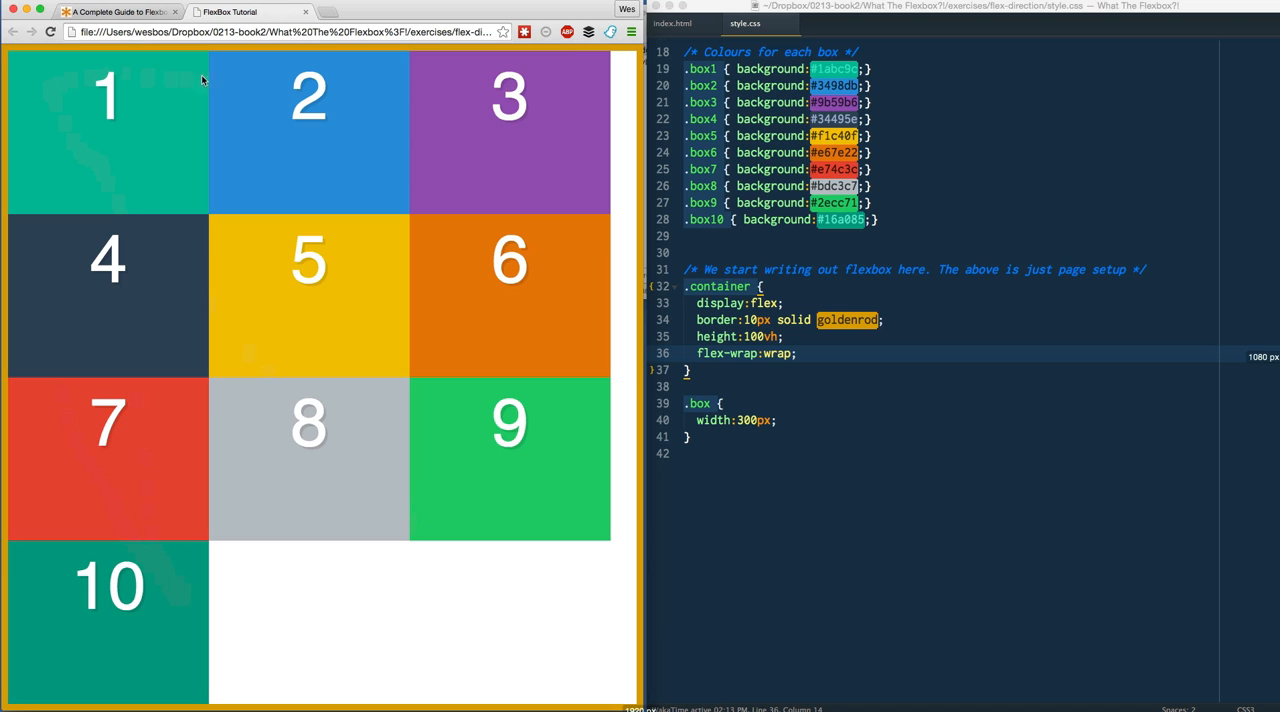
mouse_move(352, 240)
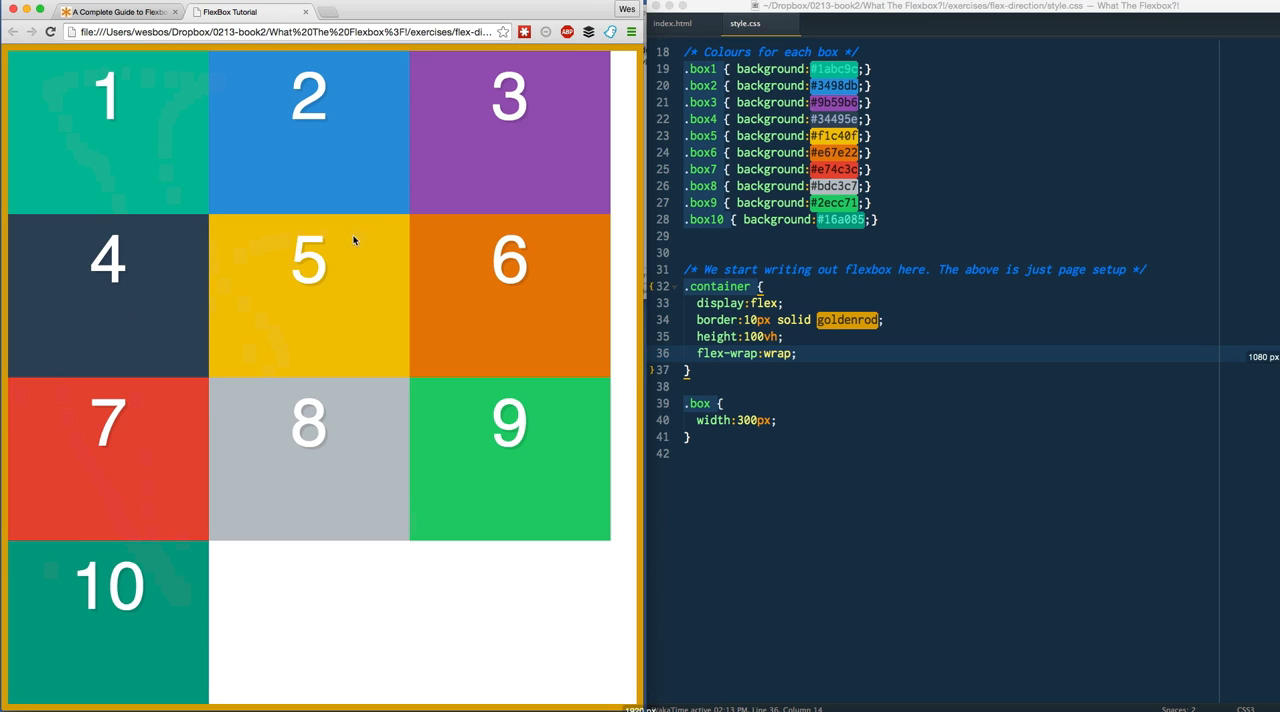
mouse_move(420, 294)
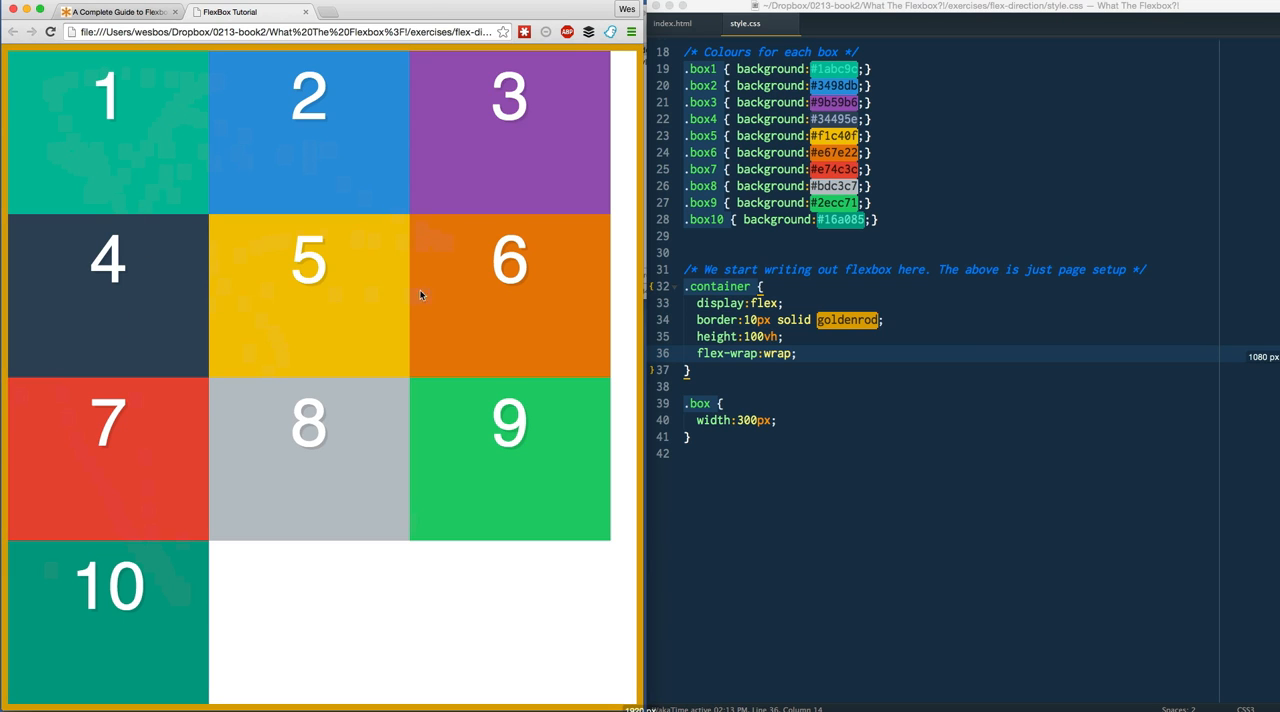
mouse_move(180, 532)
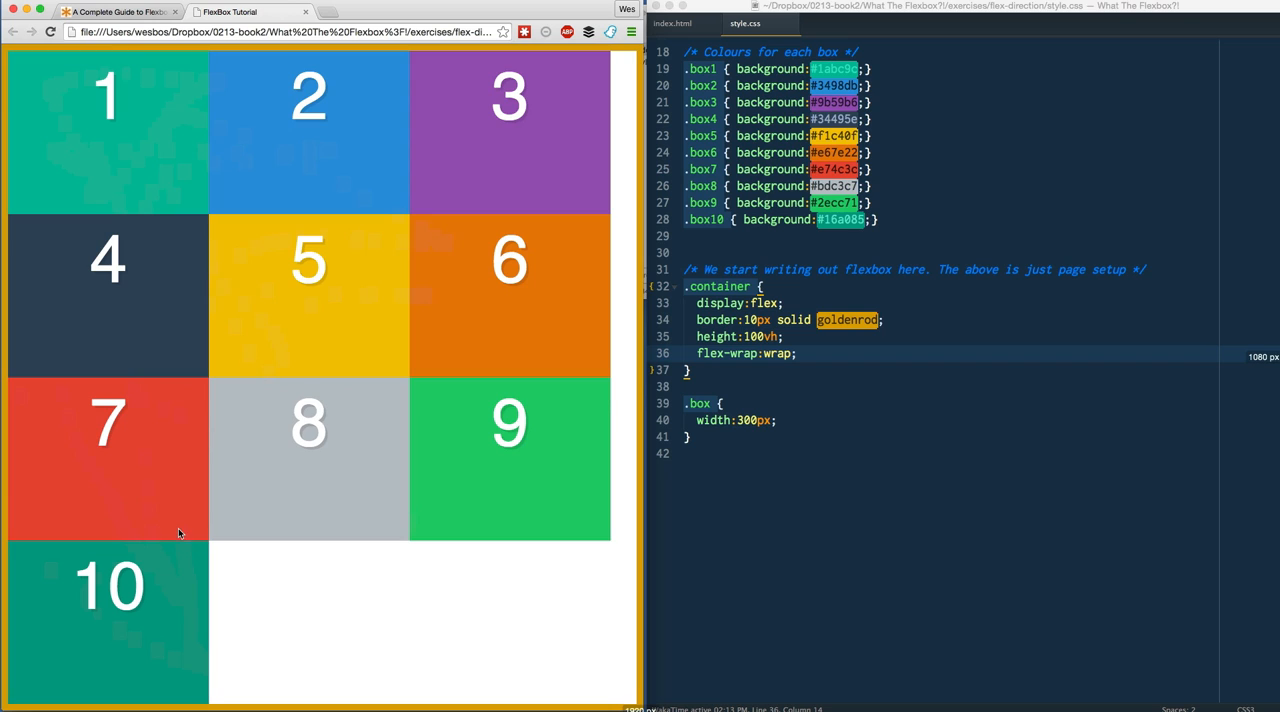
mouse_move(140, 156)
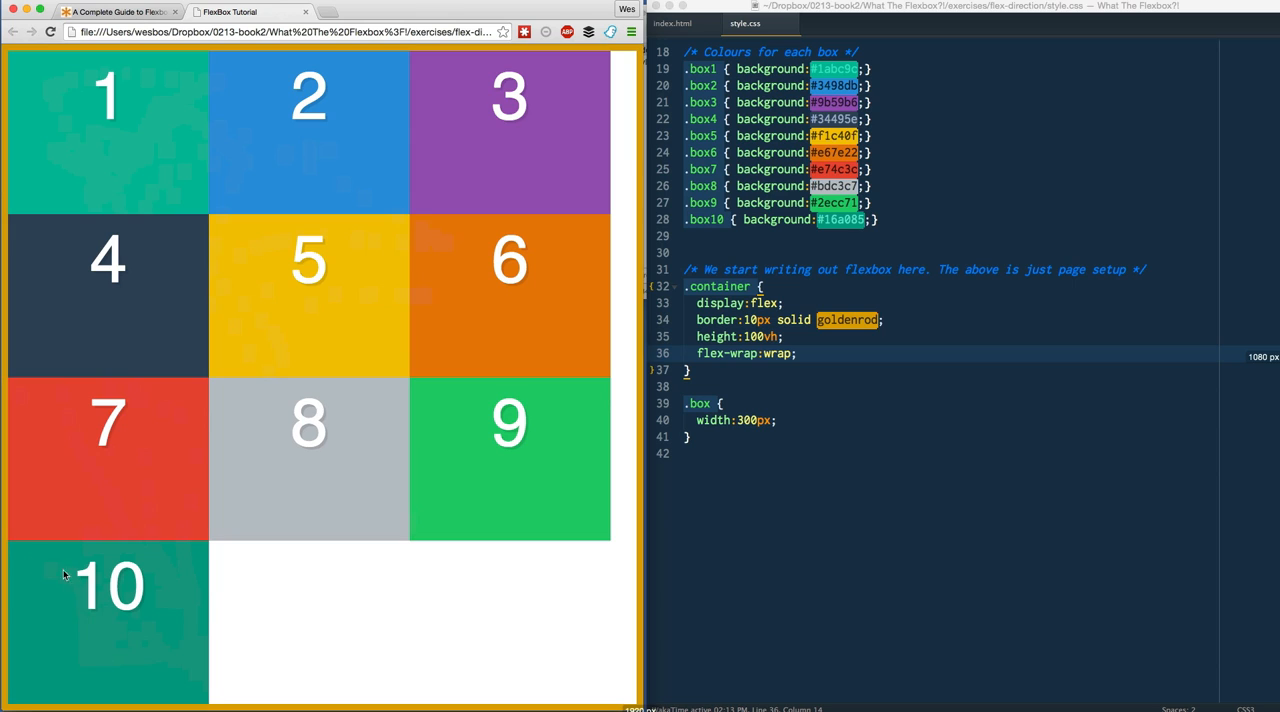
mouse_move(70, 190)
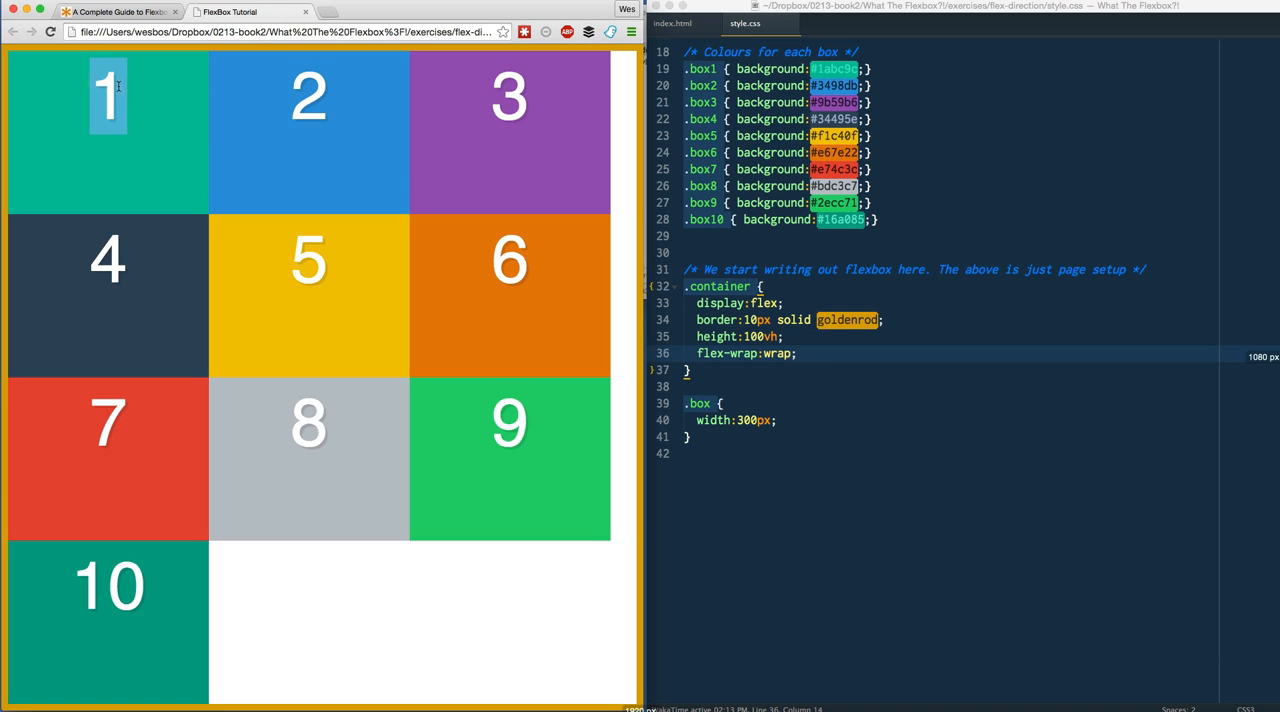
mouse_move(130, 160)
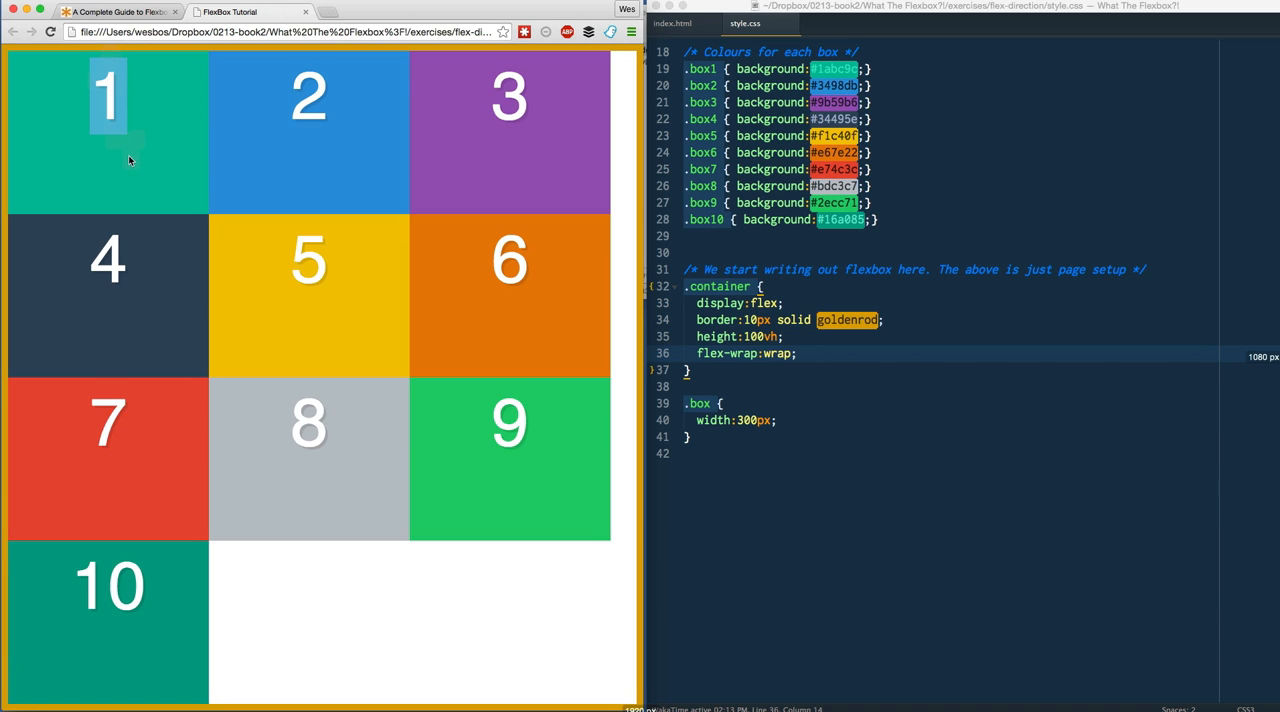
mouse_move(152, 228)
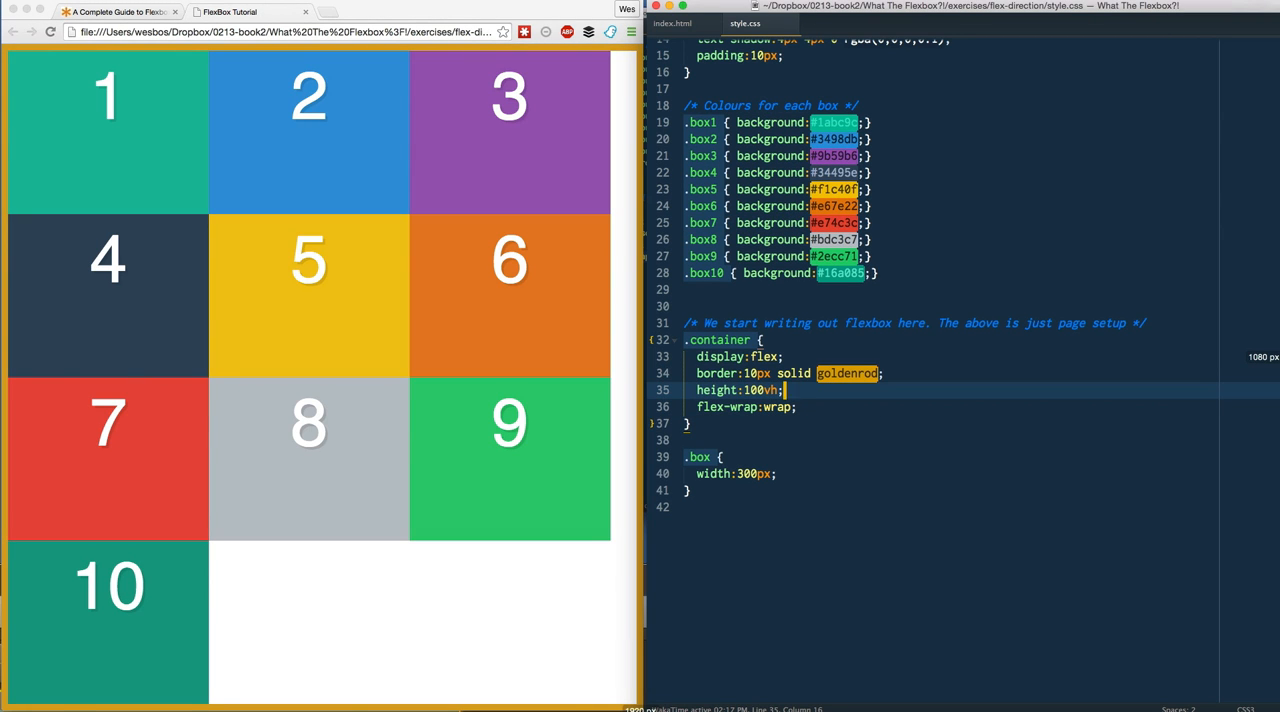
mouse_move(450, 136)
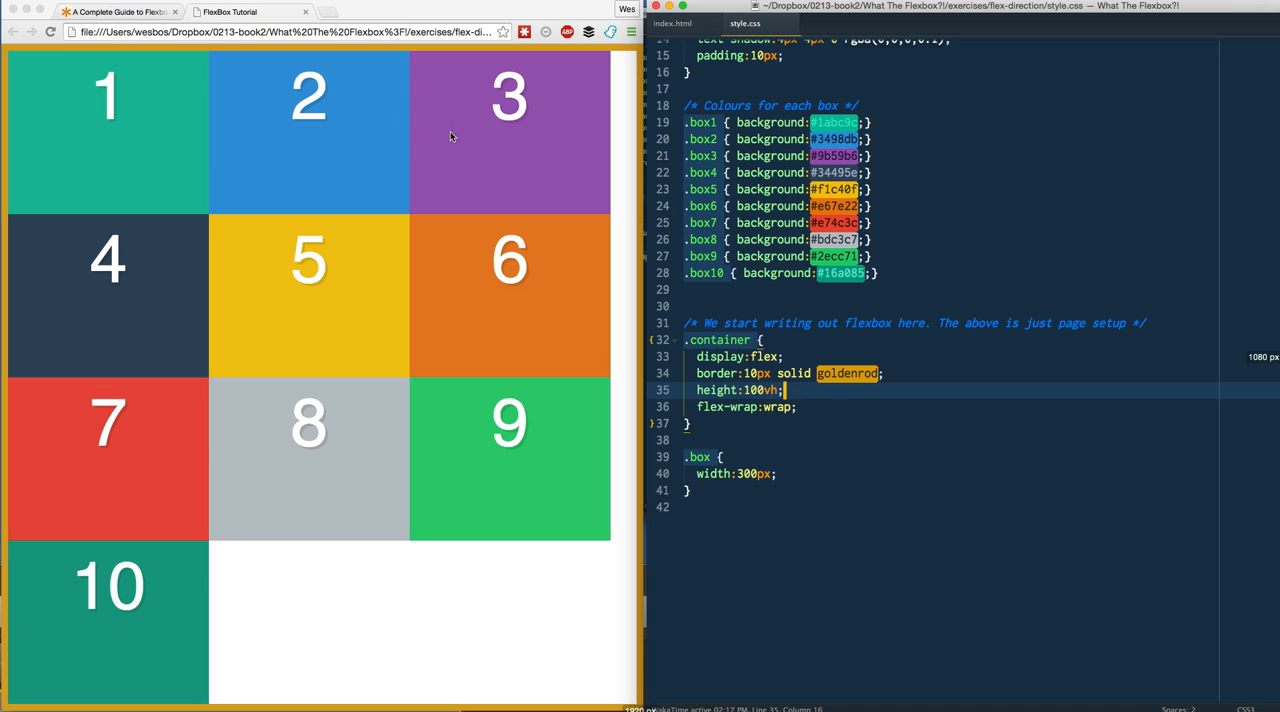
mouse_move(356, 292)
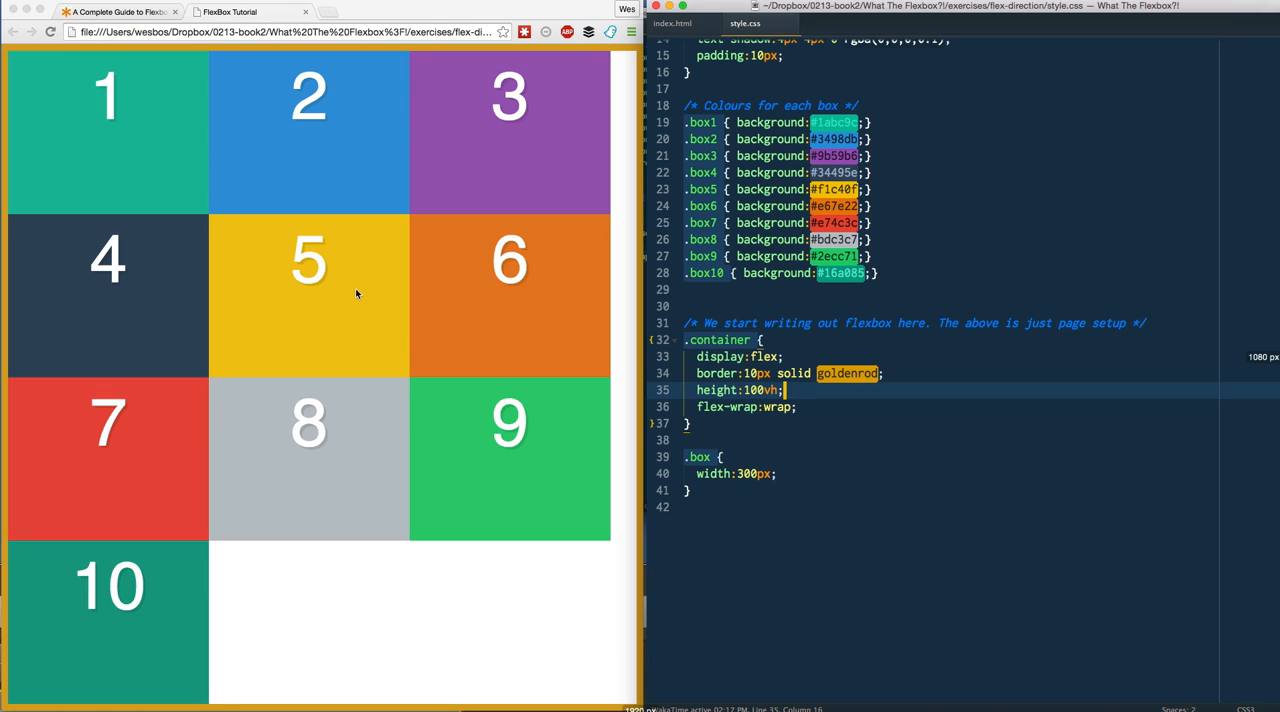
mouse_move(242, 288)
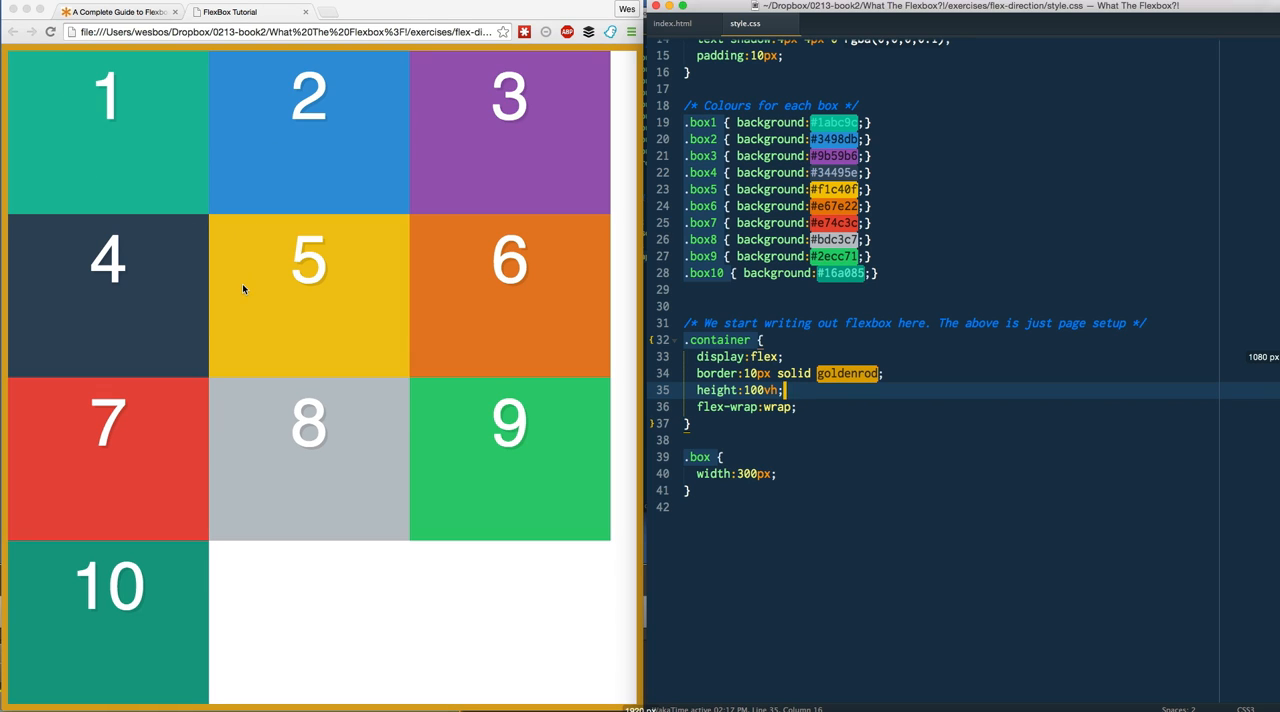
mouse_move(282, 272)
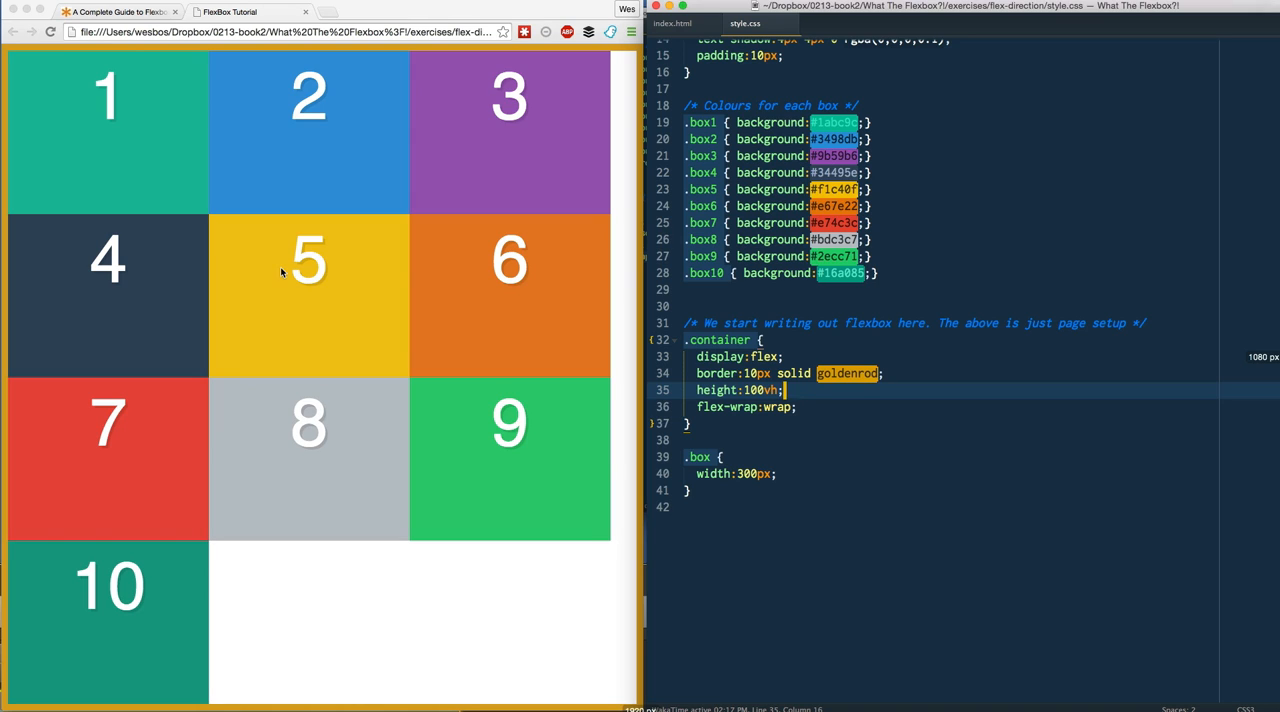
mouse_move(596, 110)
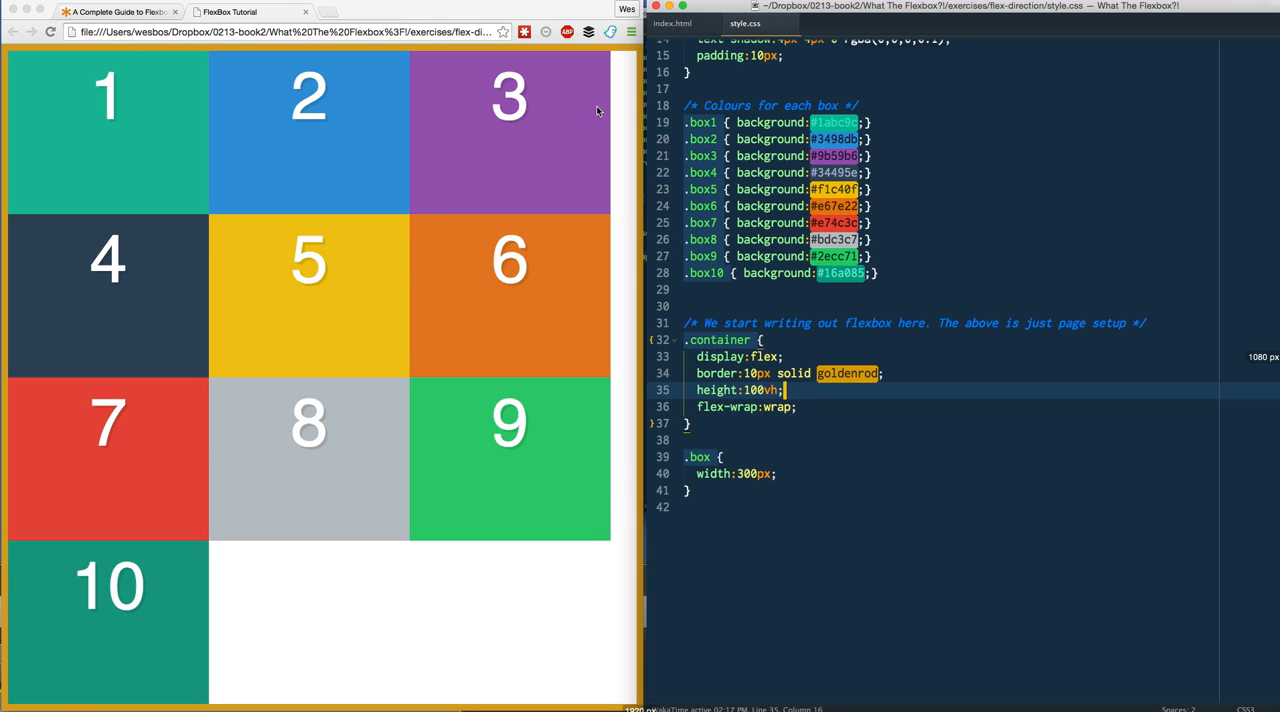
mouse_move(552, 138)
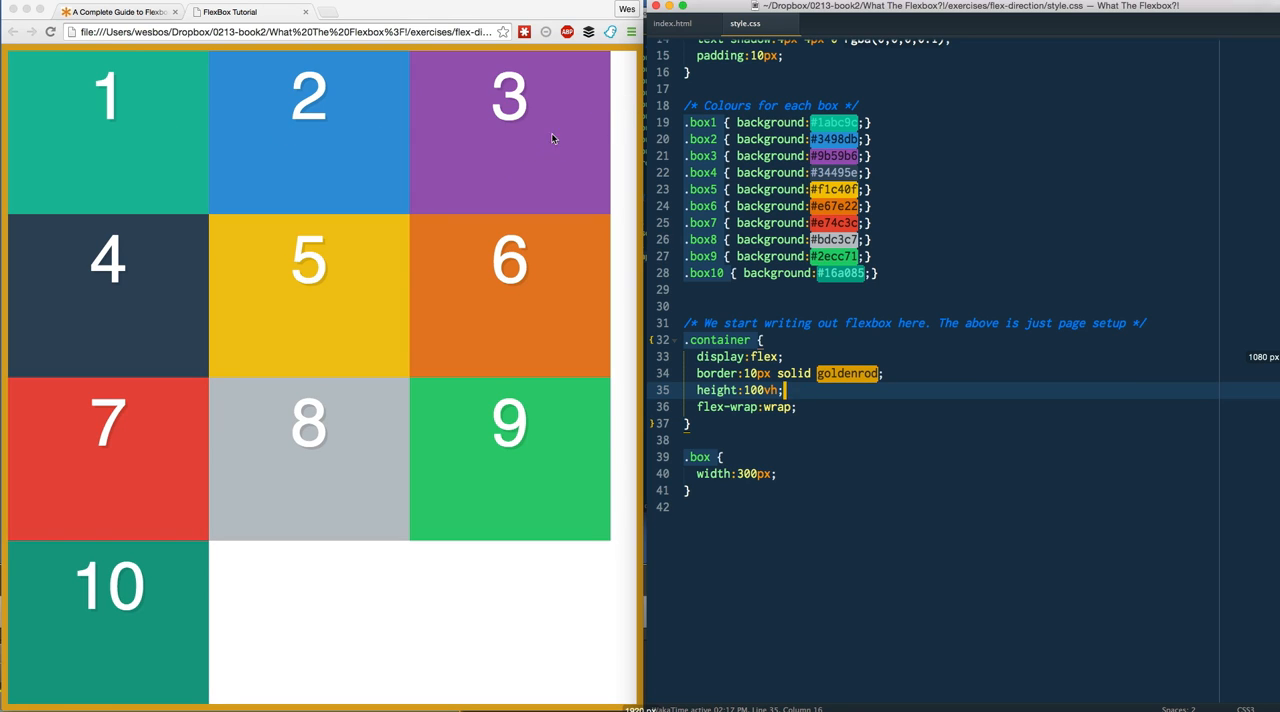
mouse_move(548, 204)
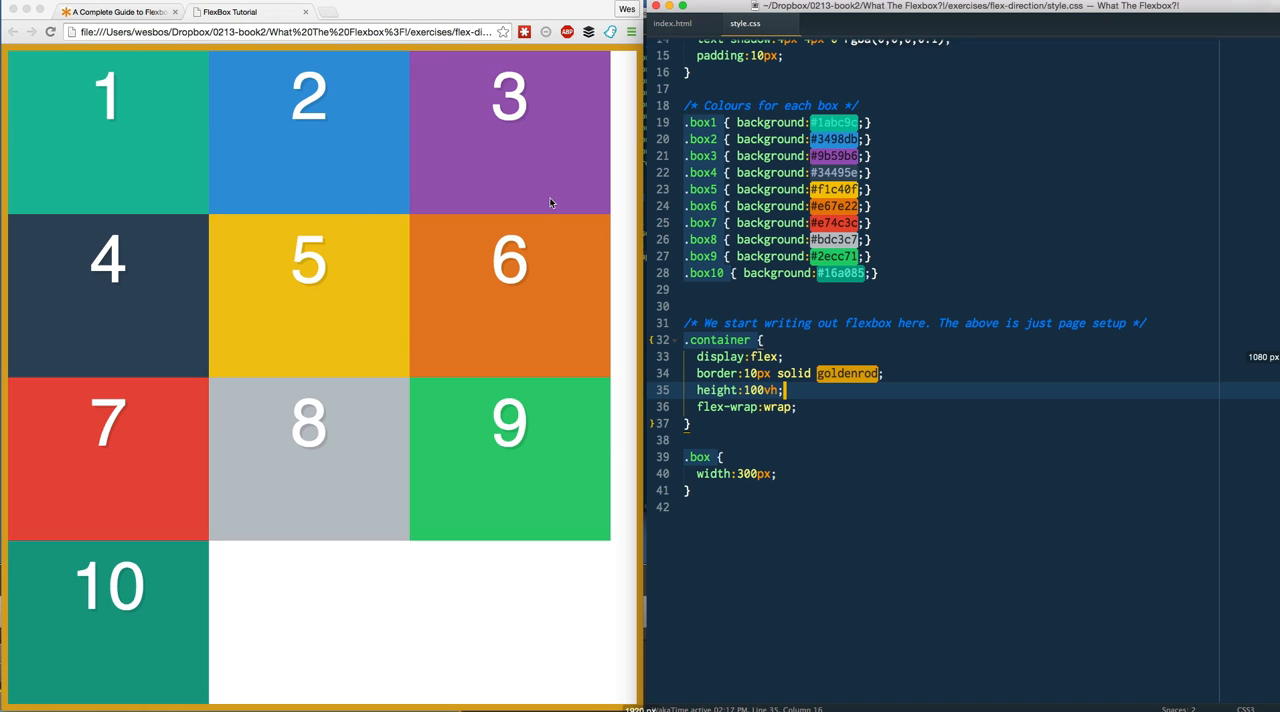
mouse_move(454, 252)
text(-reverse)
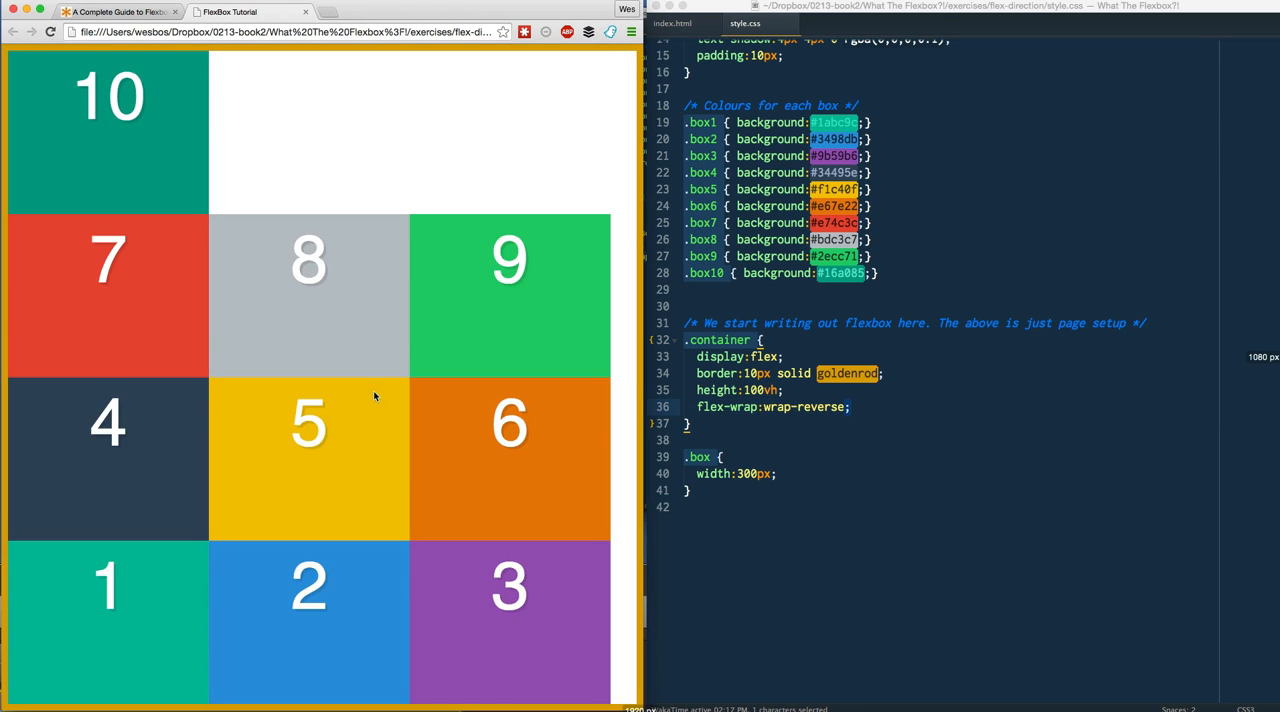
mouse_move(320, 388)
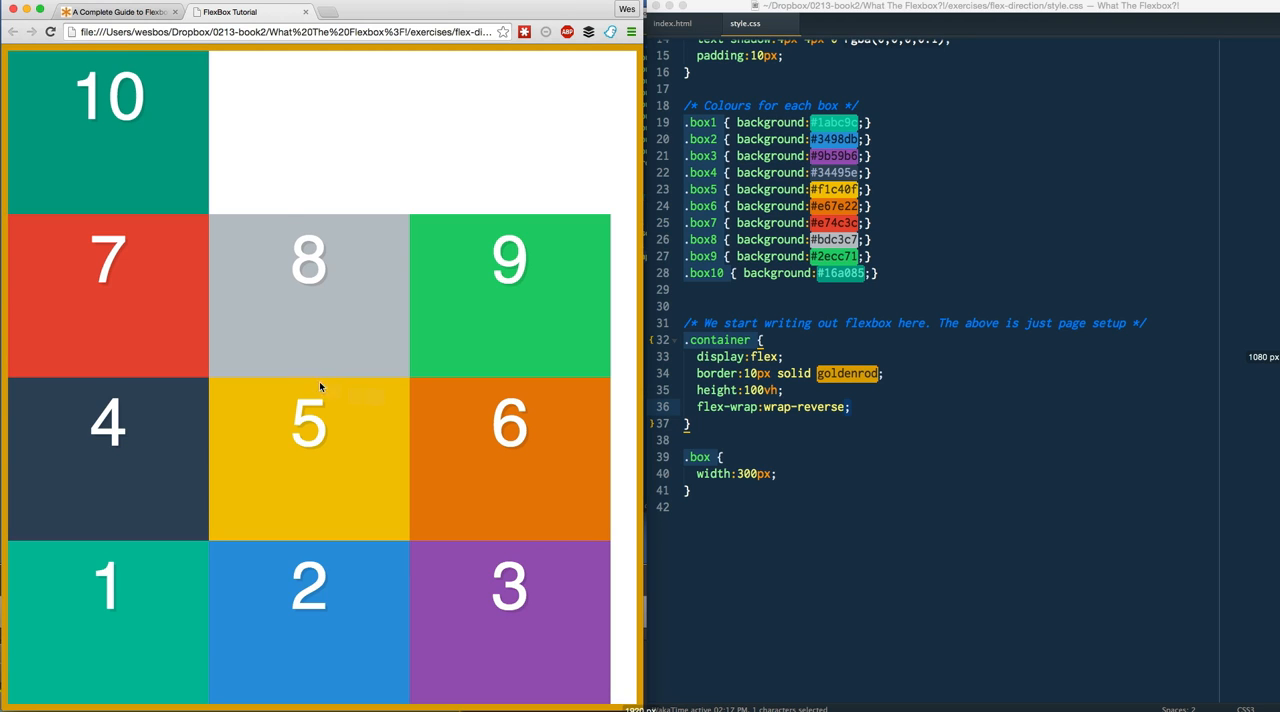
mouse_move(188, 330)
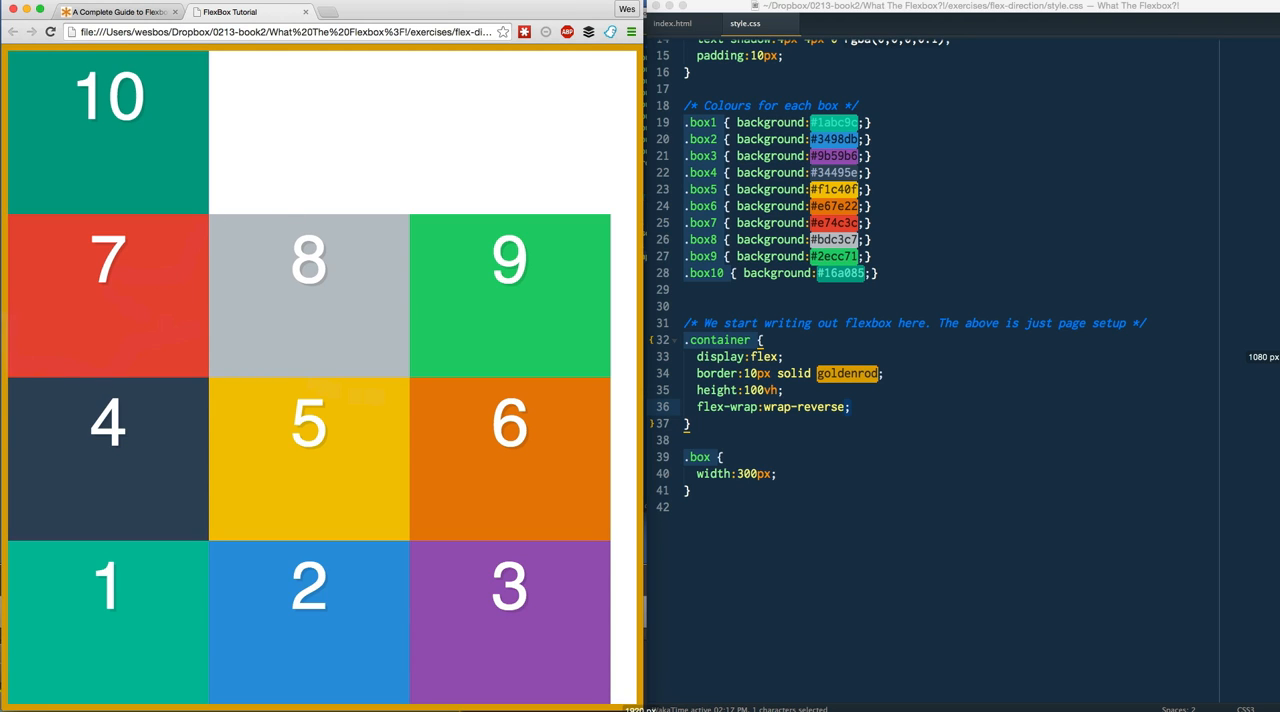
mouse_move(904, 380)
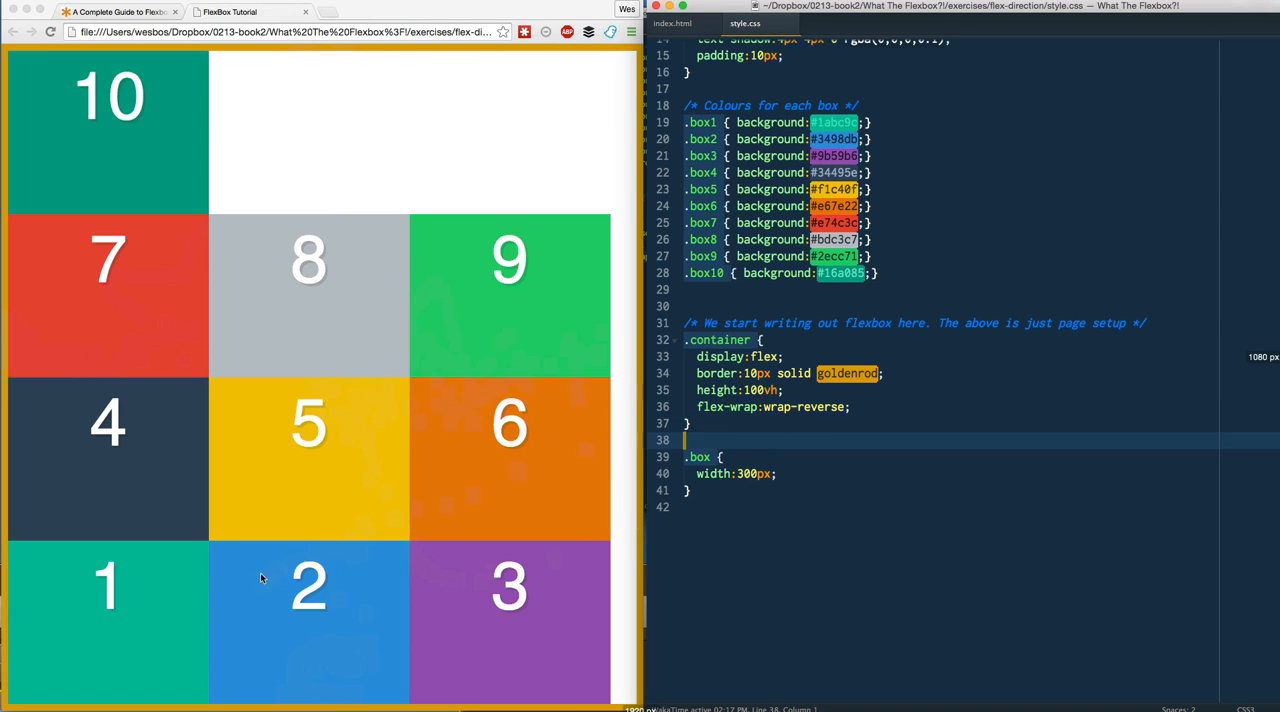
mouse_move(72, 620)
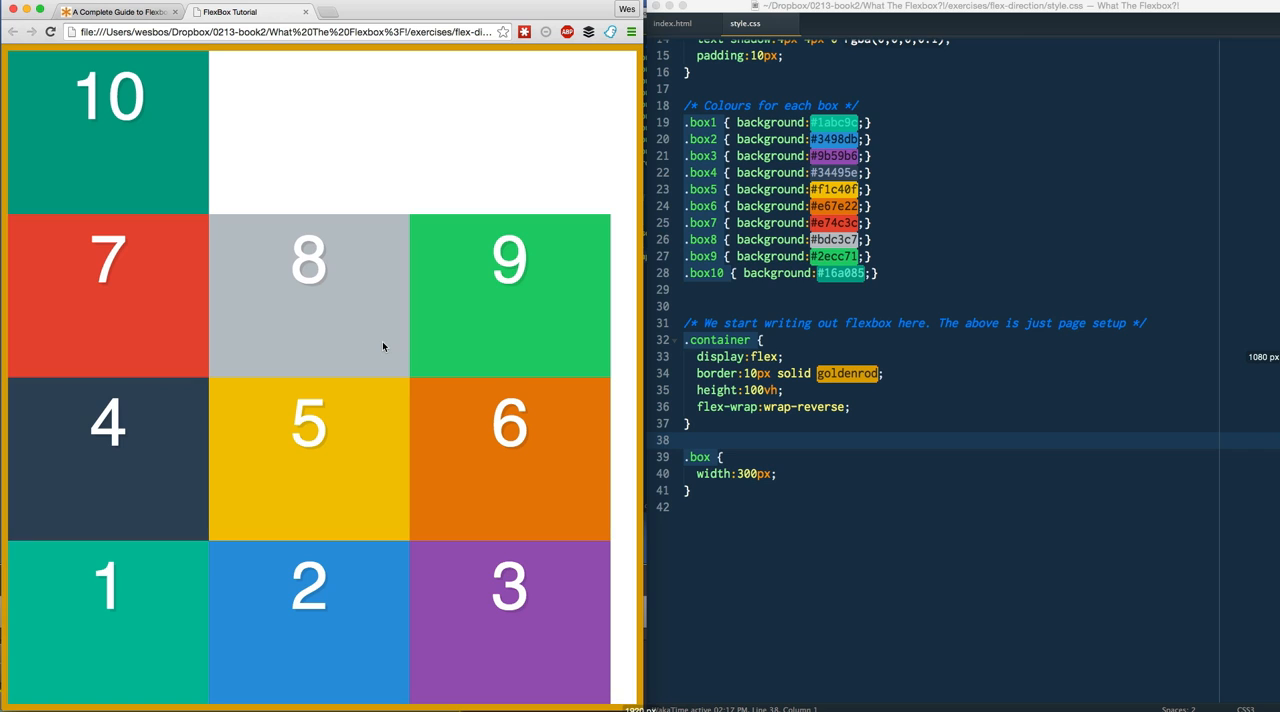
mouse_move(544, 520)
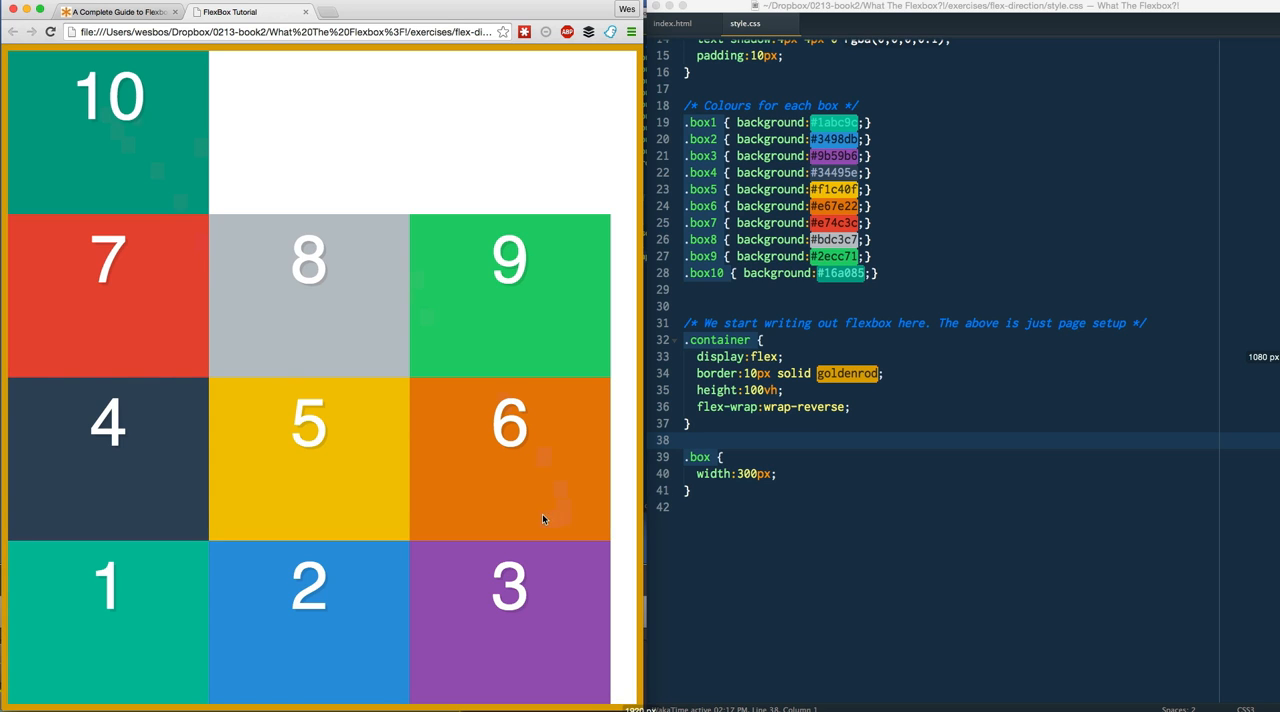
Set flex-wrap back to wrap and change the .box width from 300px to 33.3333333%
click(852, 408)
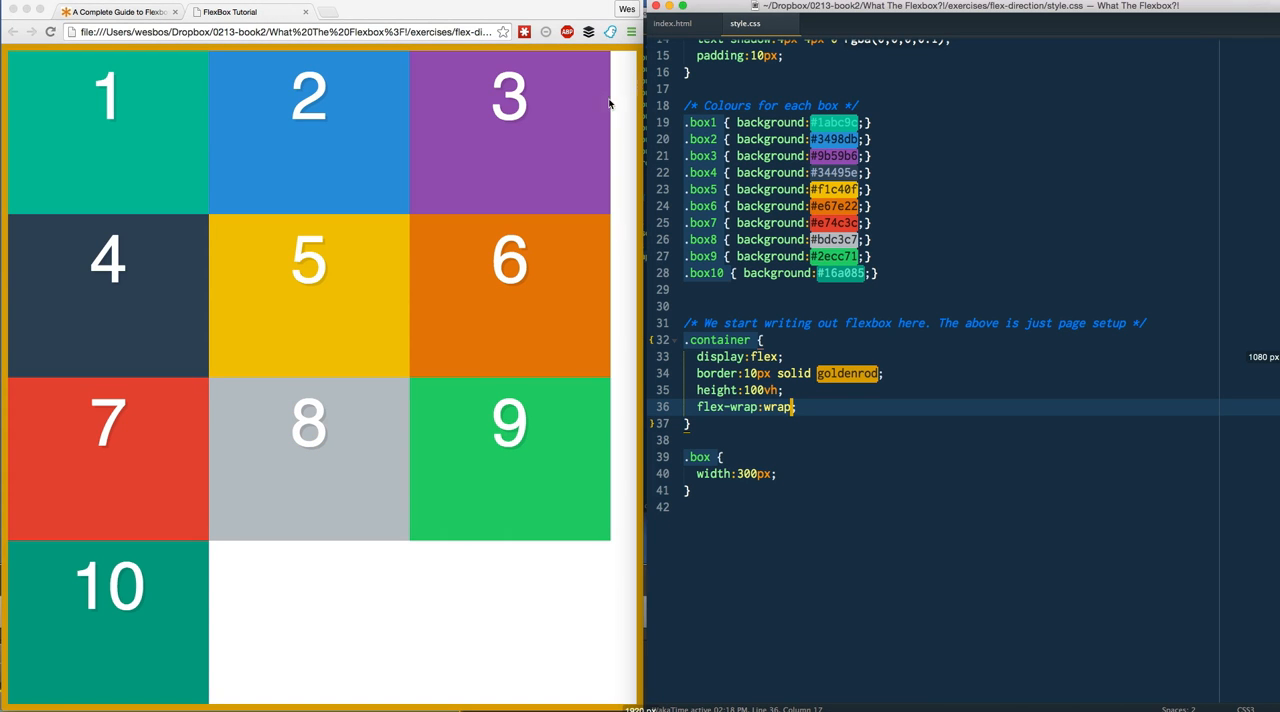
click(772, 472)
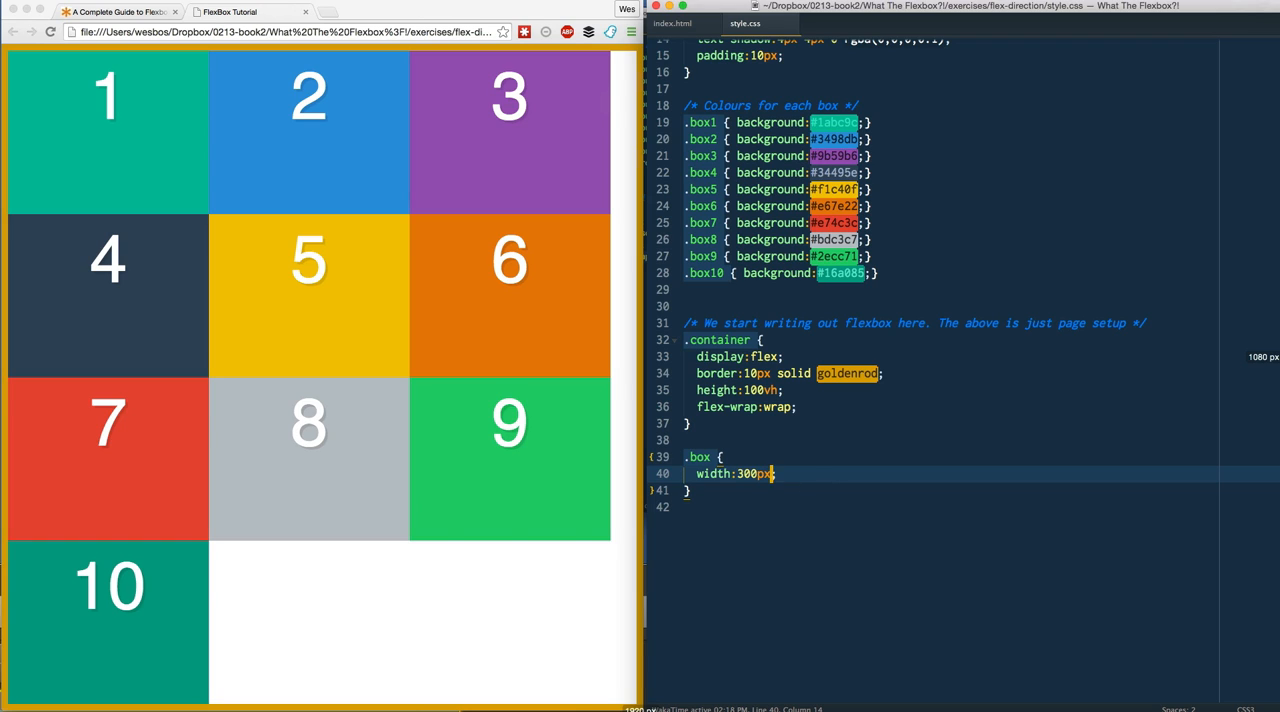
double_click(750, 472)
text(3.333333)
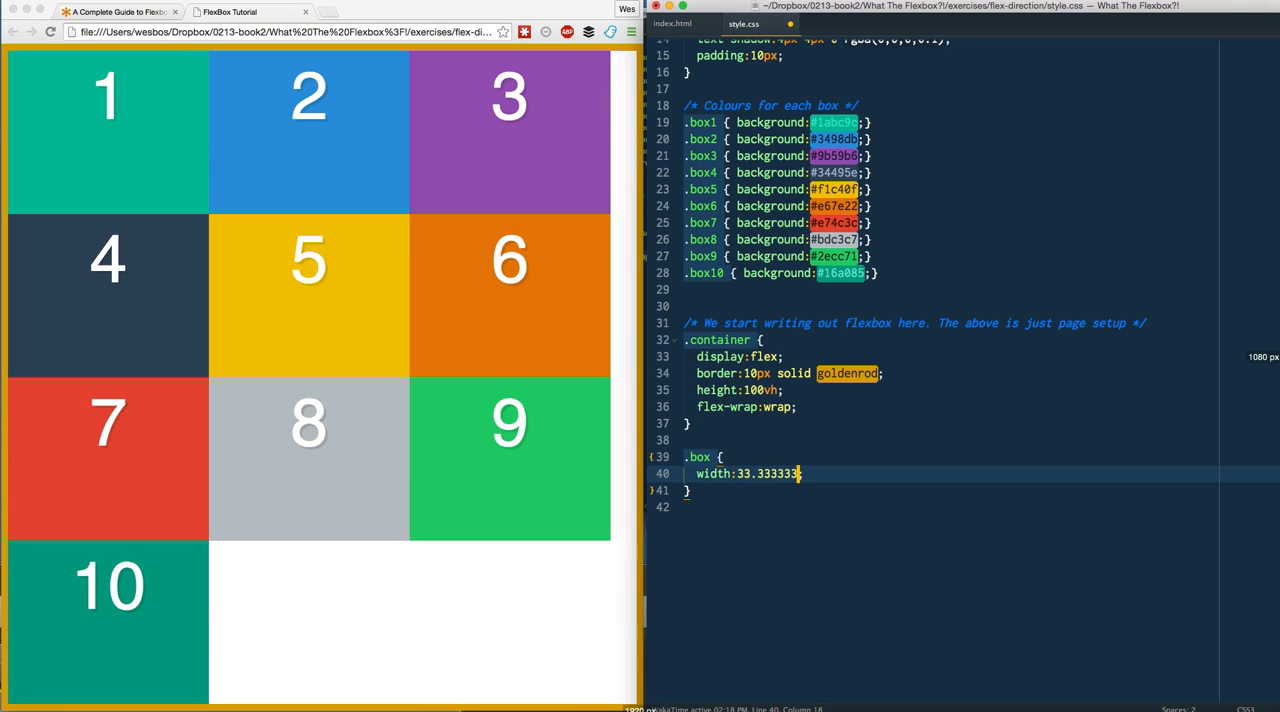
text(%)
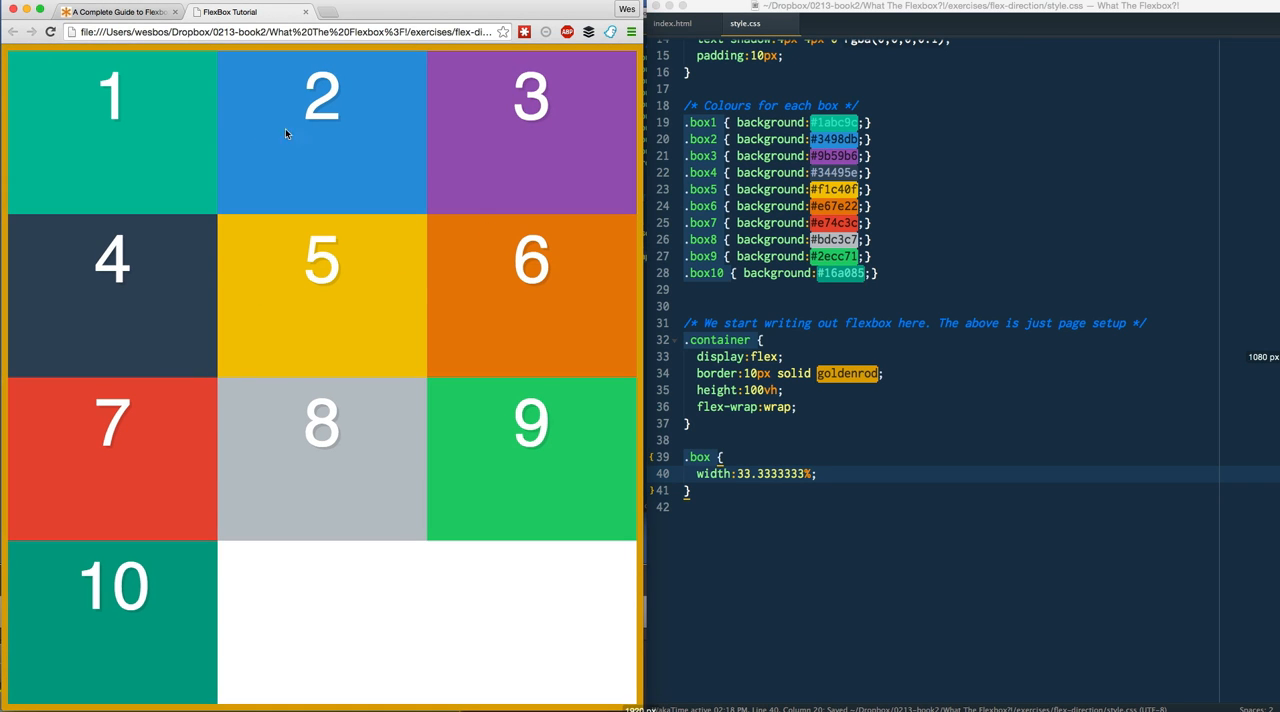
mouse_move(322, 494)
text(flex-di)
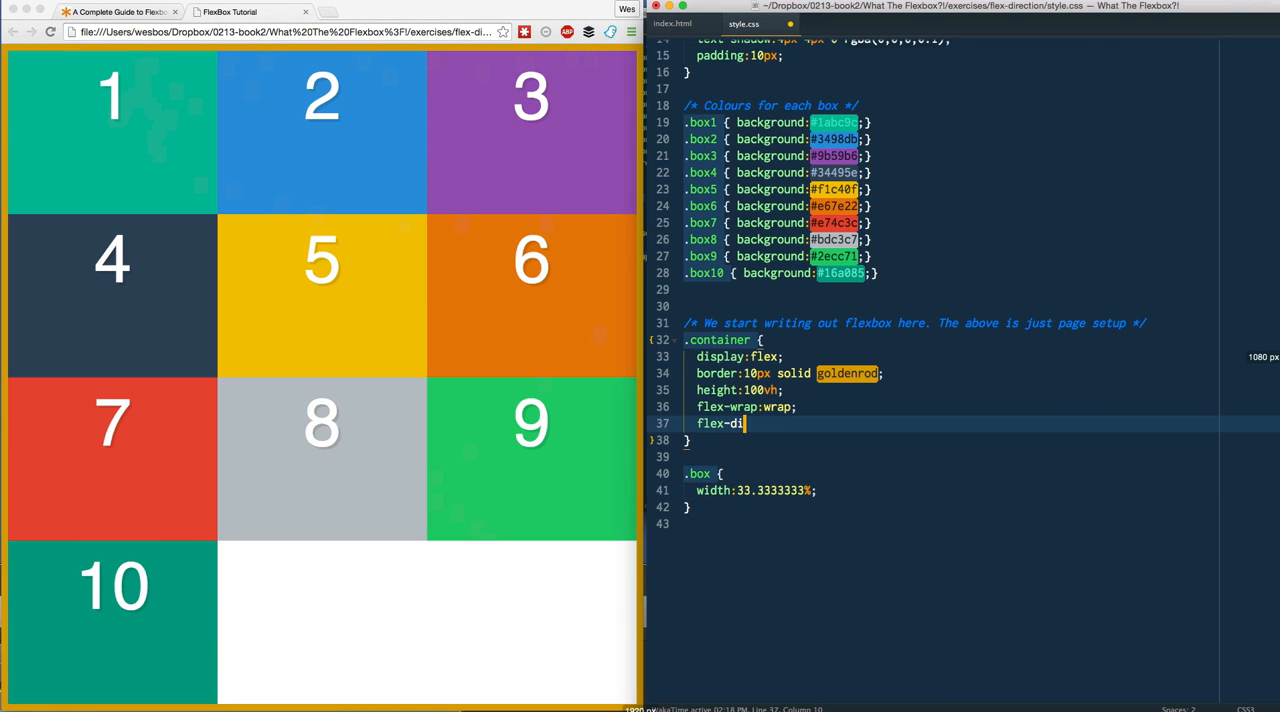
Add flex-direction: column to .container, briefly trying row before settling on column
text(rection:column;)
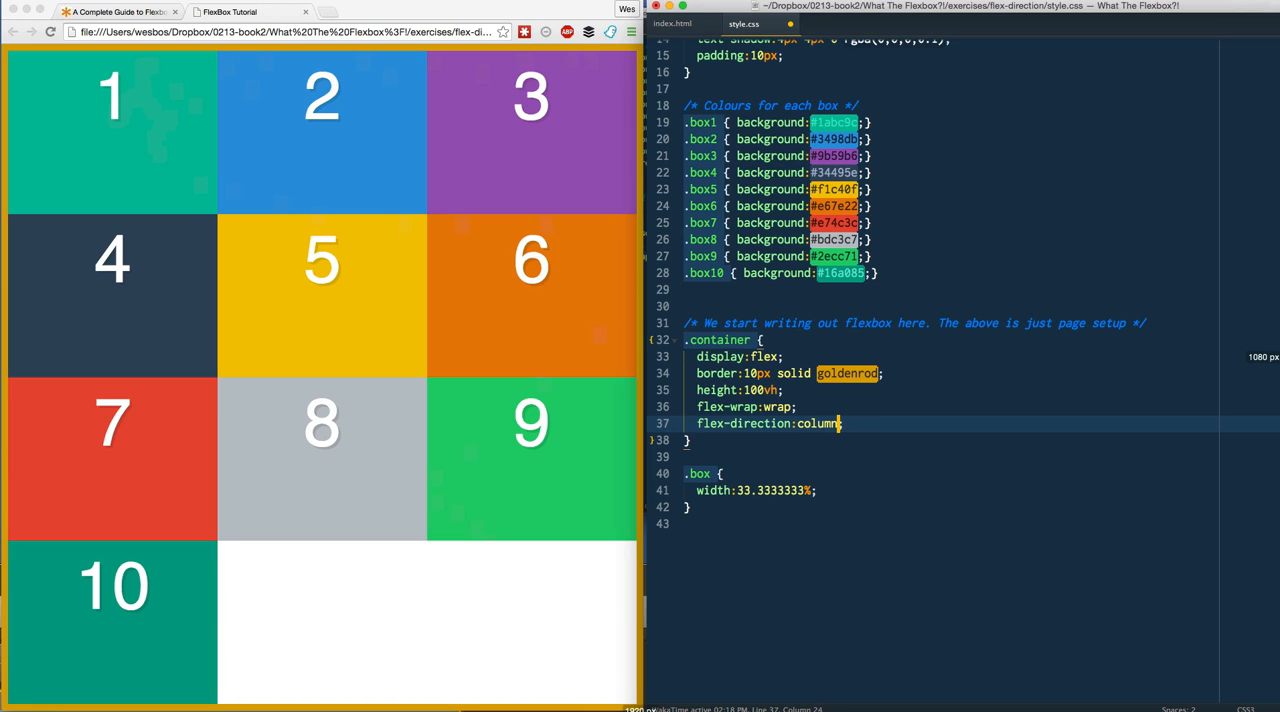
text(row)
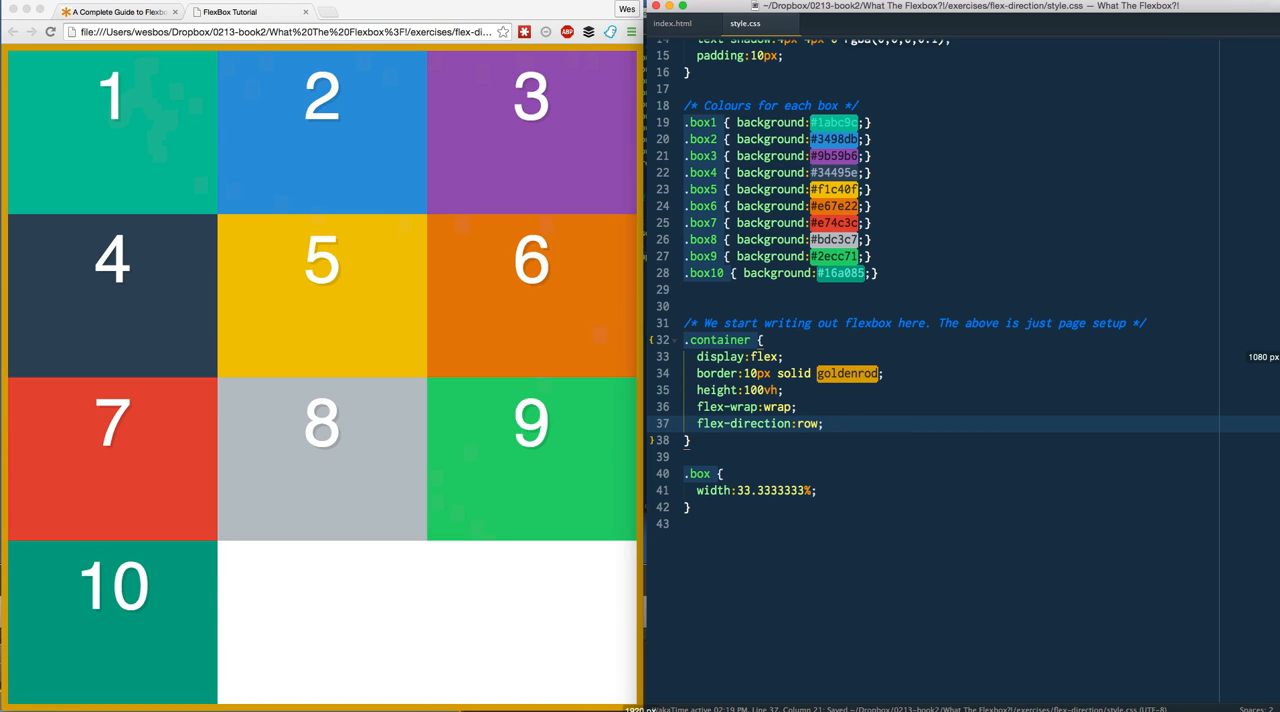
text(column)
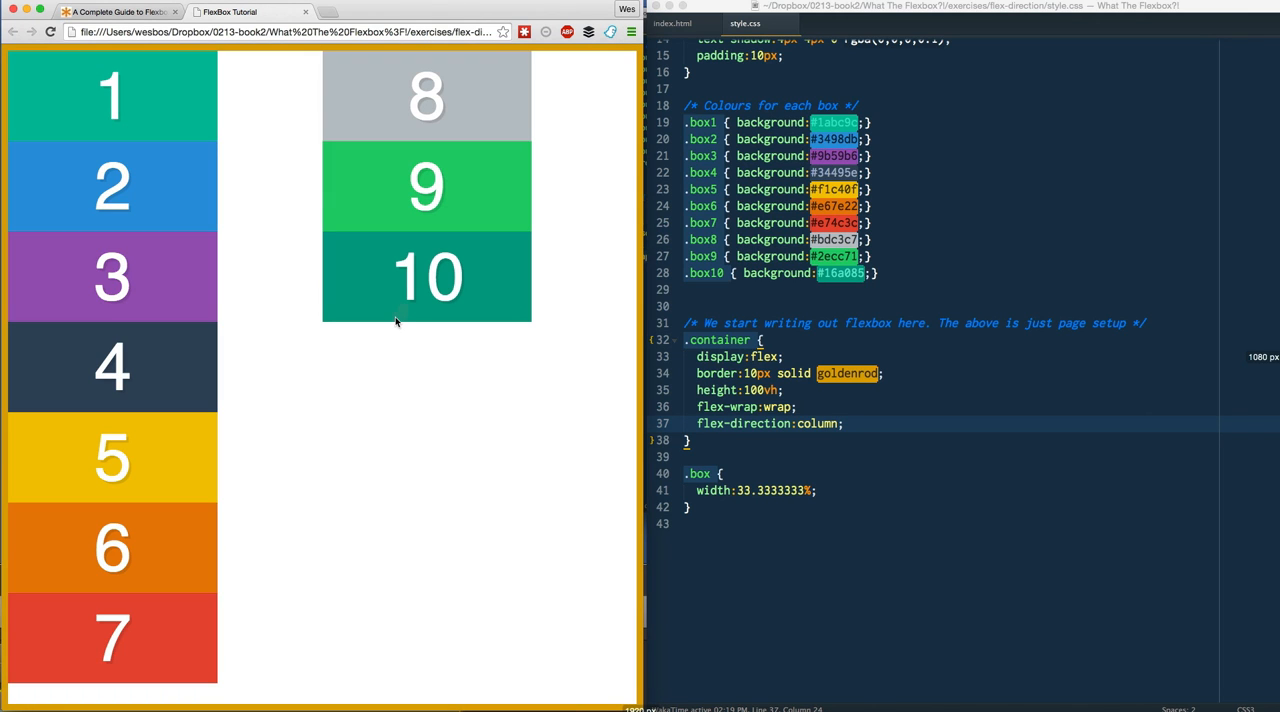
mouse_move(200, 448)
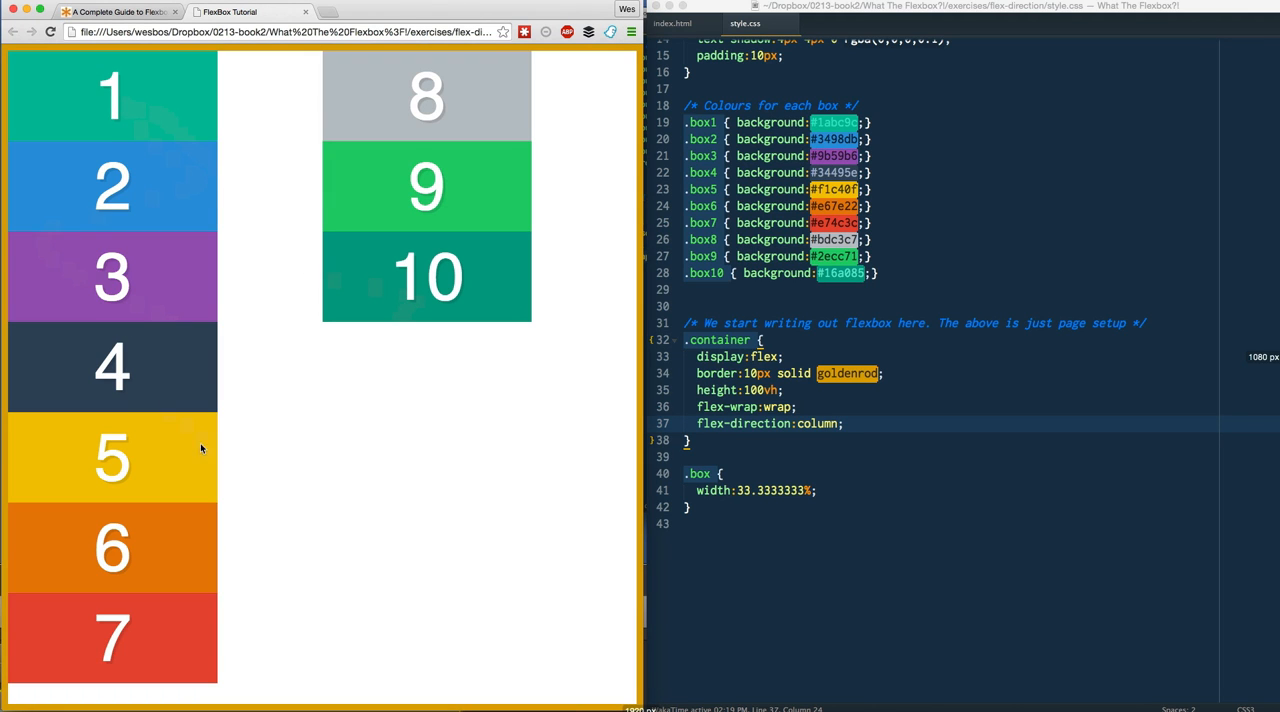
mouse_move(420, 344)
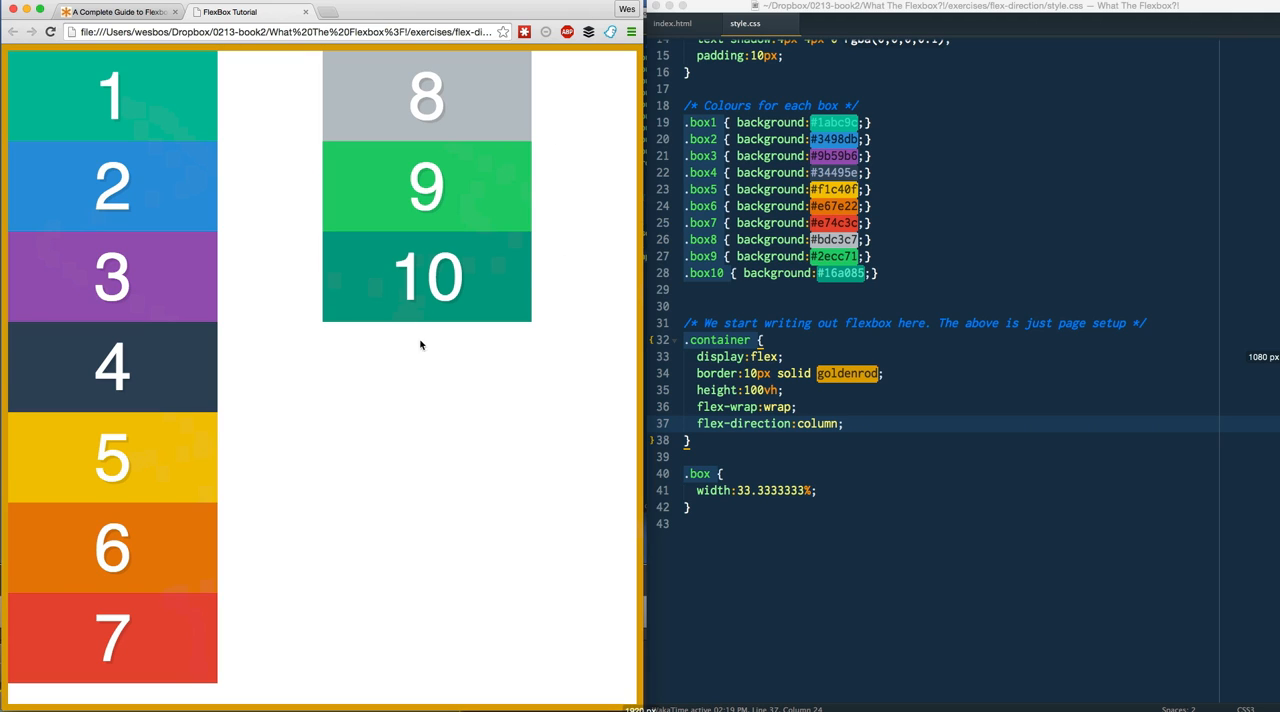
mouse_move(390, 324)
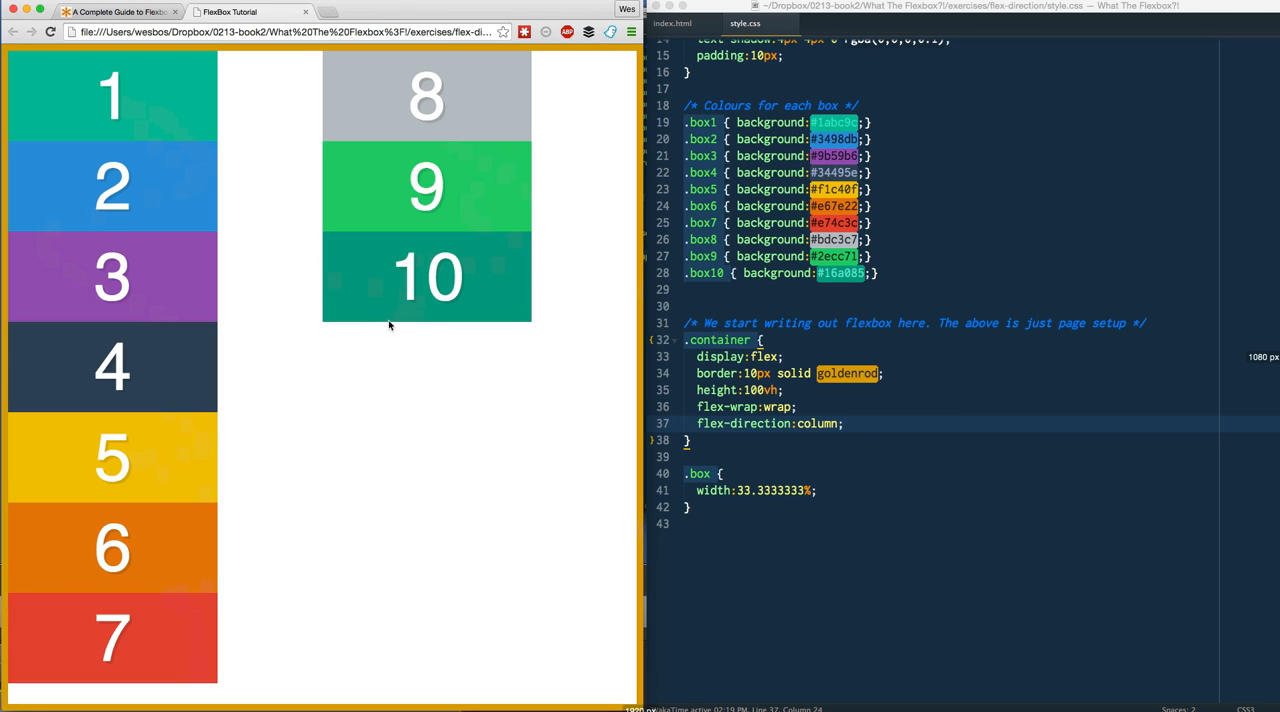
mouse_move(306, 188)
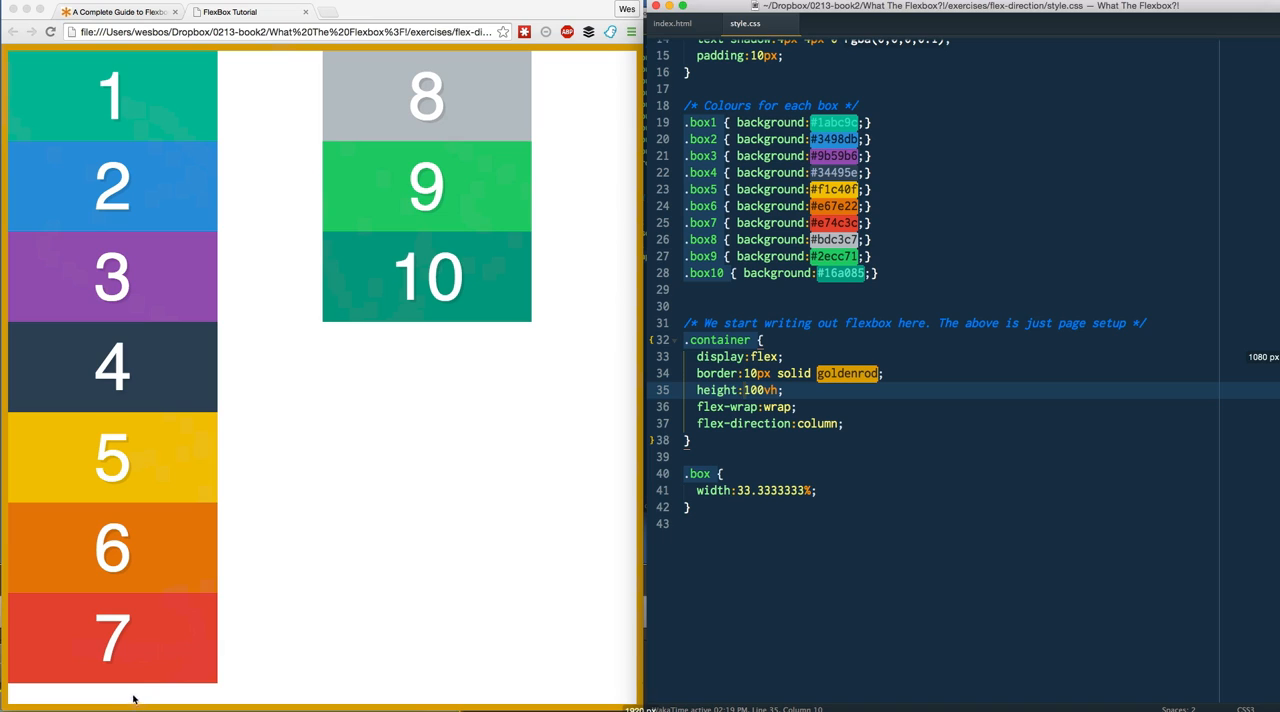
mouse_move(90, 690)
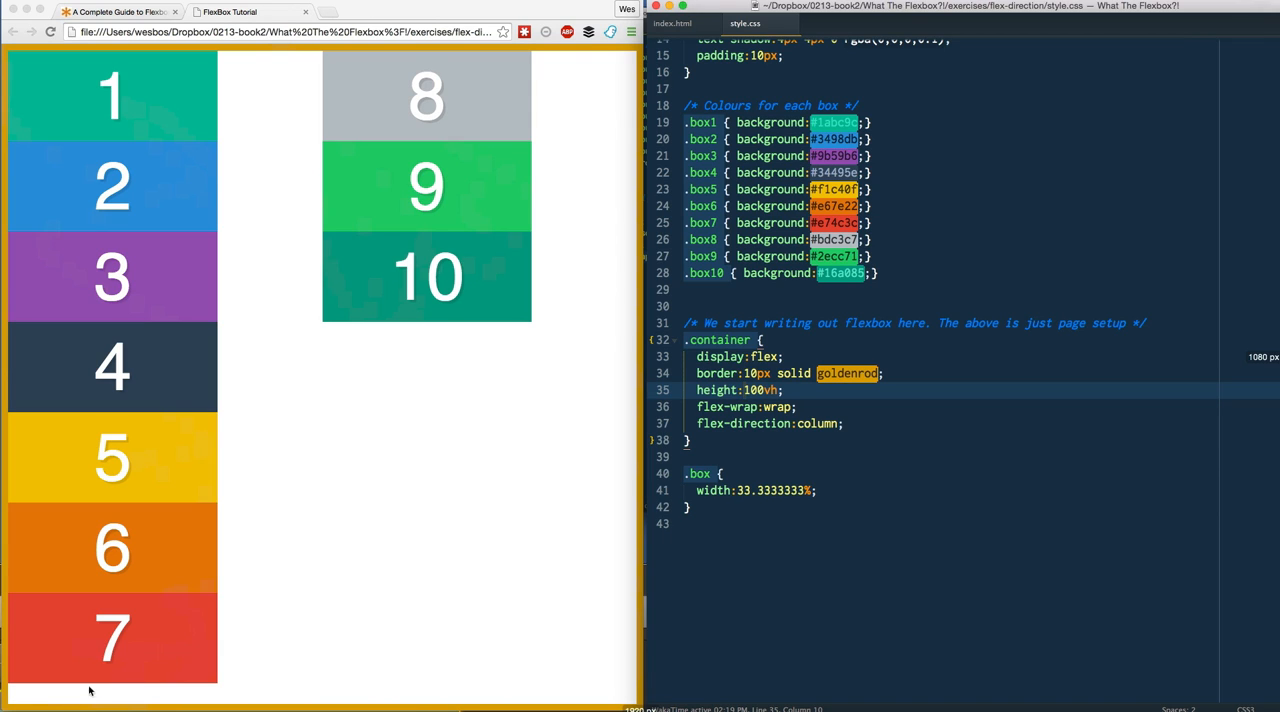
mouse_move(80, 692)
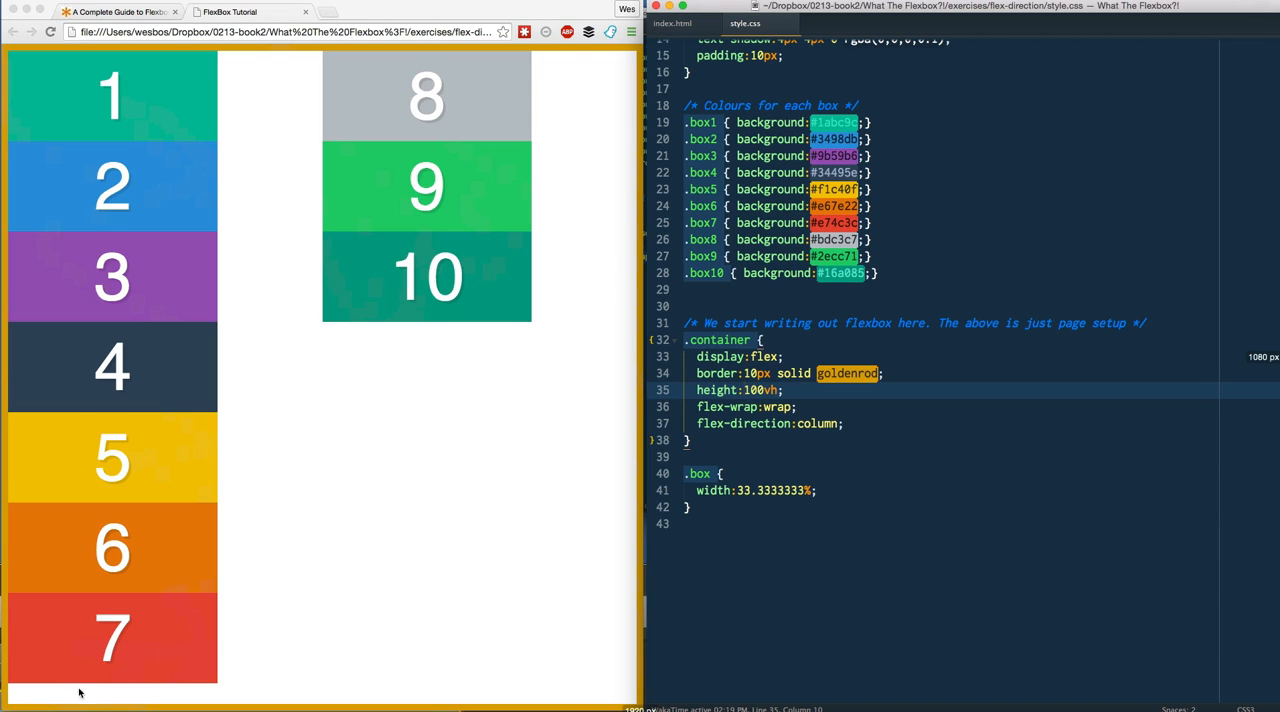
mouse_move(38, 500)
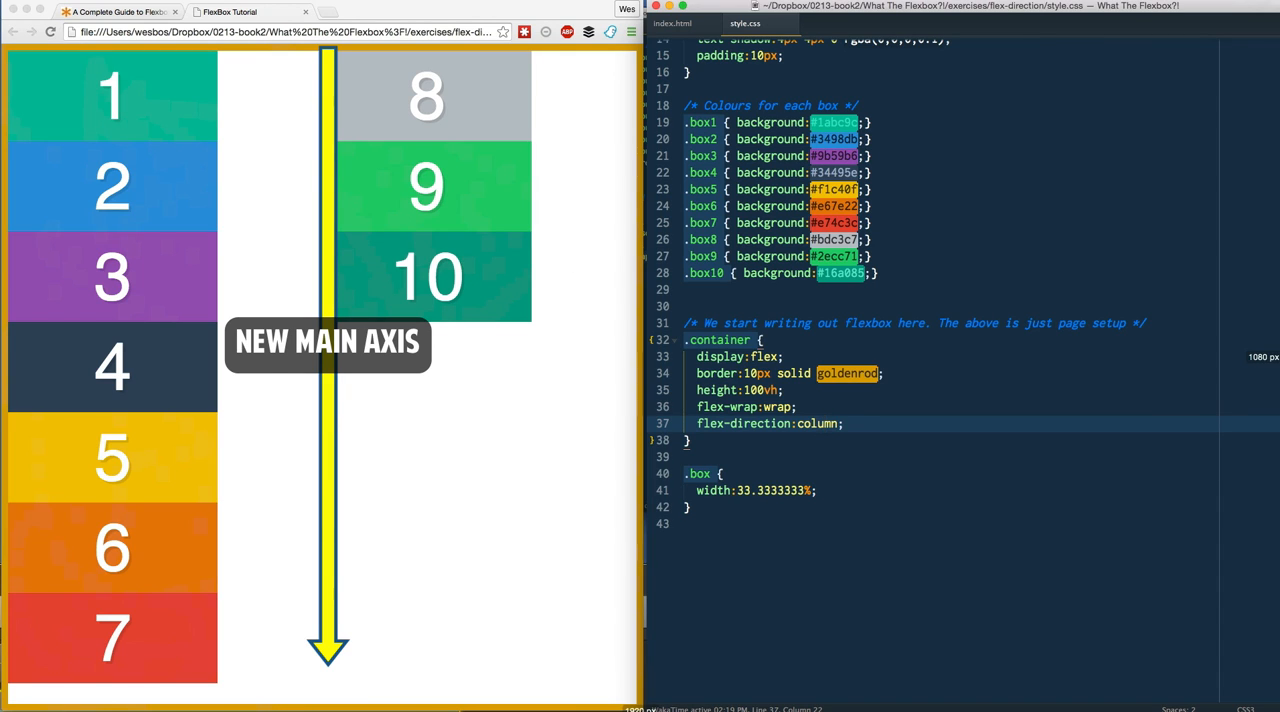
click(798, 406)
text(min-)
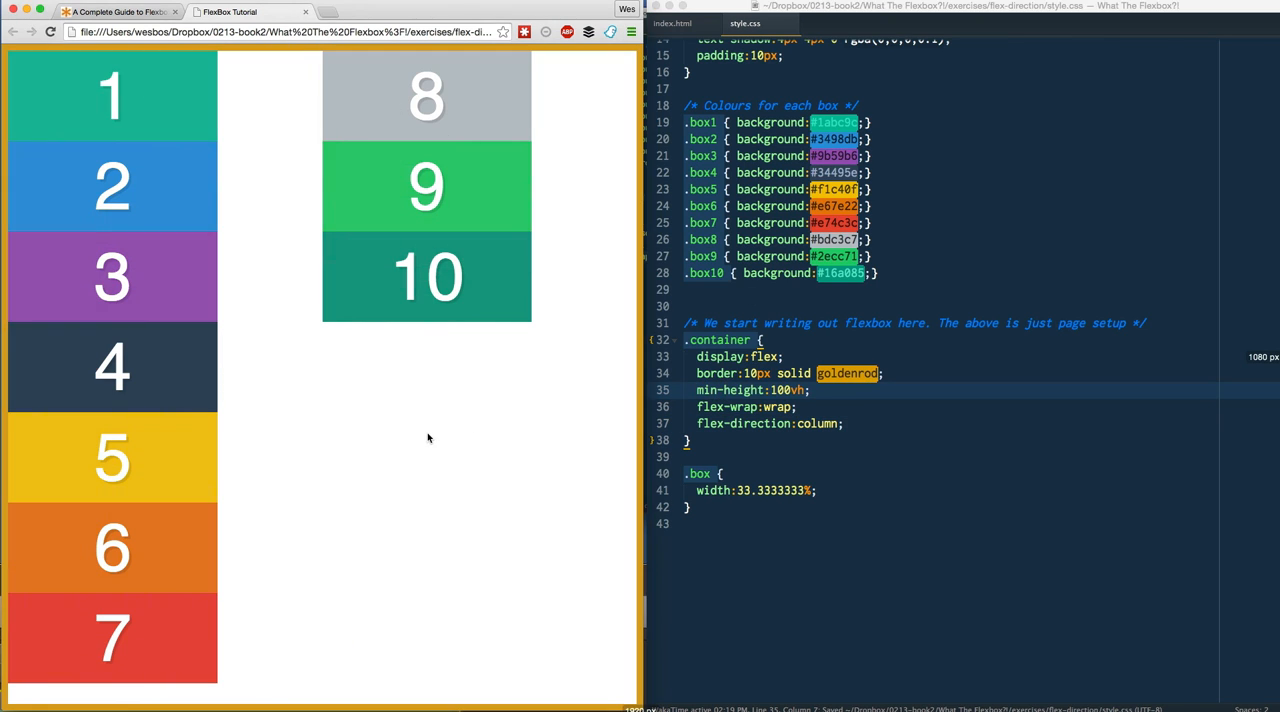
scroll(down, 3)
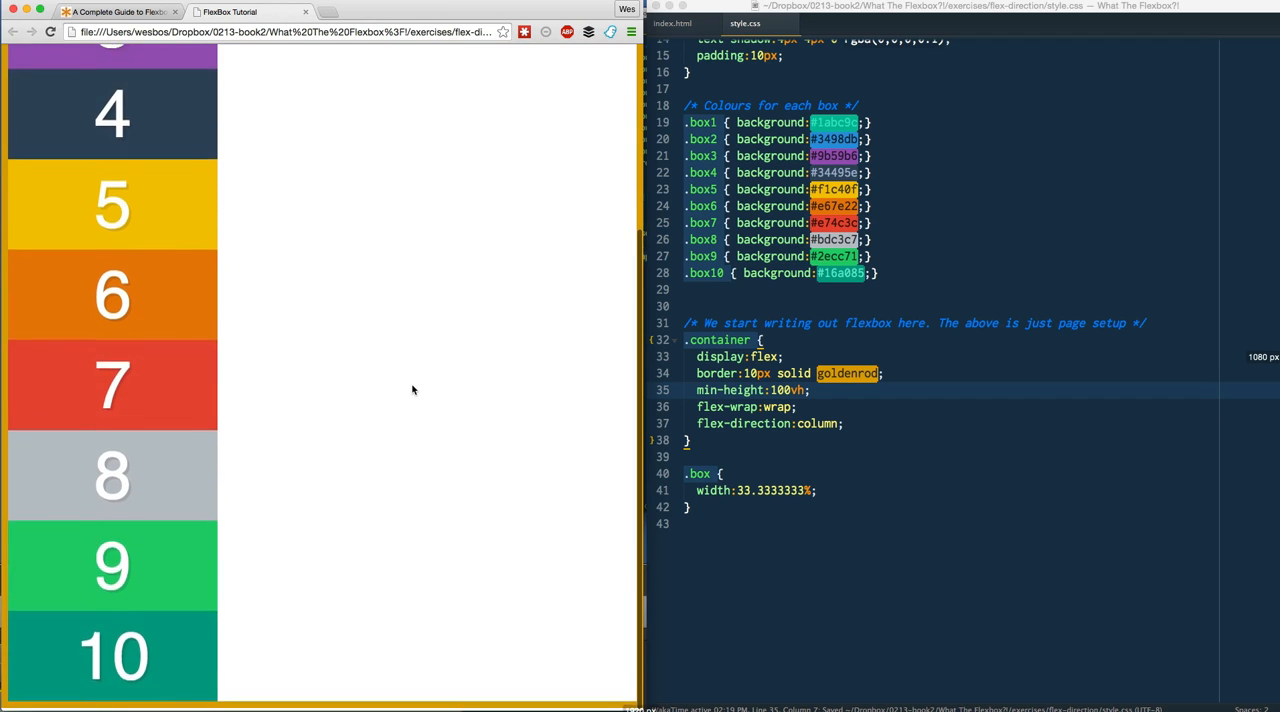
scroll(up, 3)
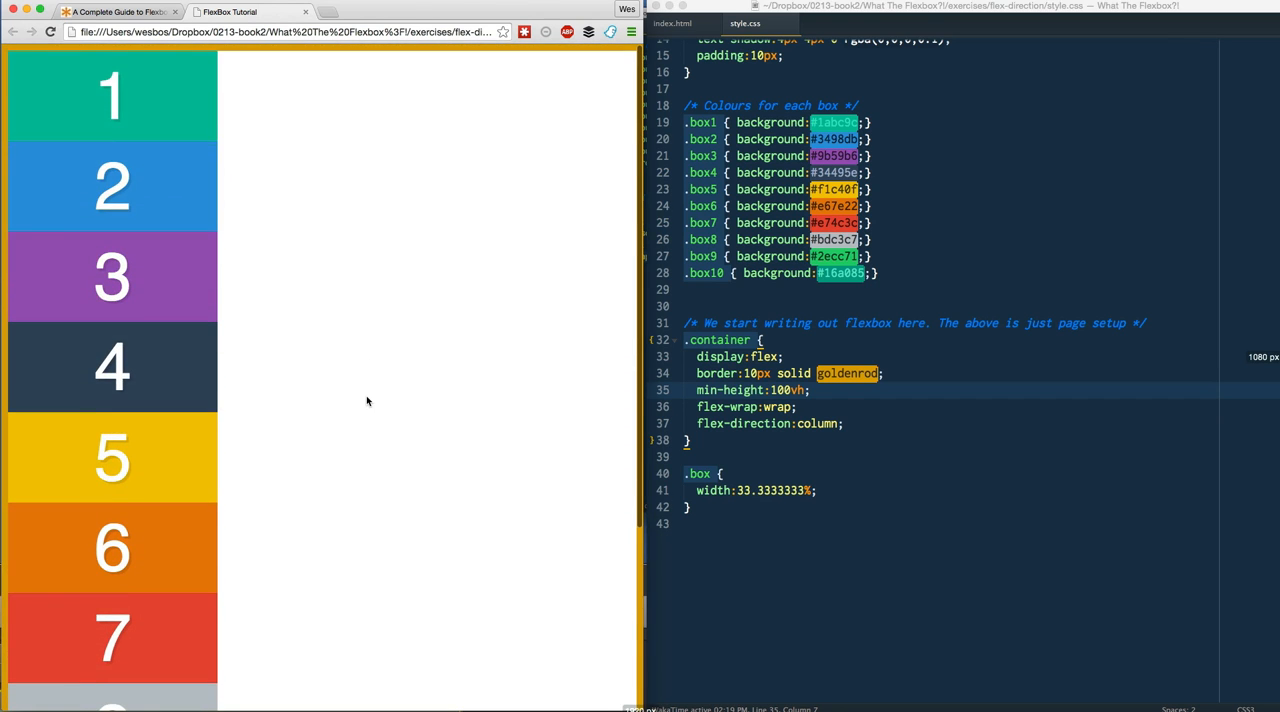
scroll(down, 3)
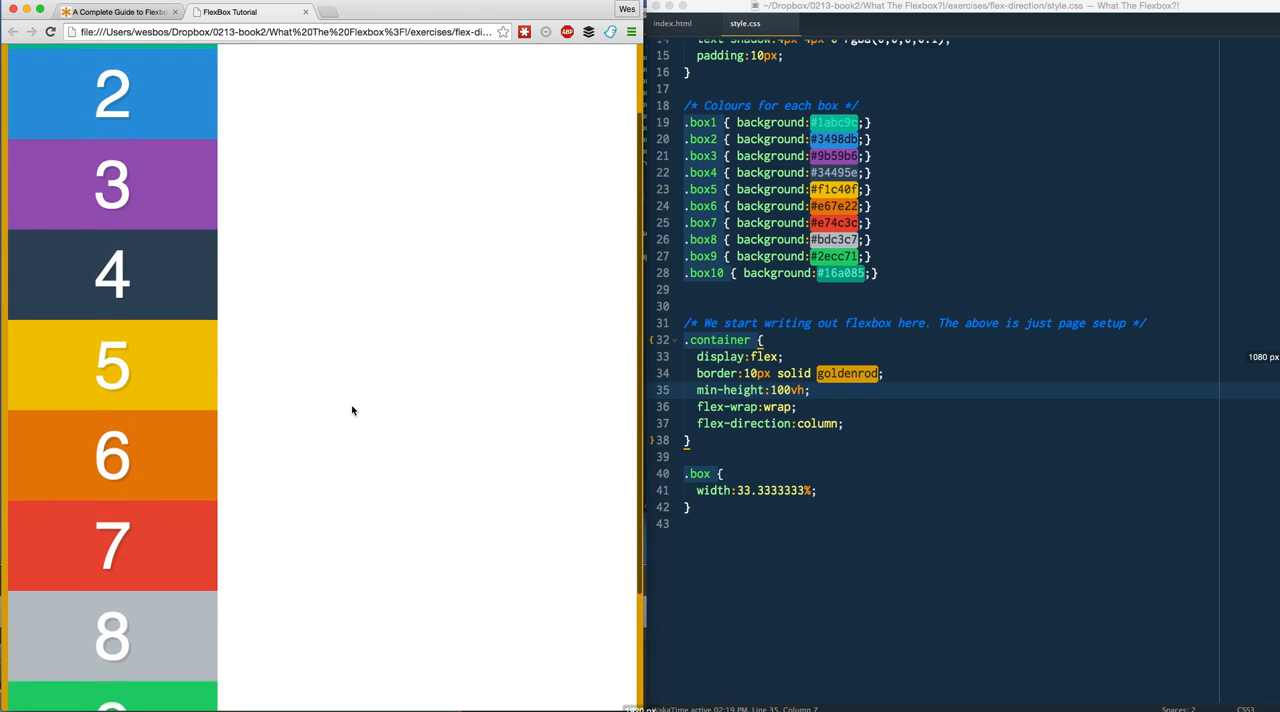
scroll(down, 3)
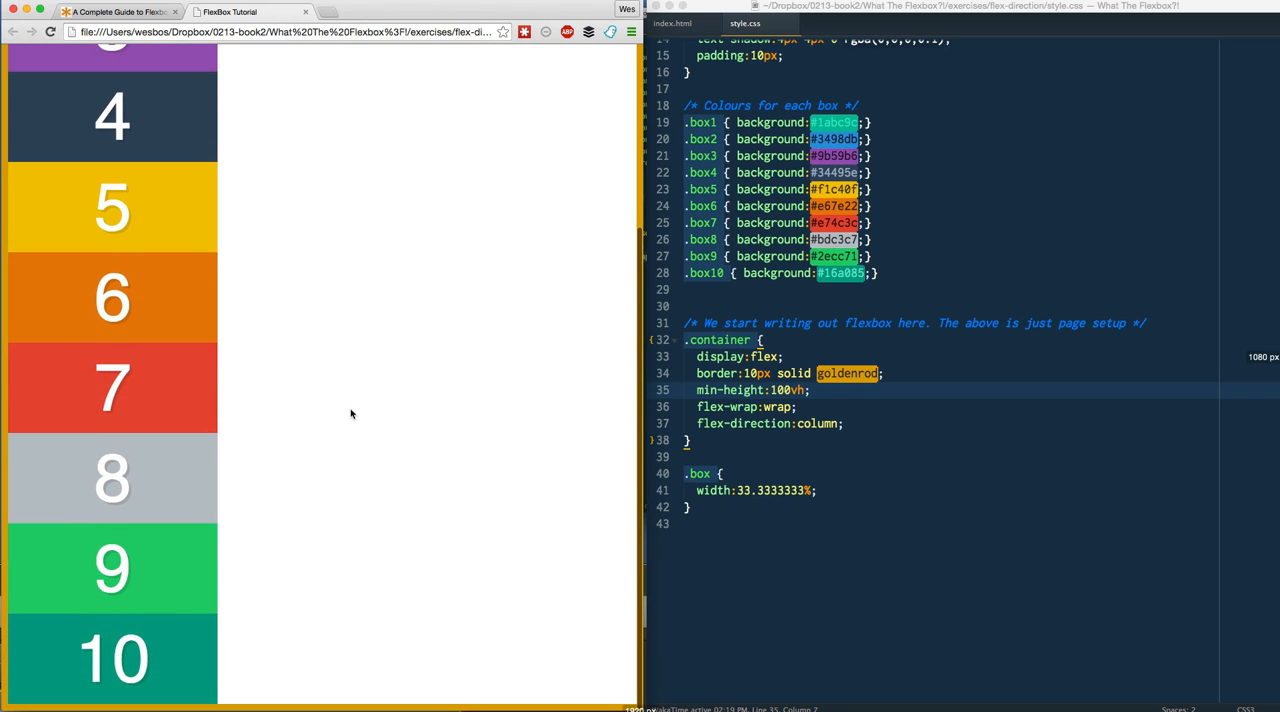
mouse_move(438, 72)
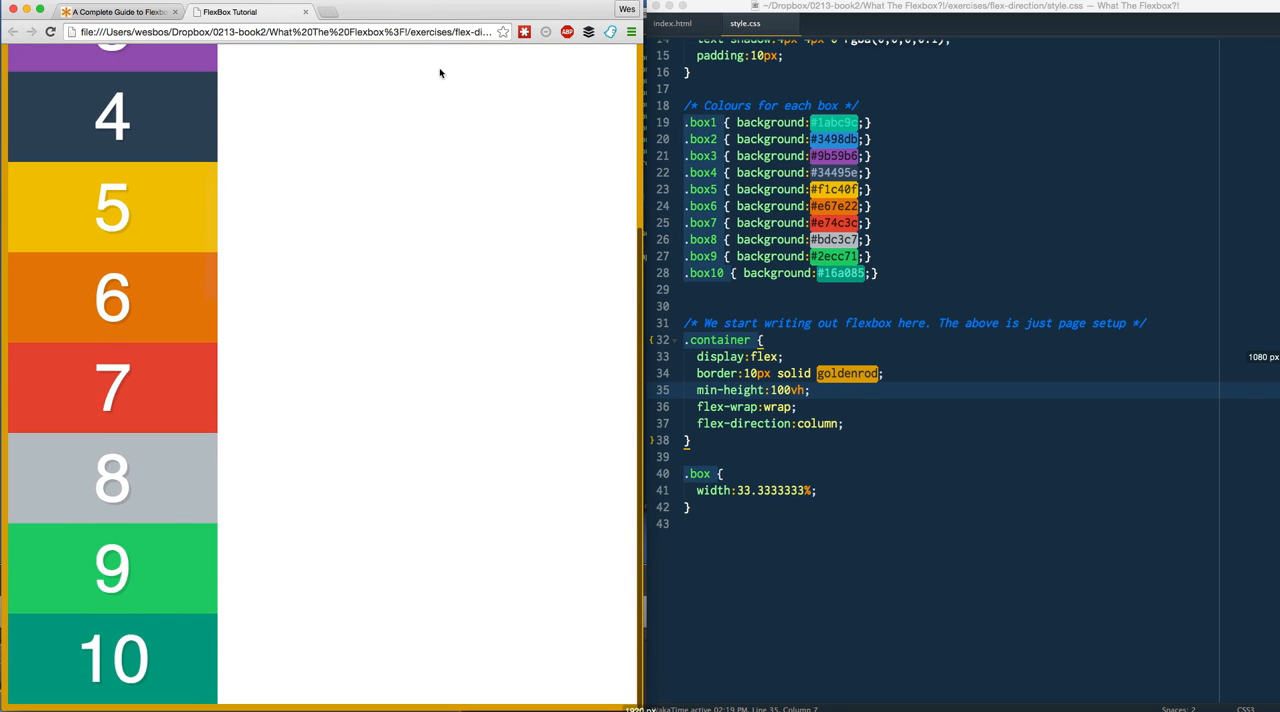
mouse_move(430, 76)
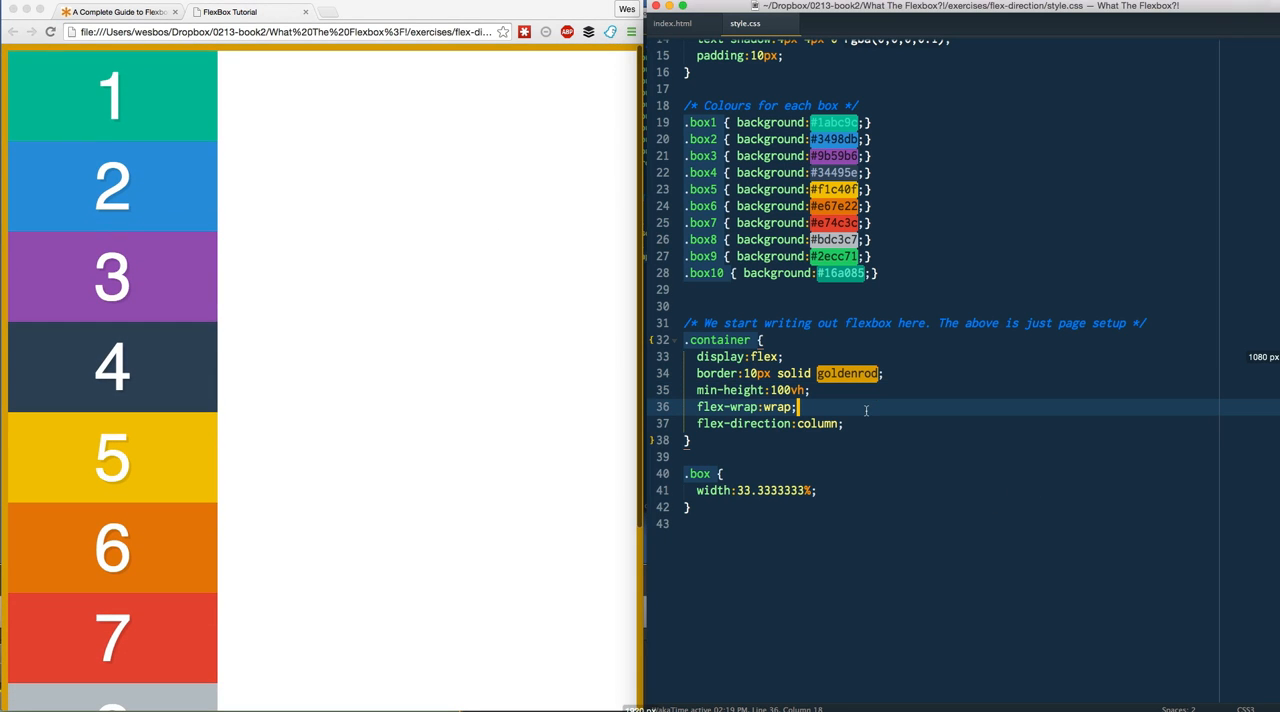
Remove the column direction from .container and give .box a margin of 10px
double_click(778, 408)
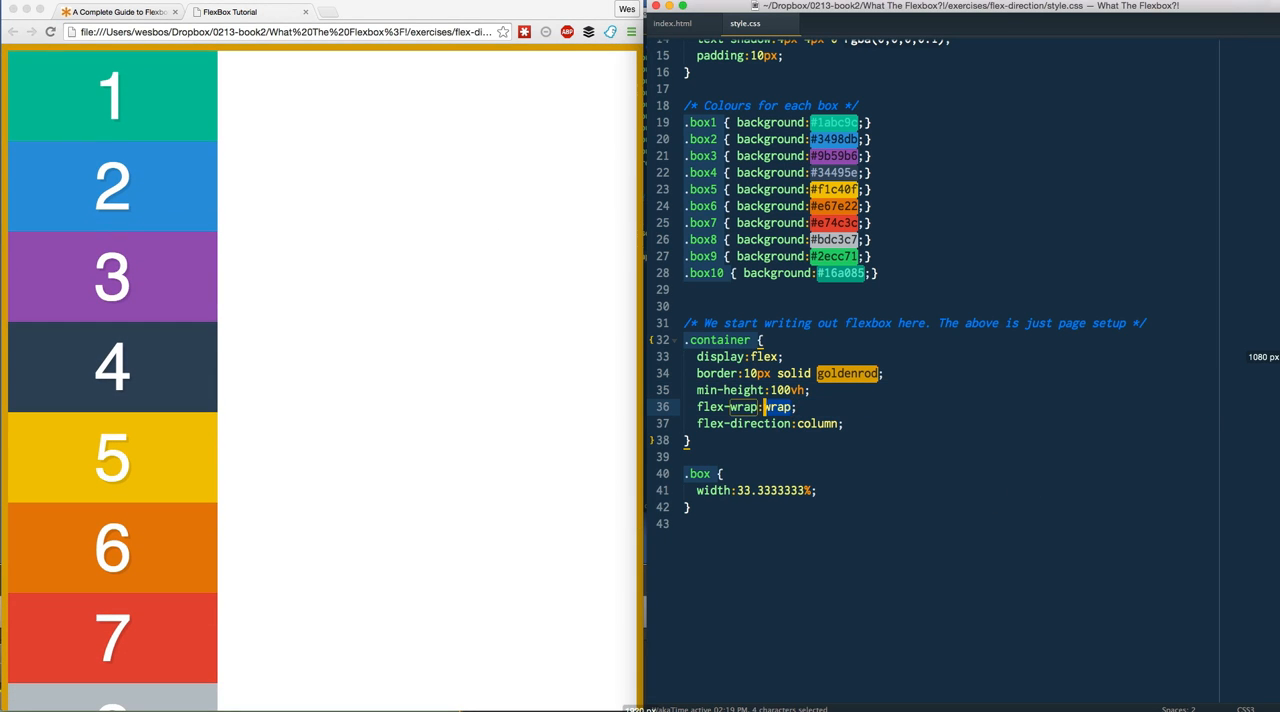
text(row)
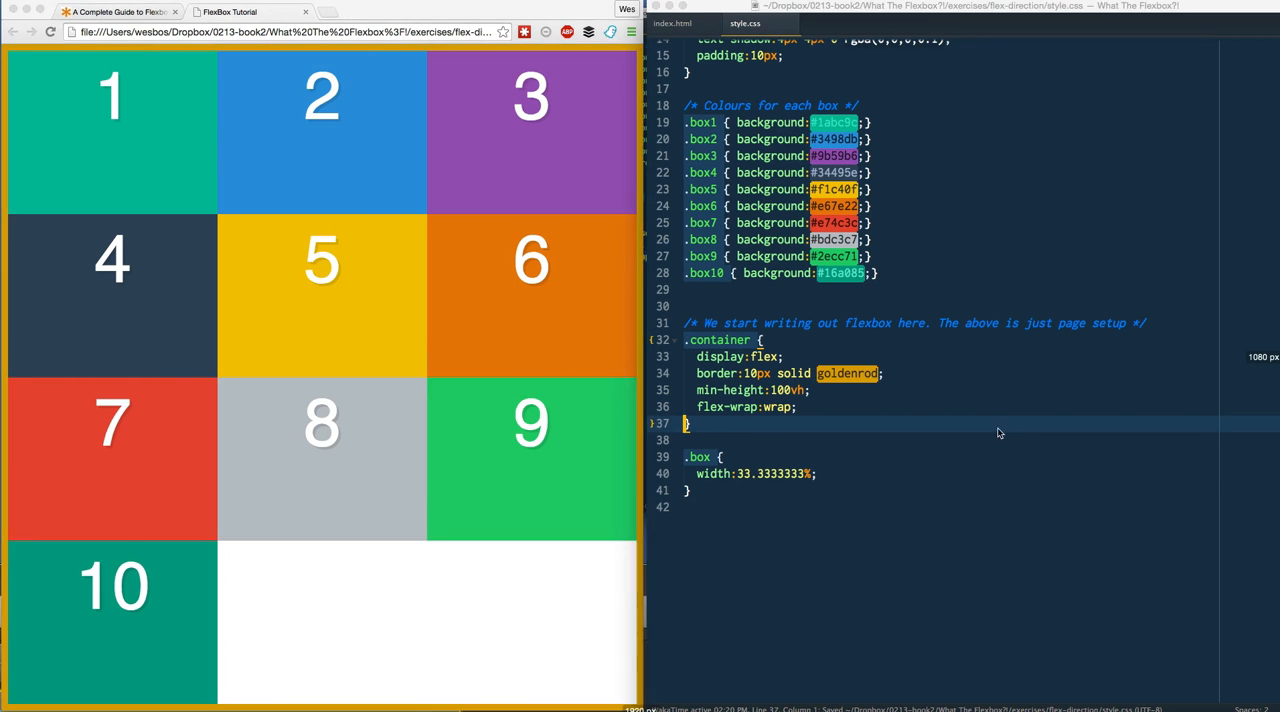
text(margin:10px;)
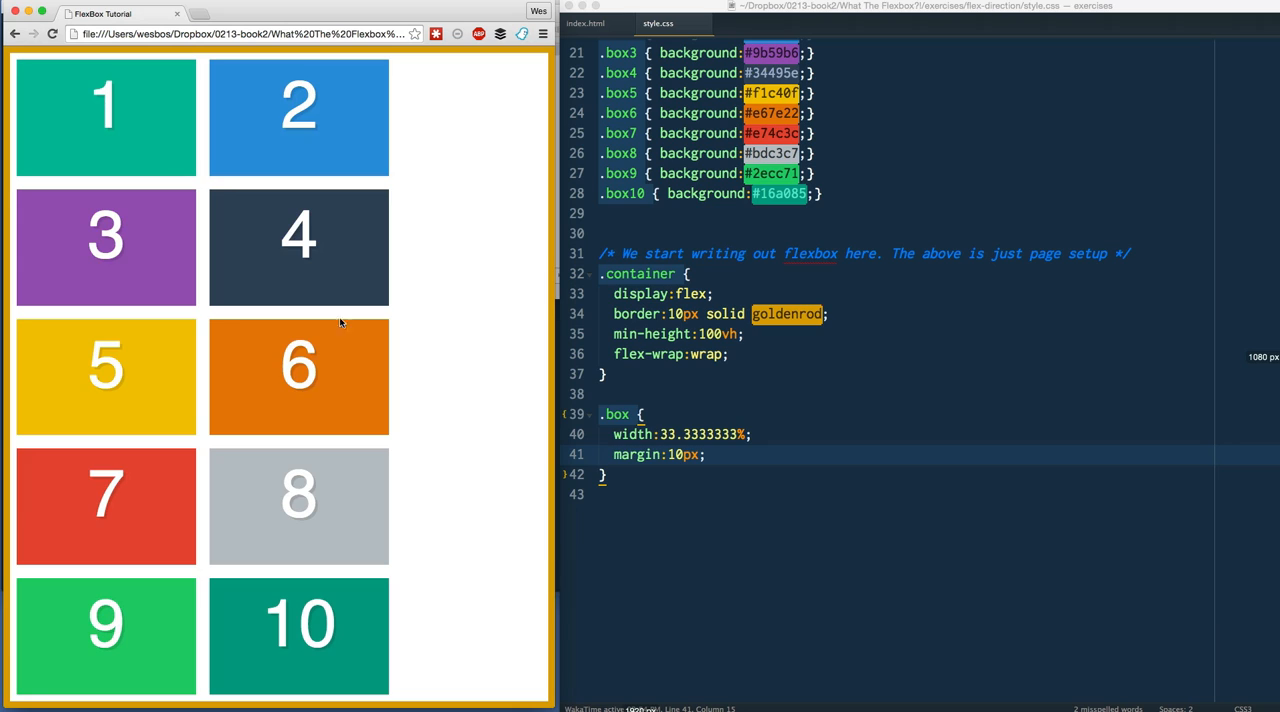
mouse_move(208, 120)
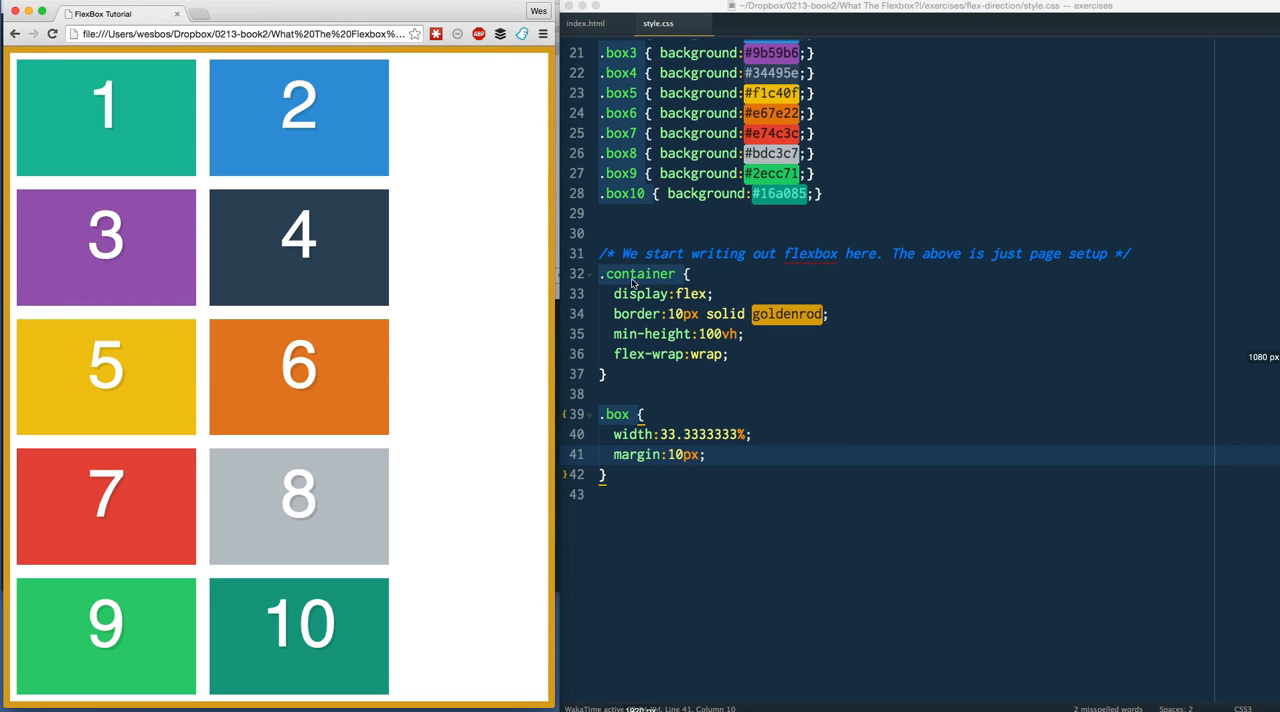
Change the .box width to calc(33.3333333% - 20px) to subtract the margins
double_click(680, 454)
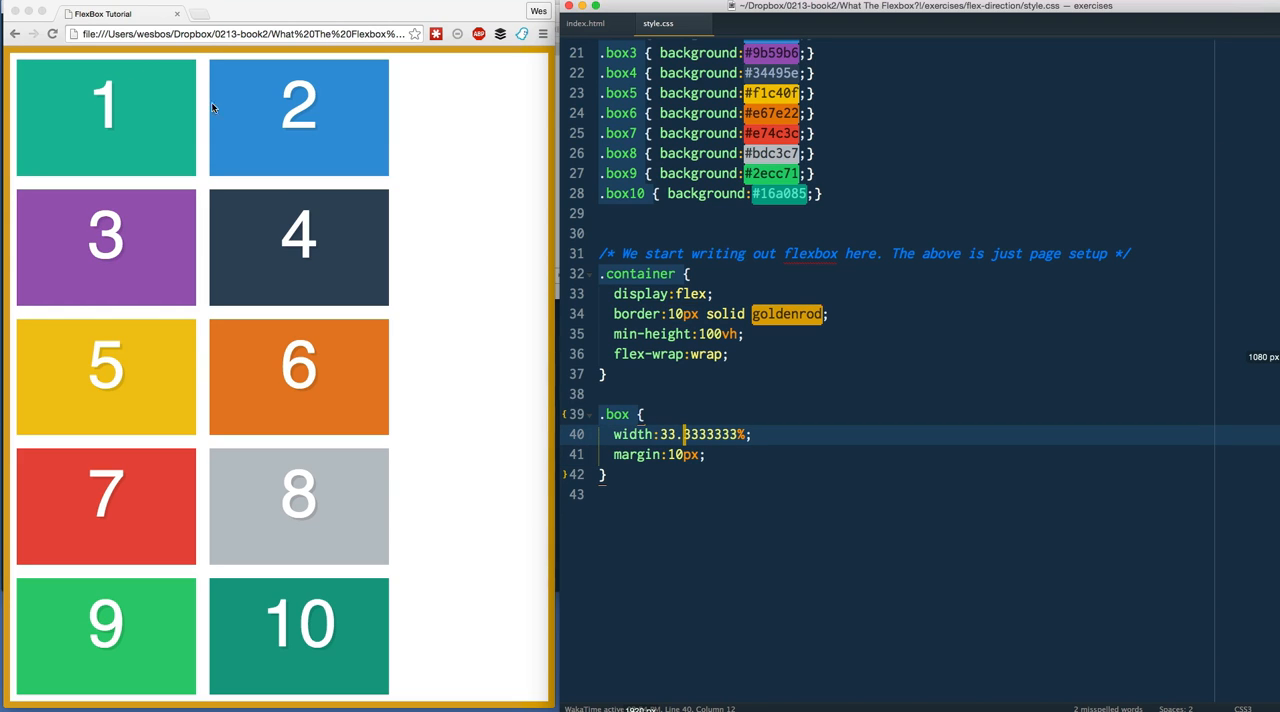
mouse_move(408, 84)
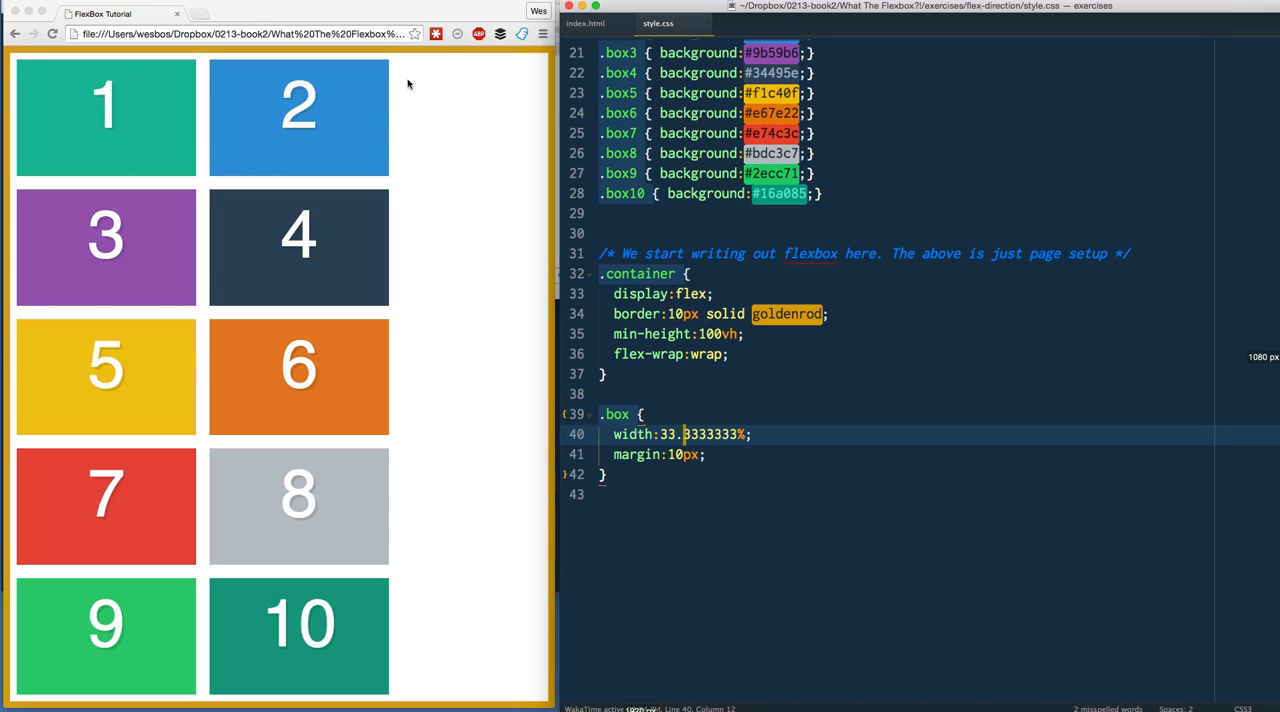
click(704, 454)
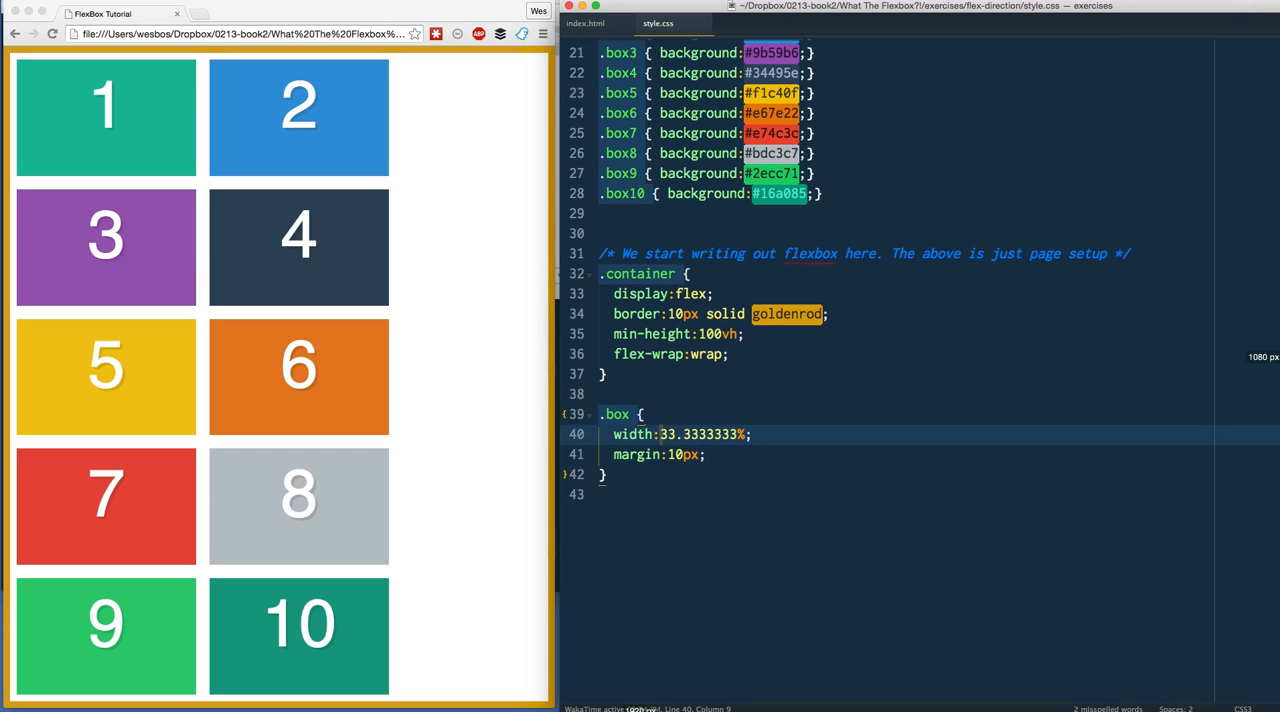
text(calc()
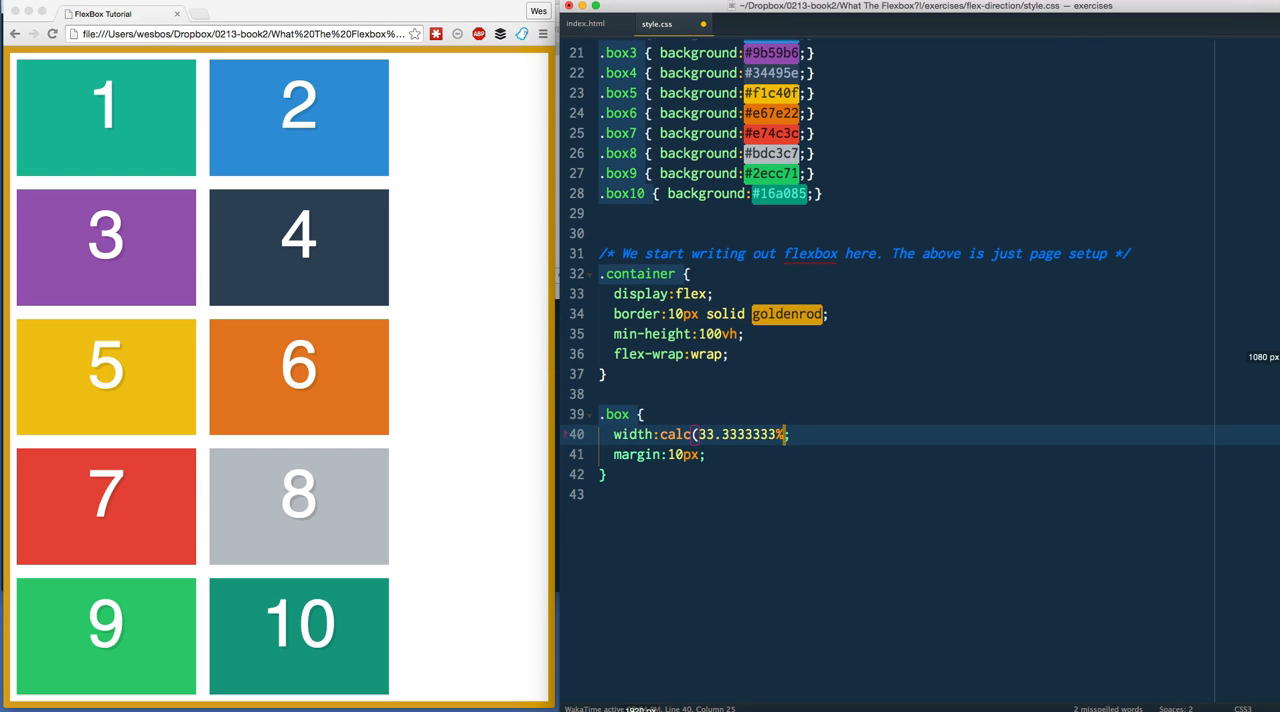
text(- 10px))
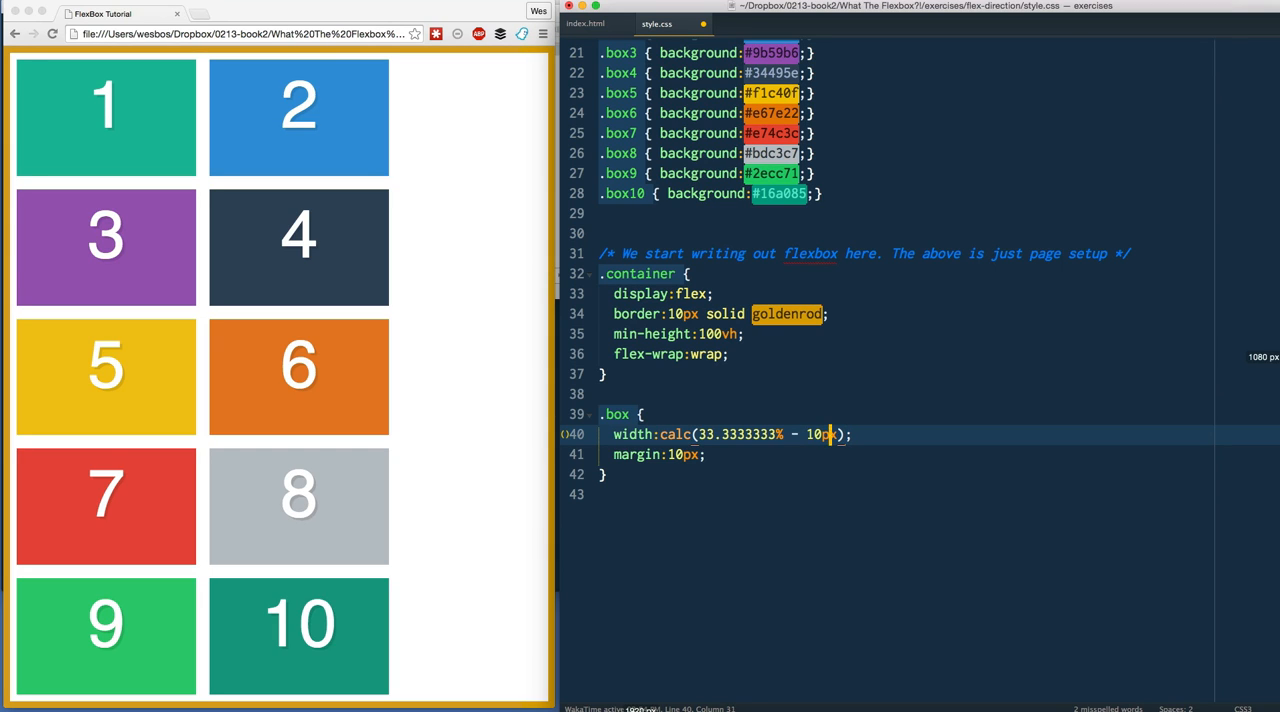
text(20)
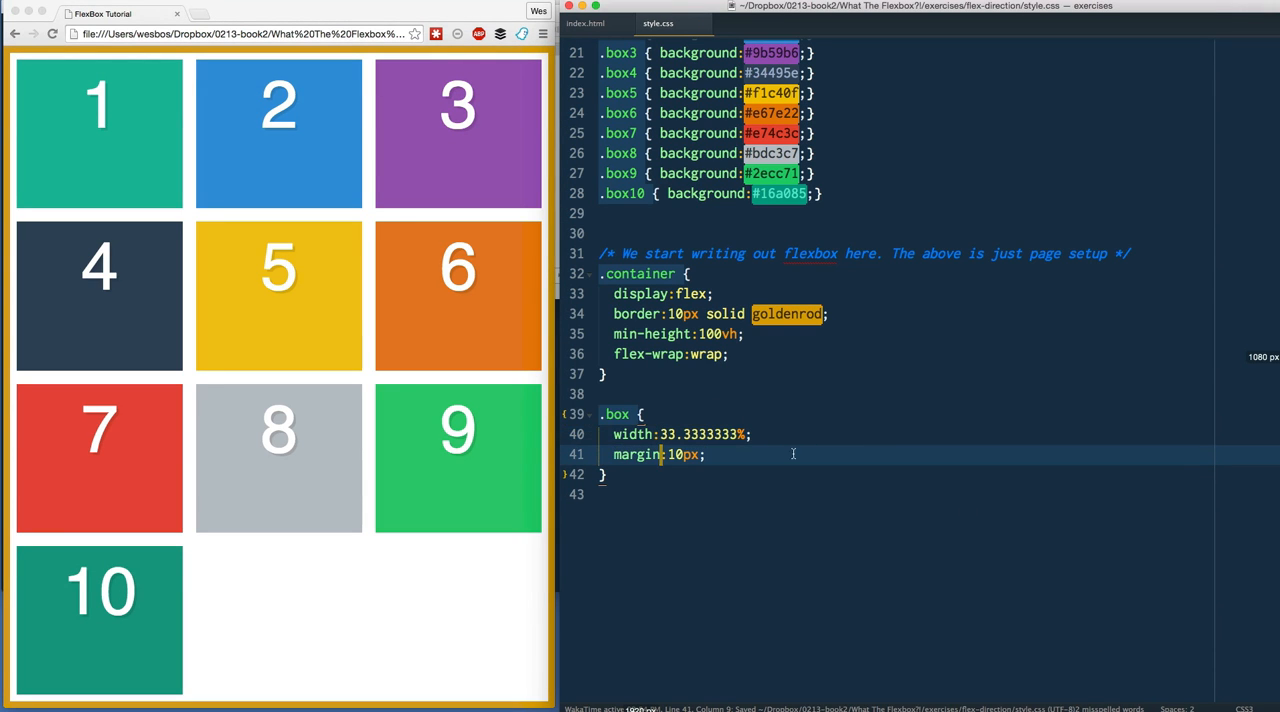
Replace the box margin with padding, then with border: 10px solid mistyrose
text(padding)
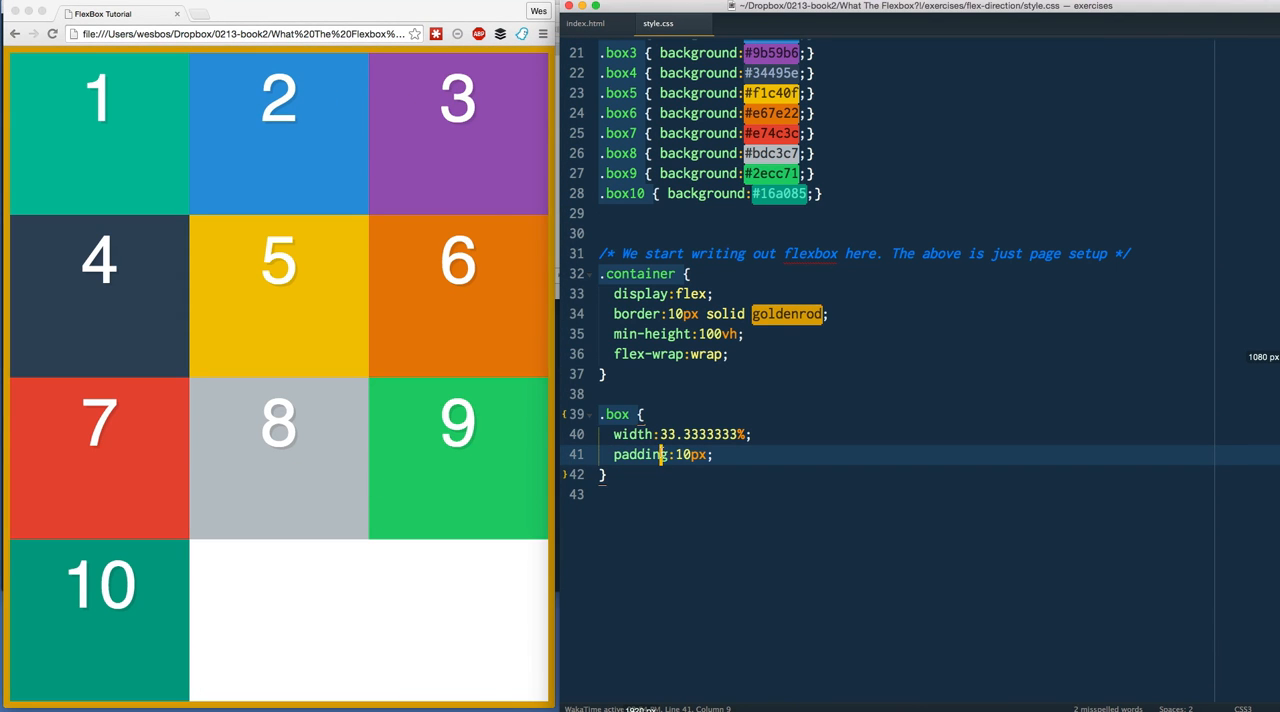
scroll(up, 3)
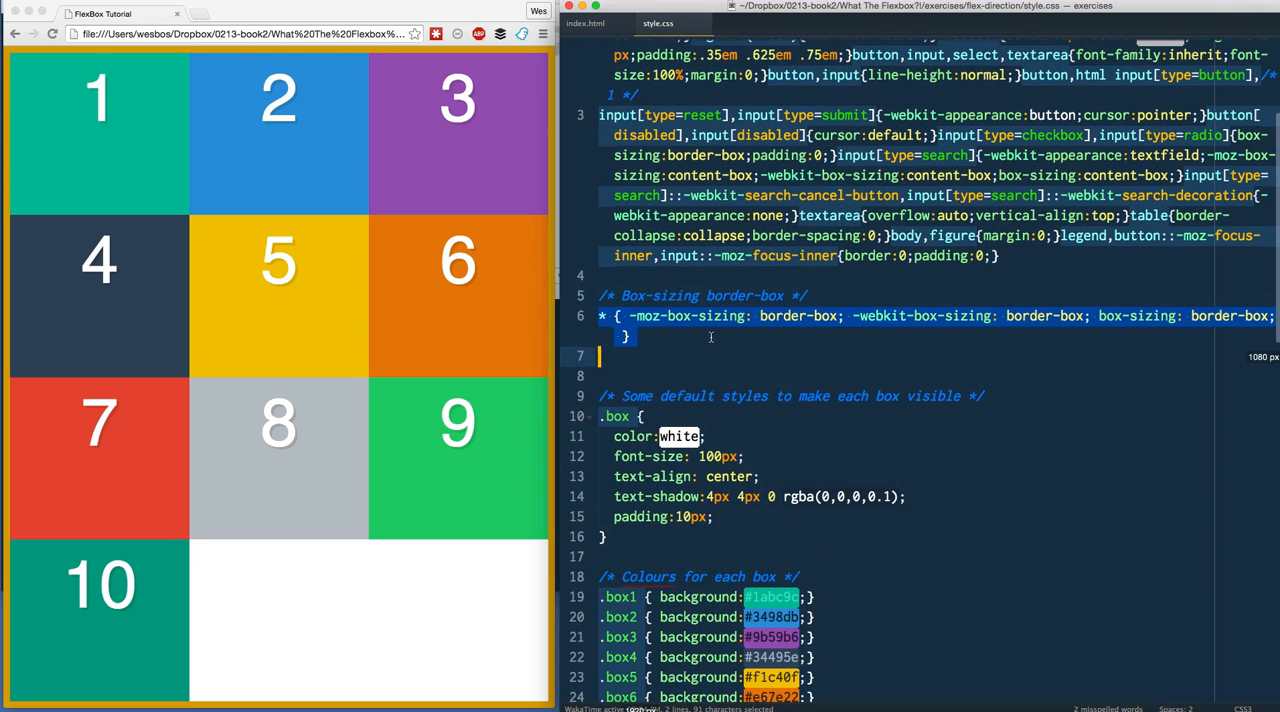
scroll(down, 3)
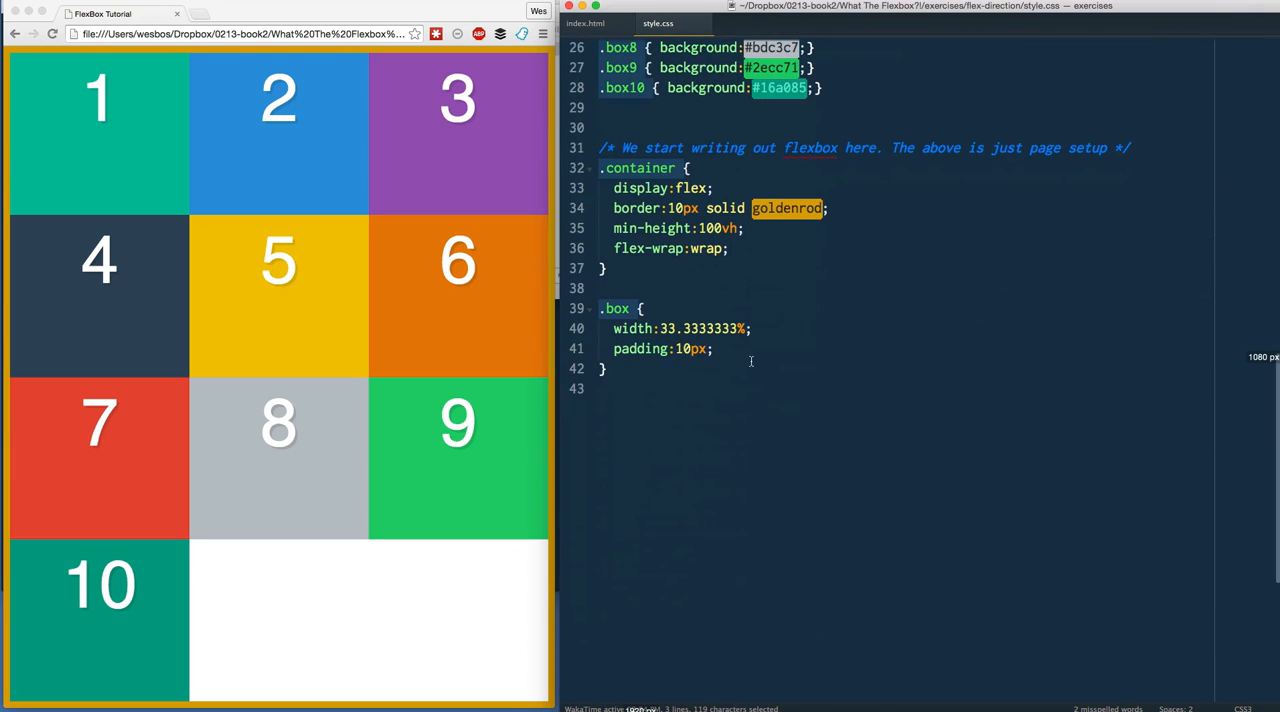
text(border)
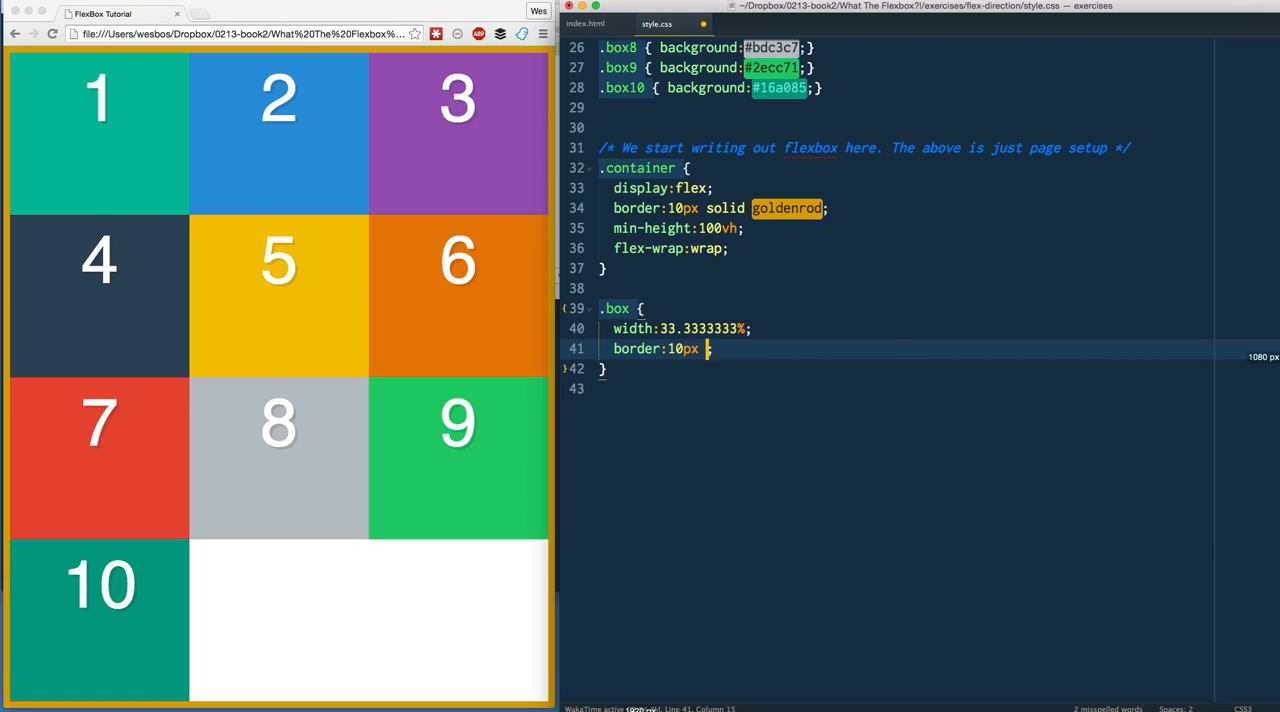
text(solid misty)
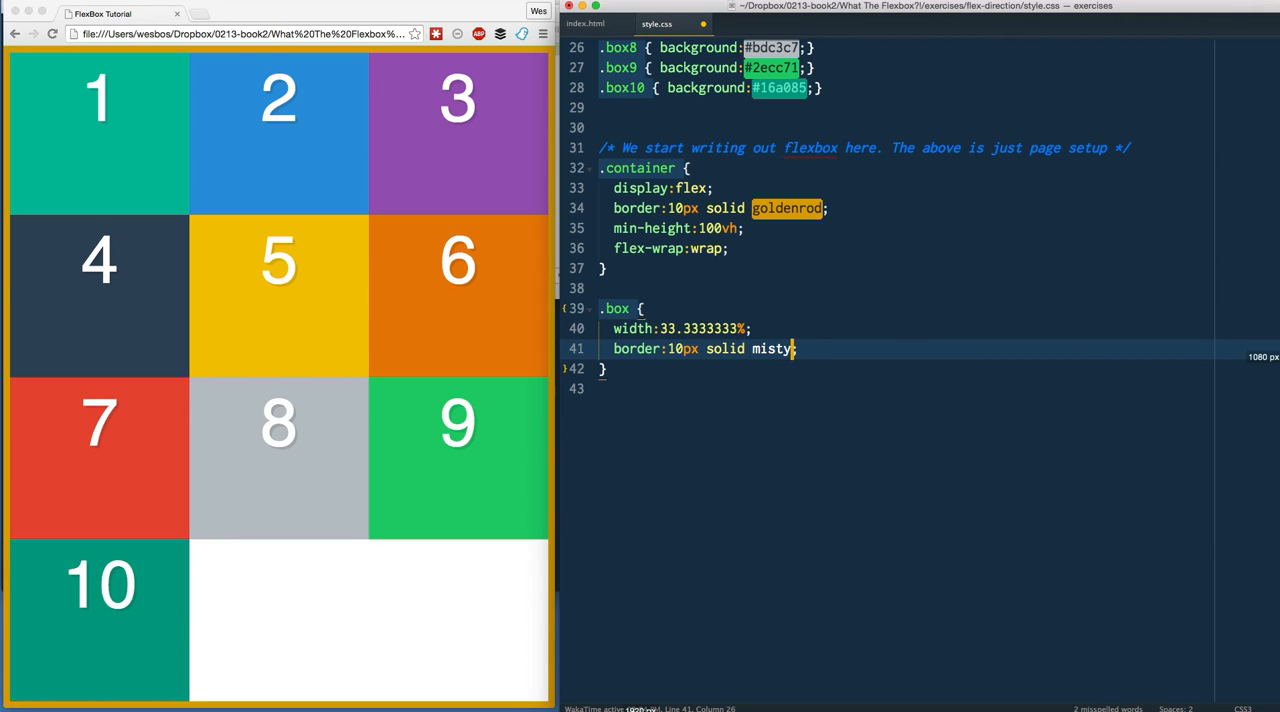
text(rose)
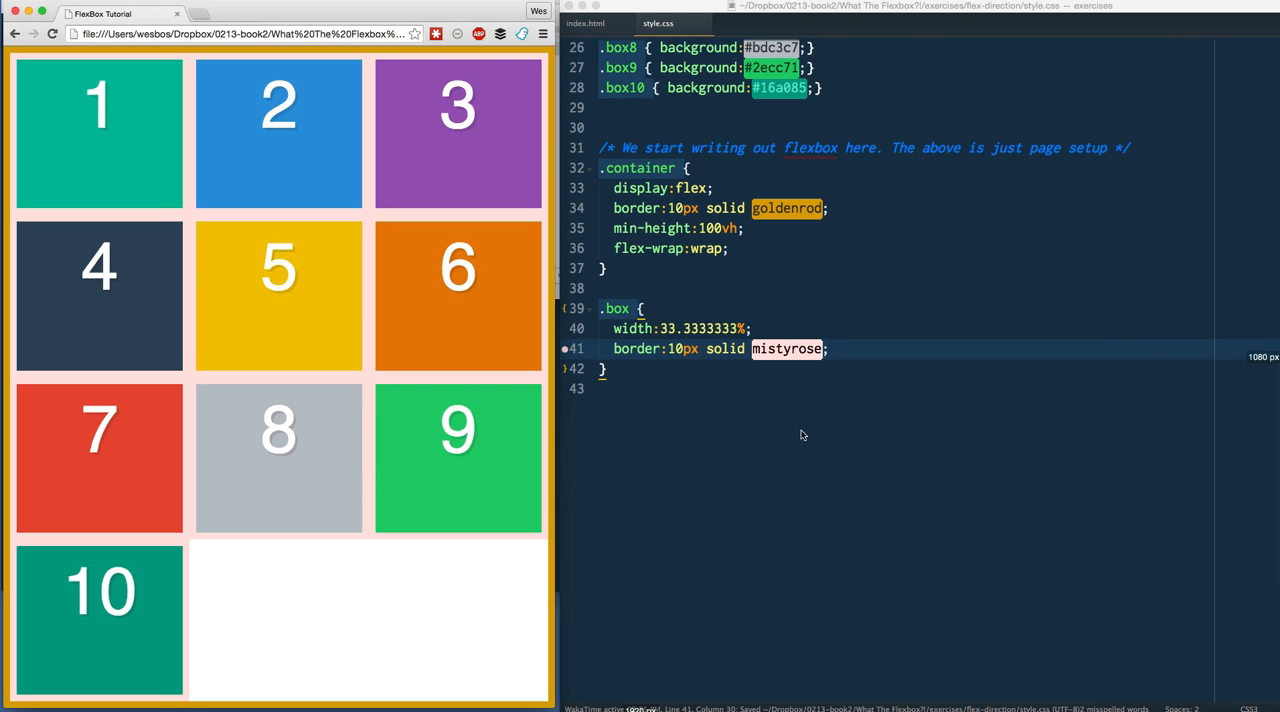
mouse_move(984, 452)
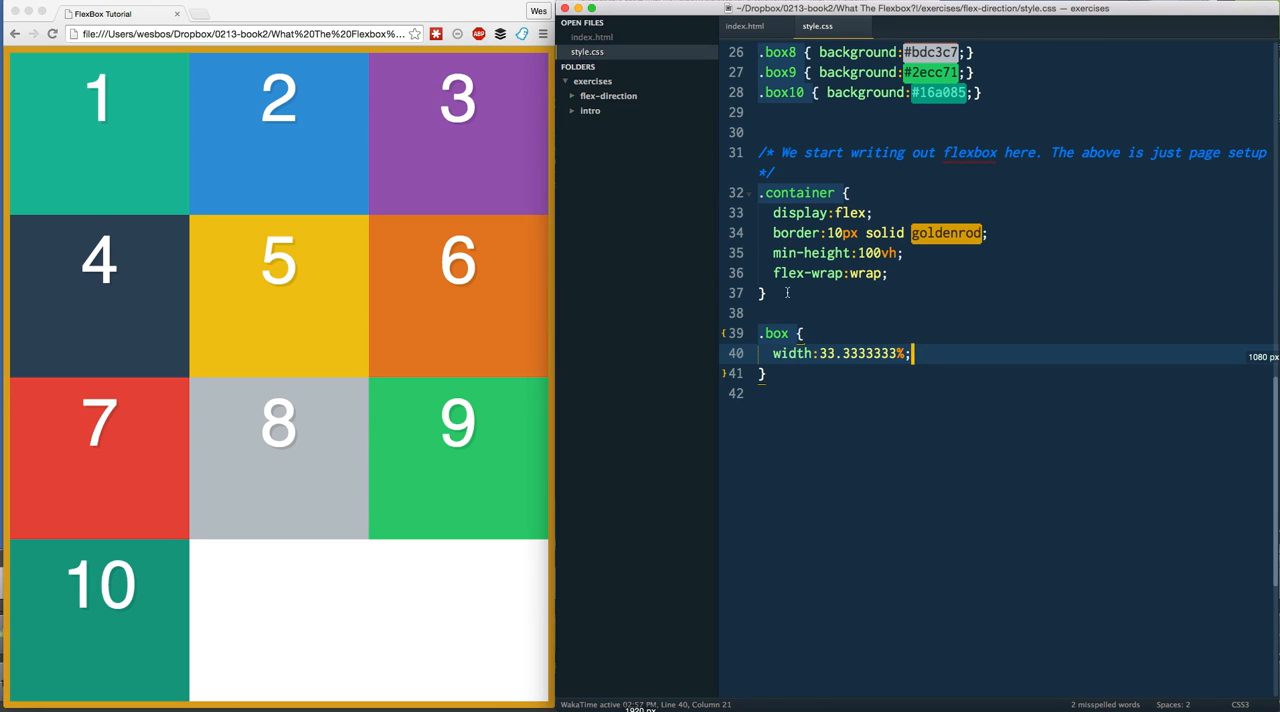
drag(760, 192, 888, 272)
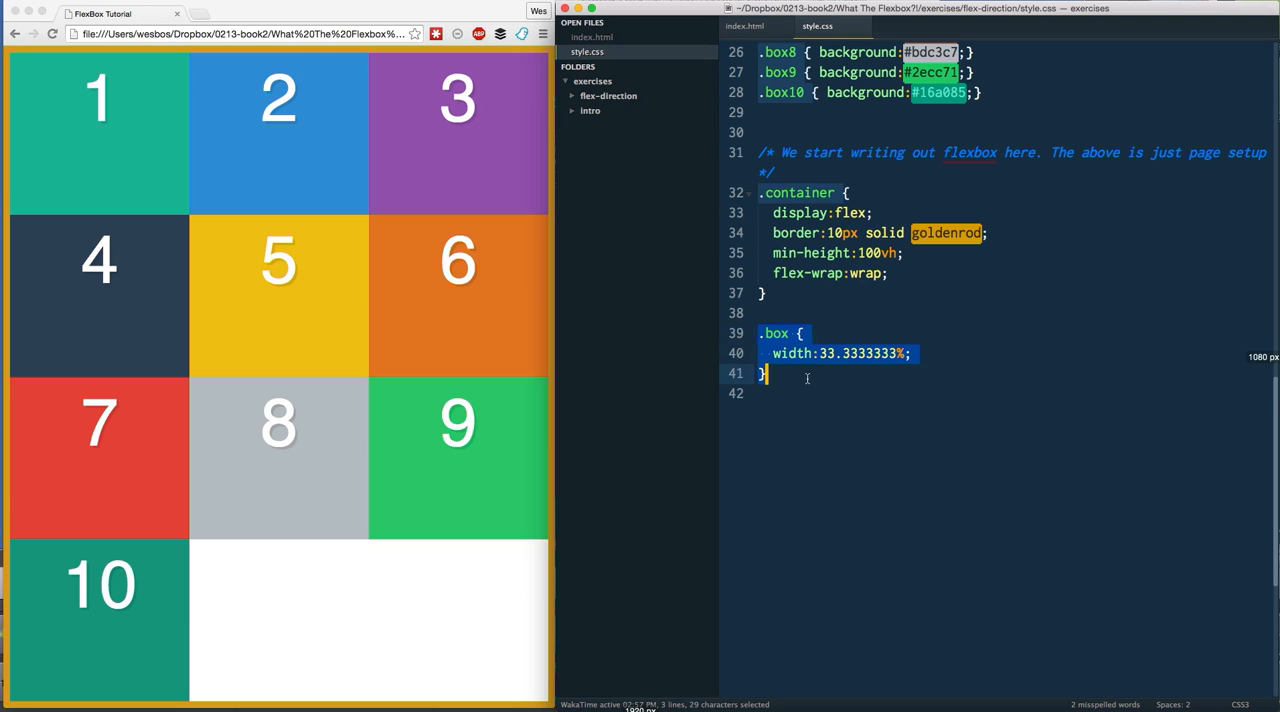
click(768, 372)
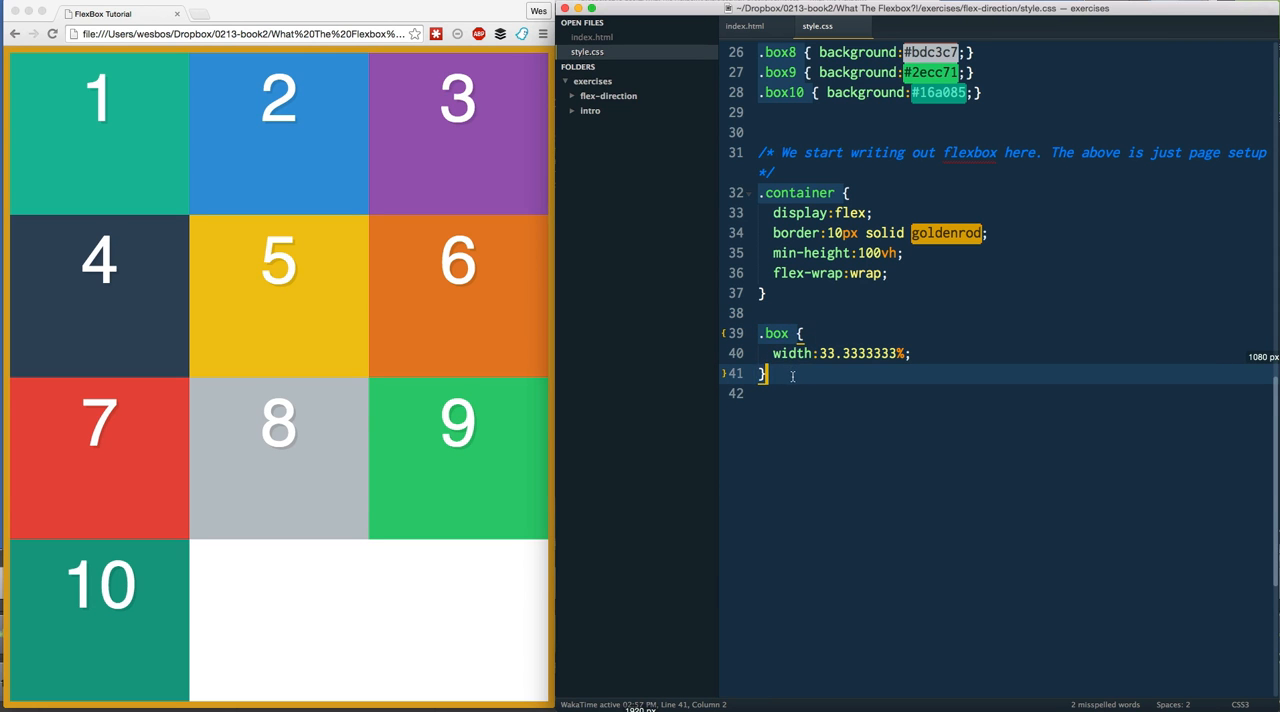